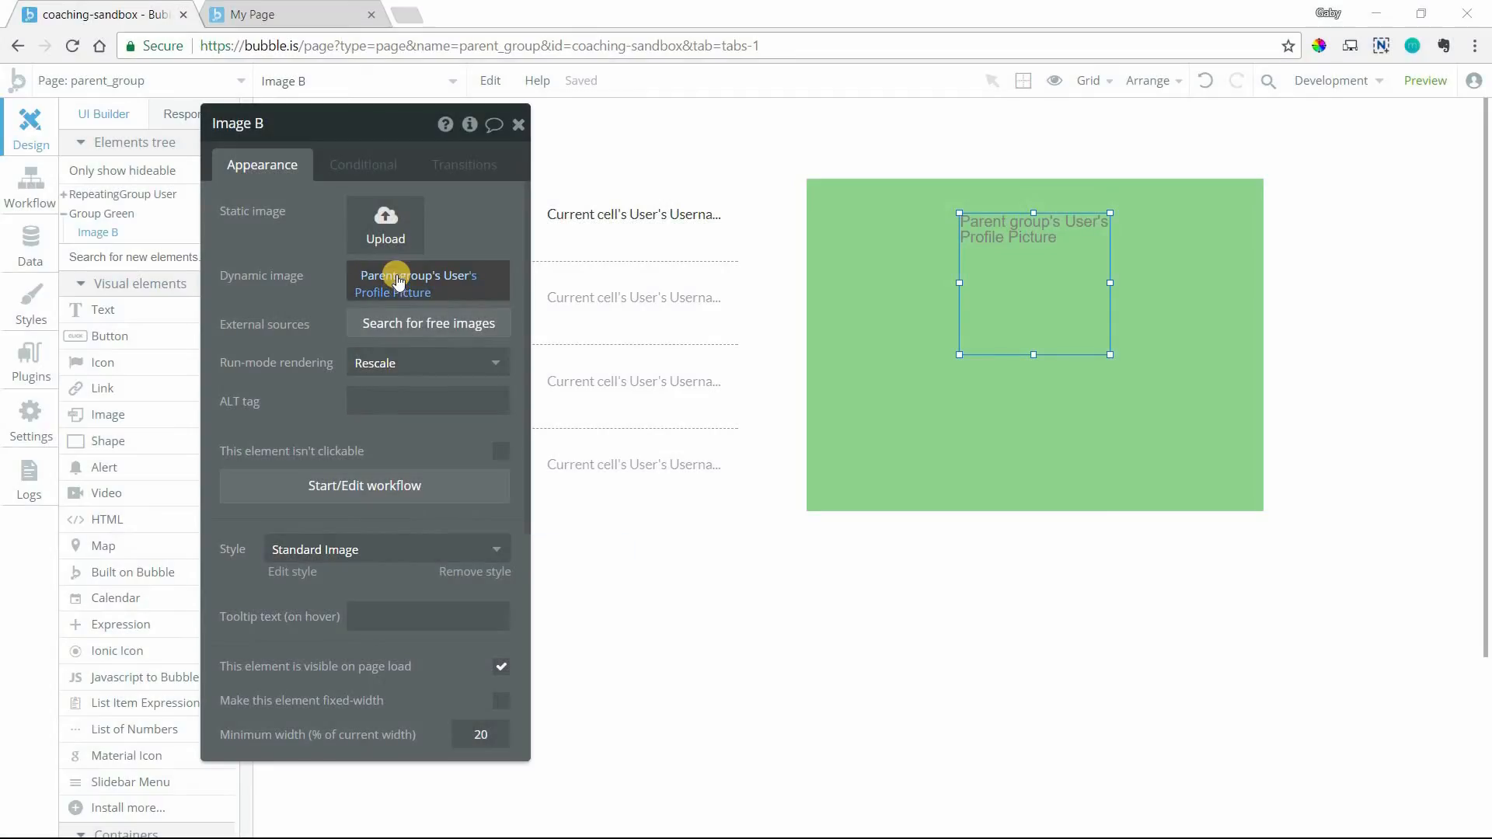
mouse_move(408, 286)
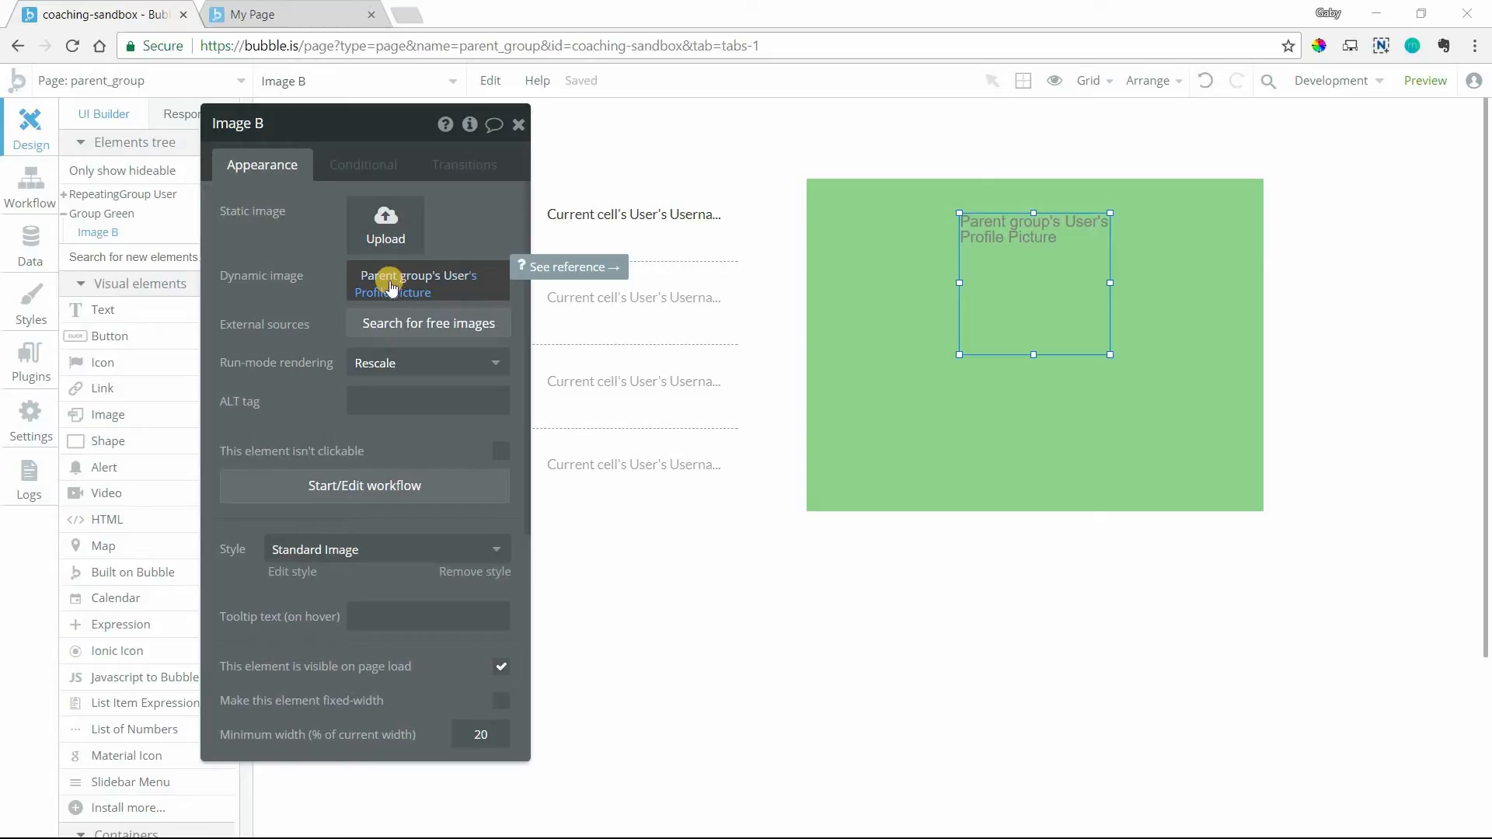
mouse_move(410, 283)
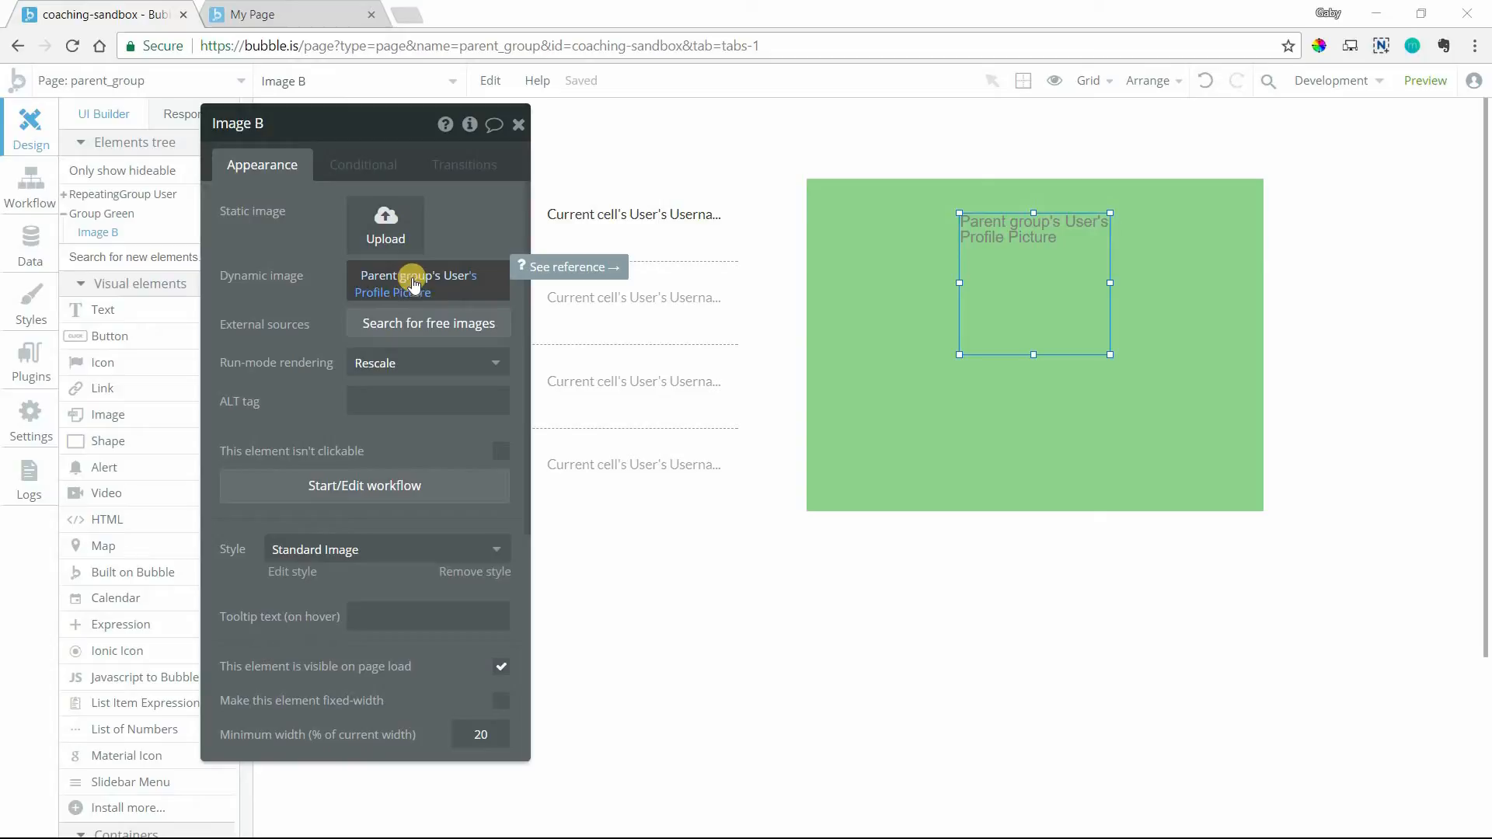
mouse_move(417, 286)
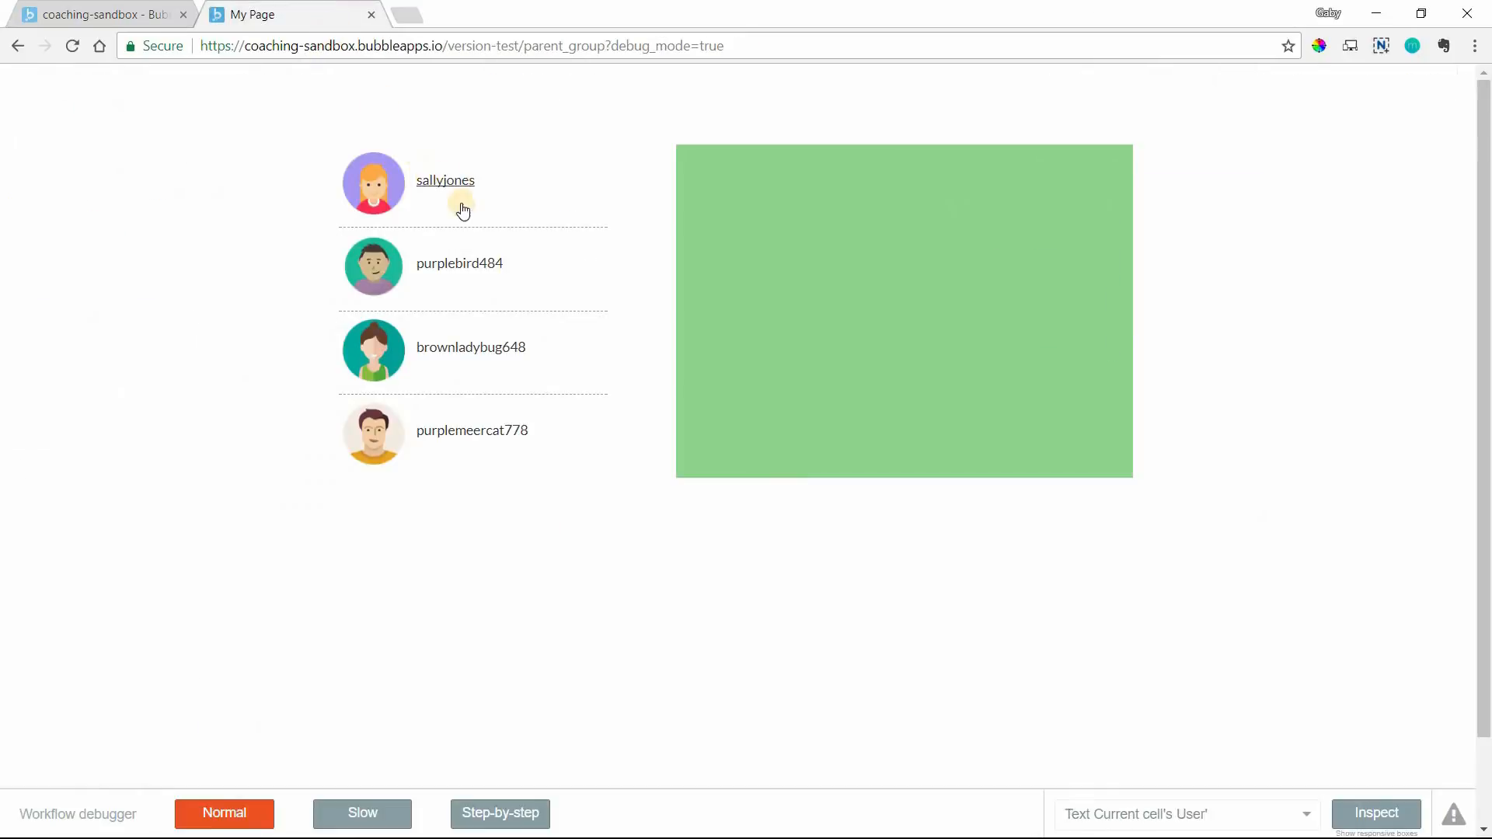
mouse_move(480, 533)
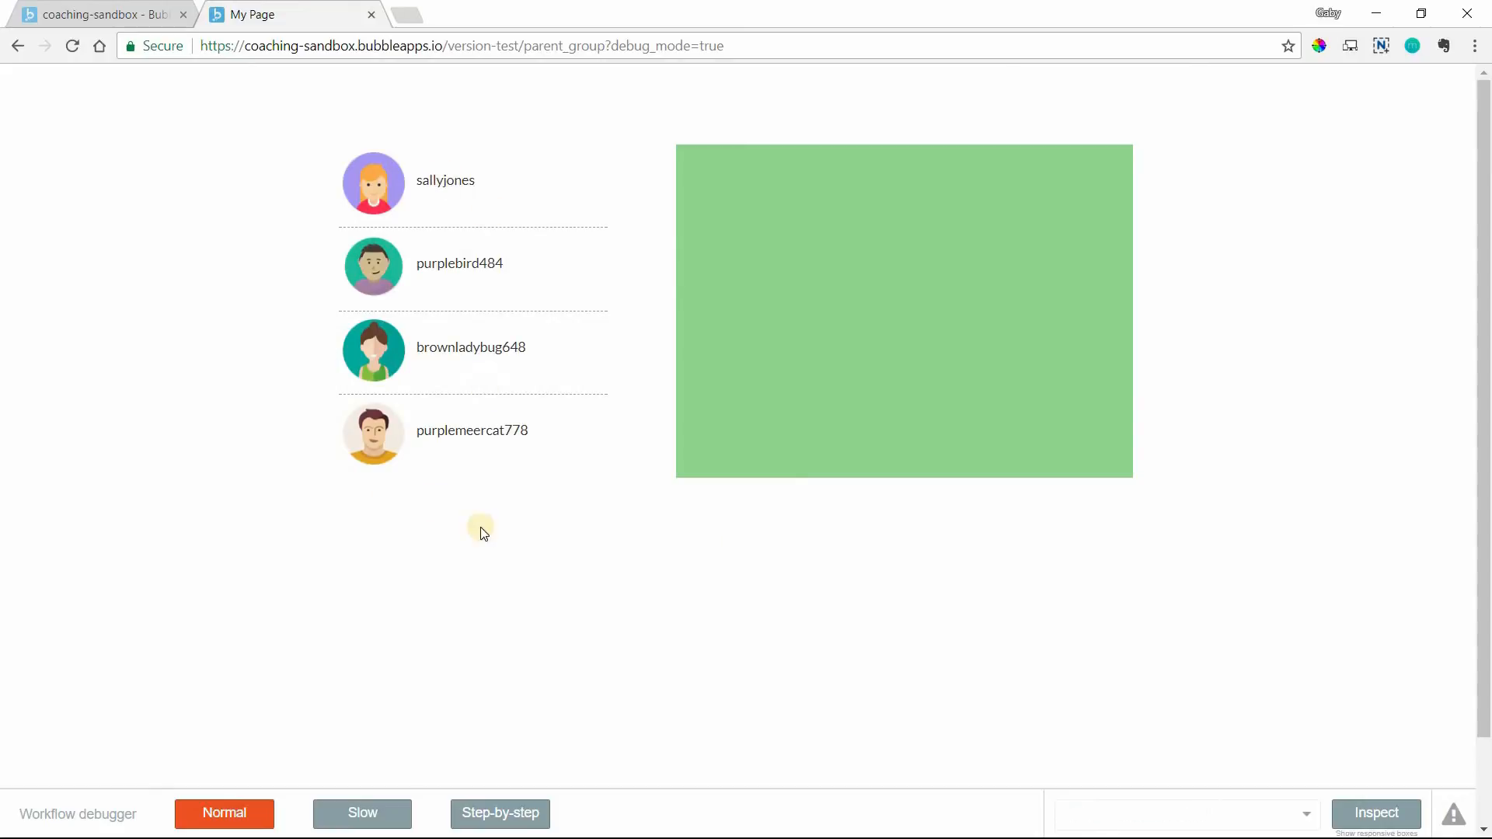
mouse_move(728, 225)
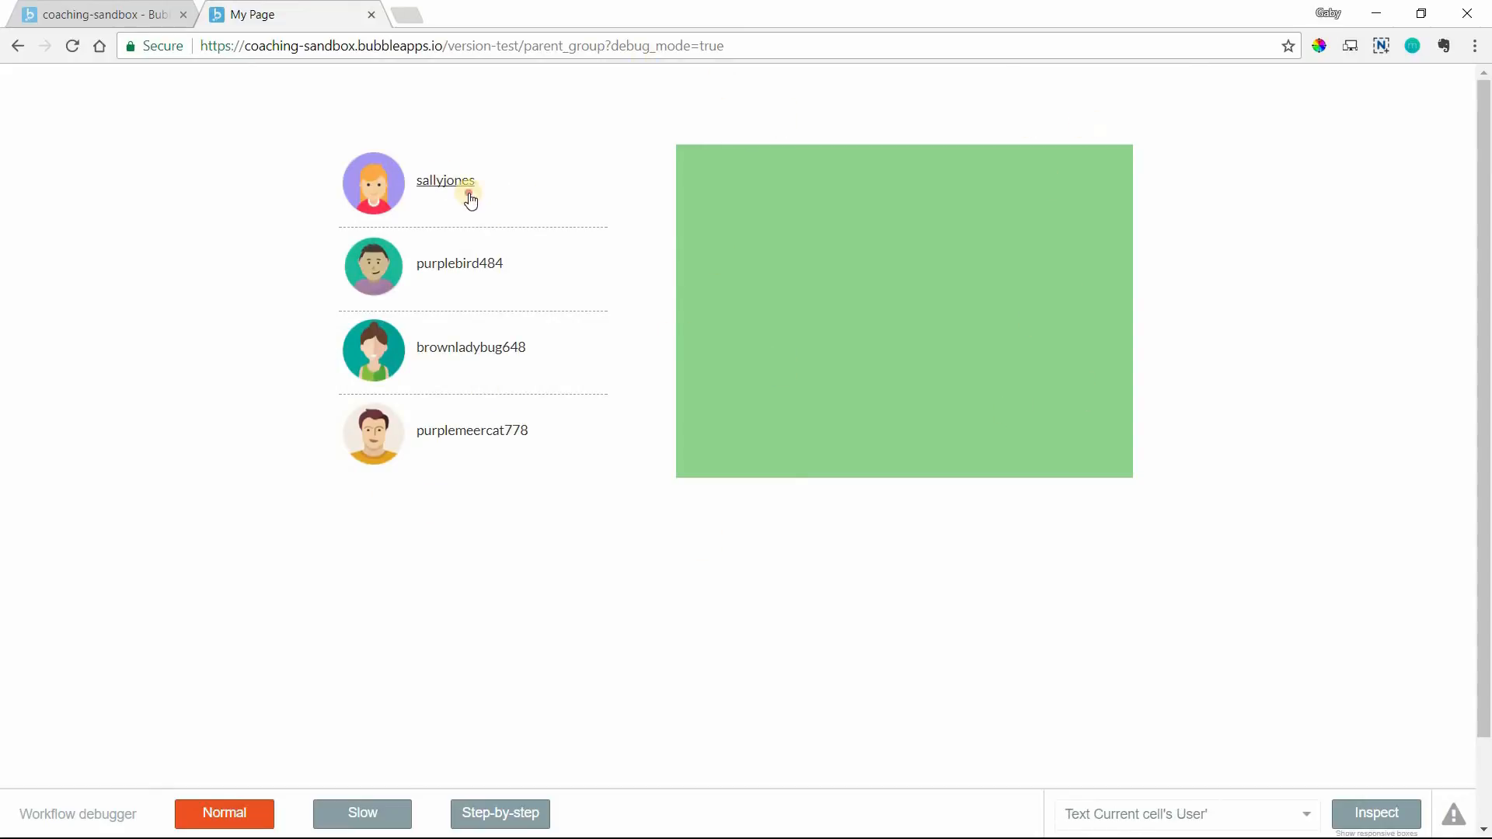
Step: Show users sallyjones and purplebird484 in the green group to check the picture binding
click(445, 181)
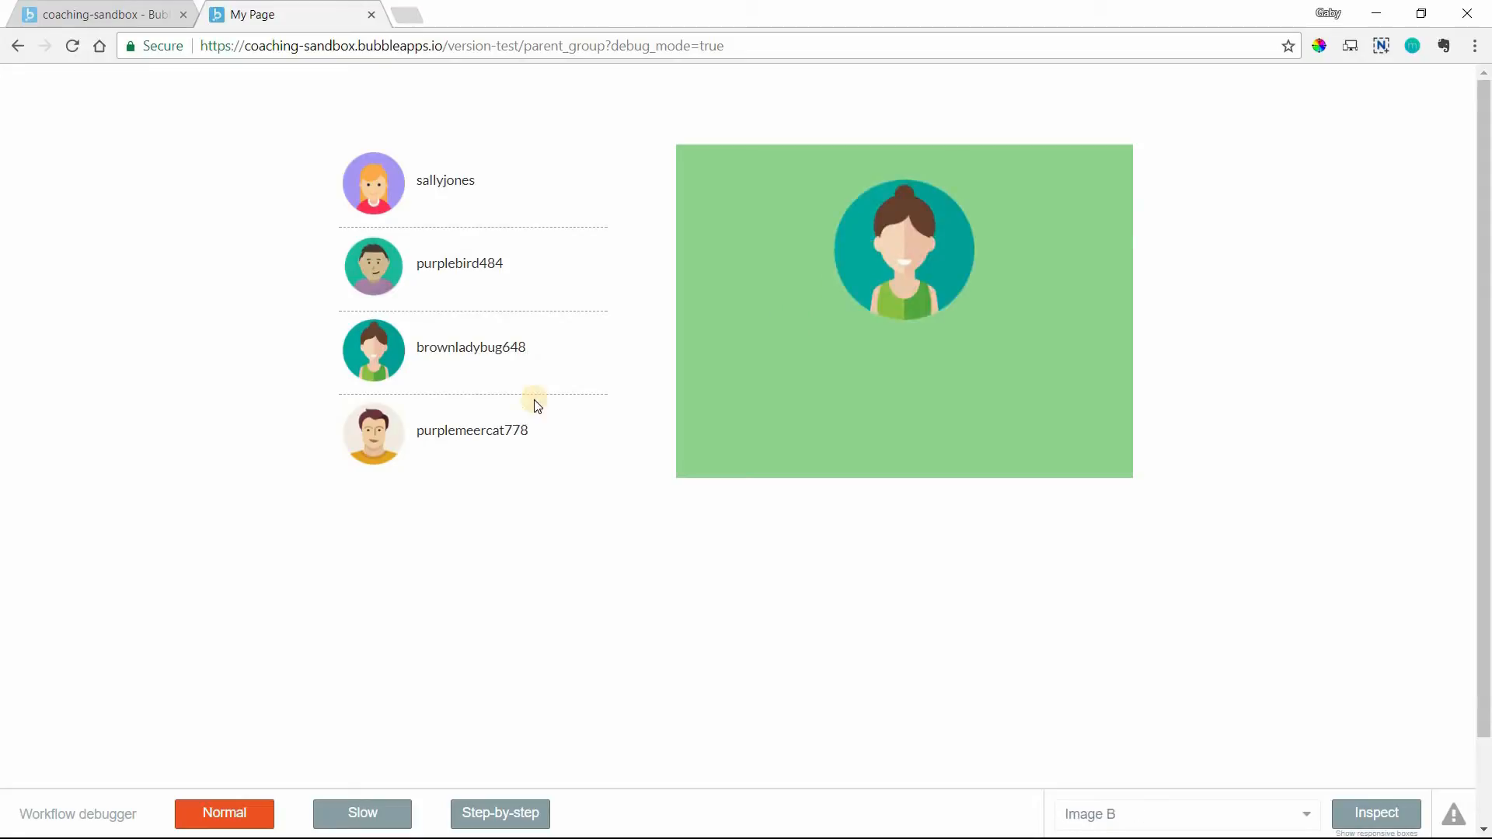
mouse_move(472, 271)
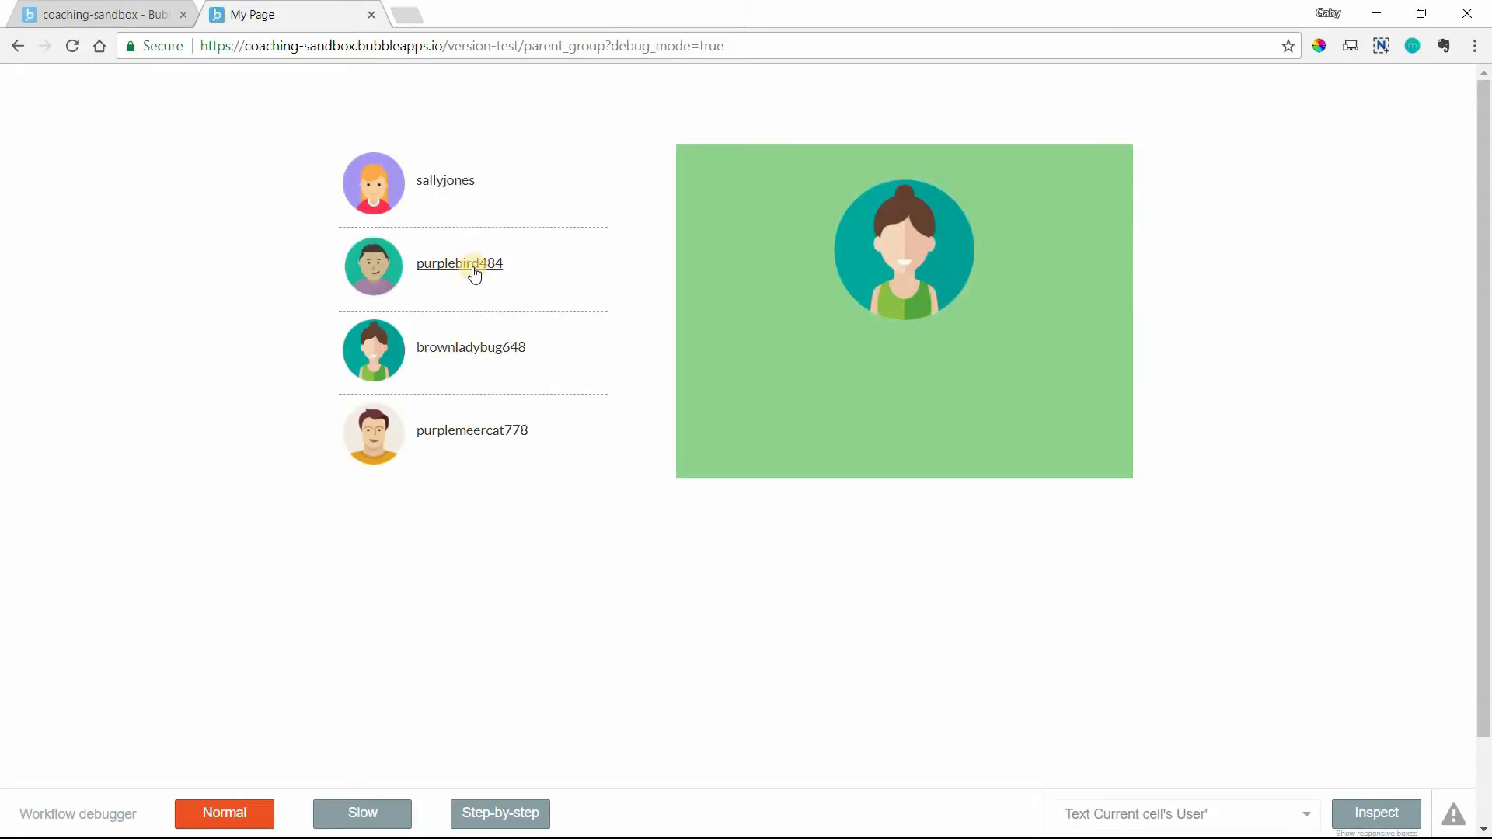
click(445, 181)
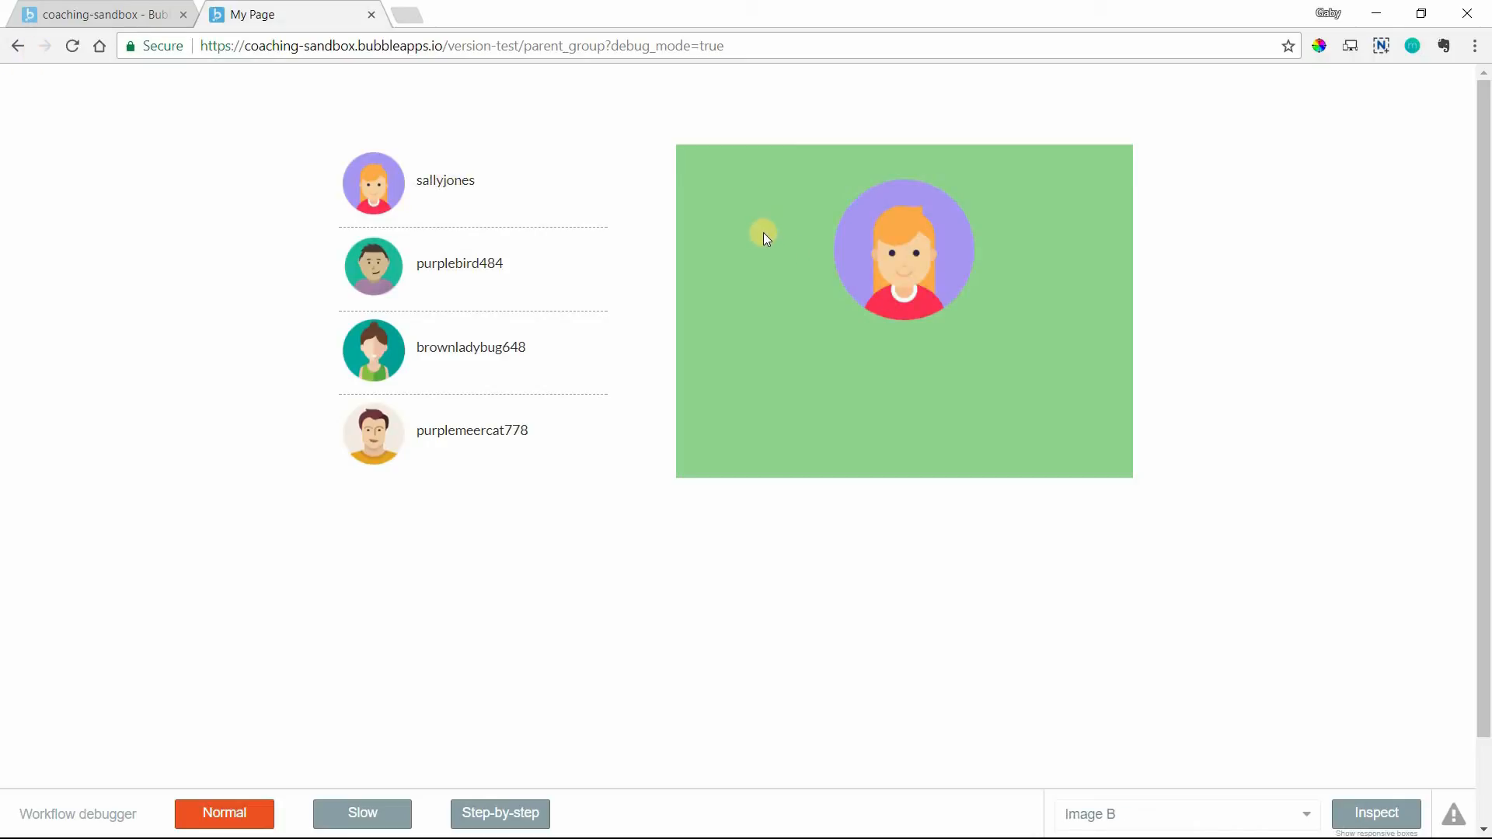
mouse_move(723, 207)
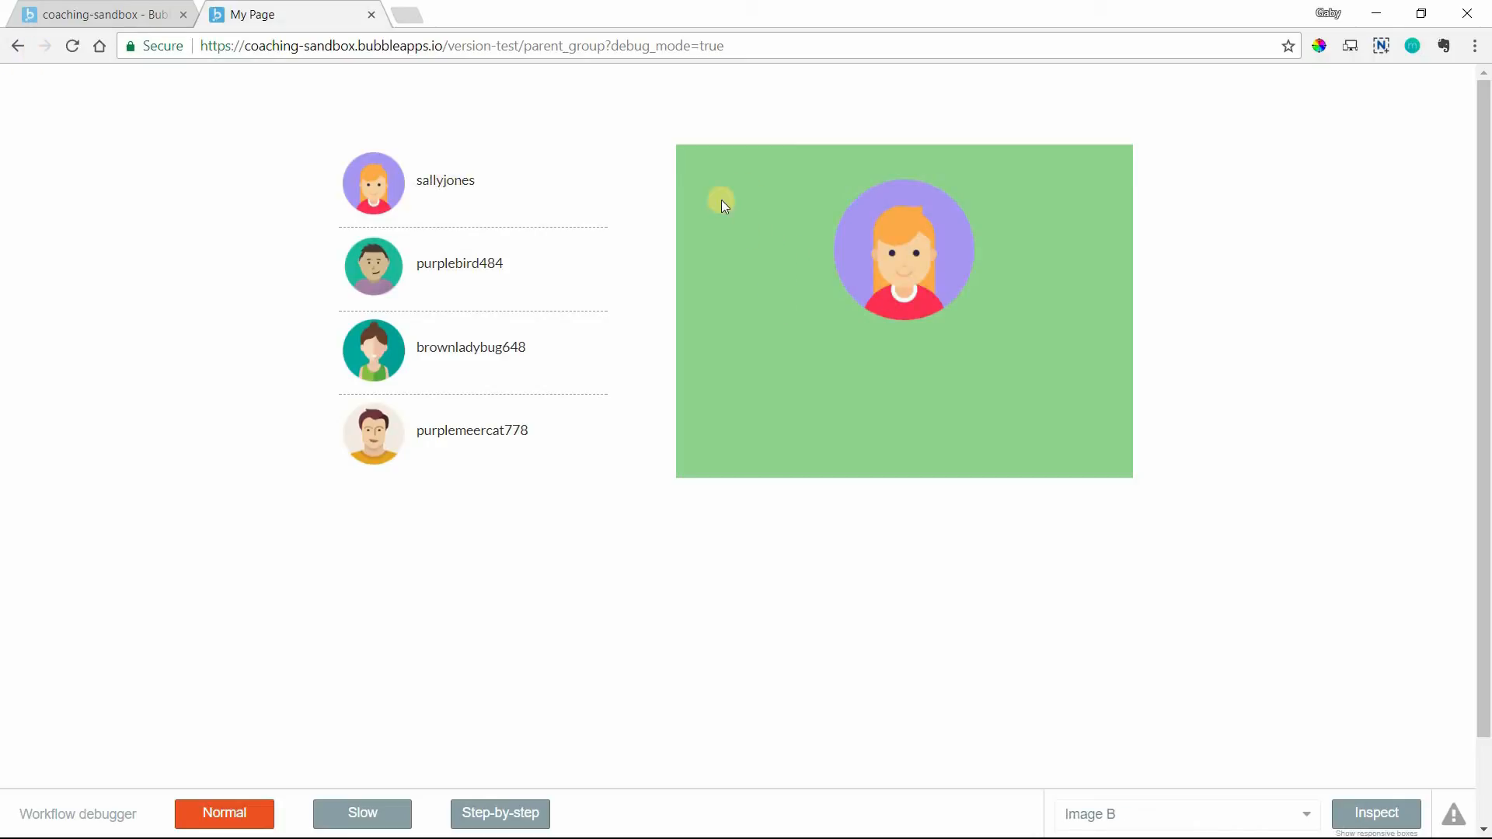
mouse_move(747, 183)
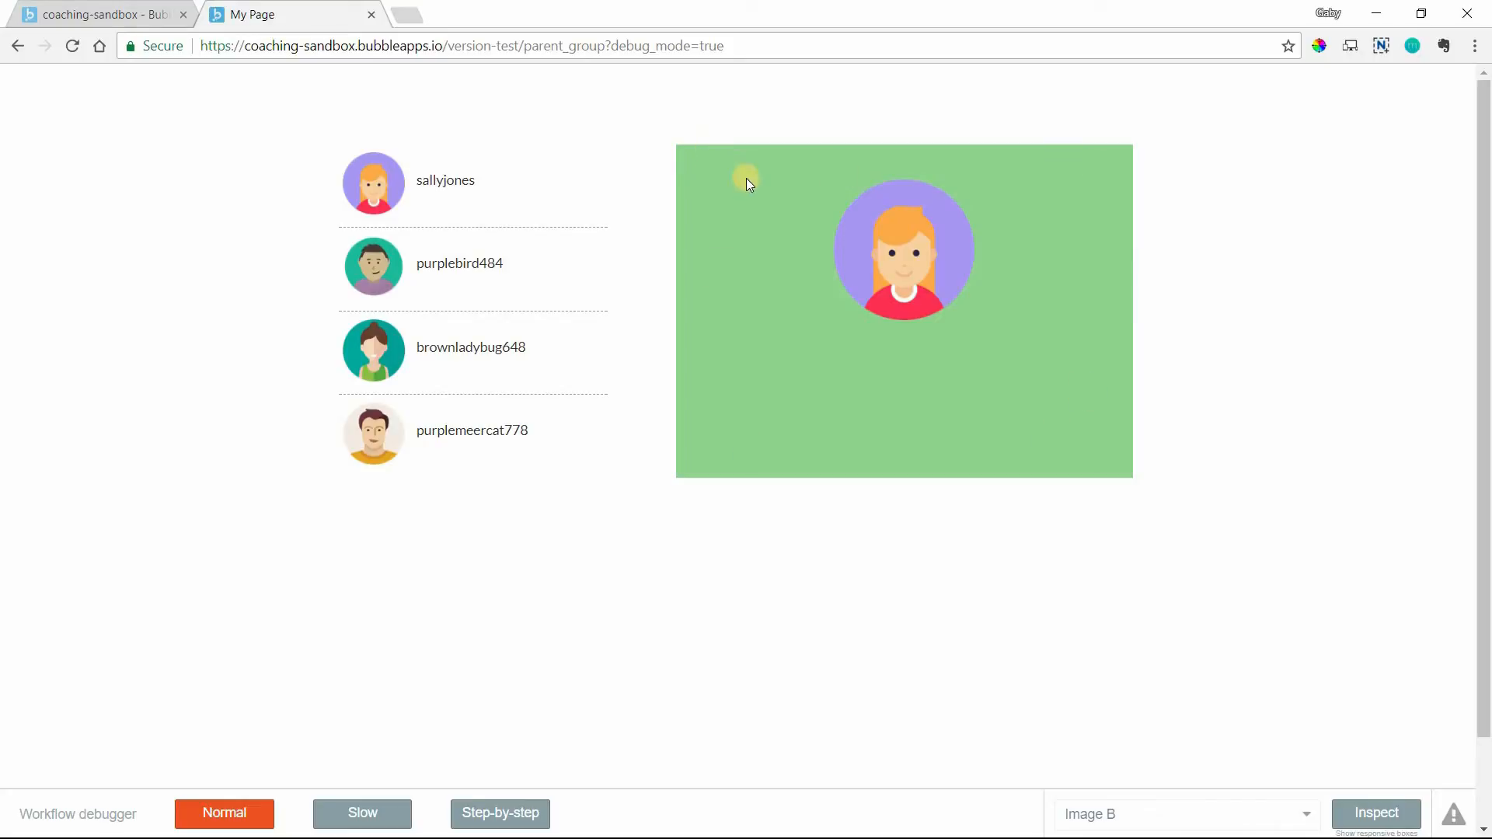
mouse_move(915, 271)
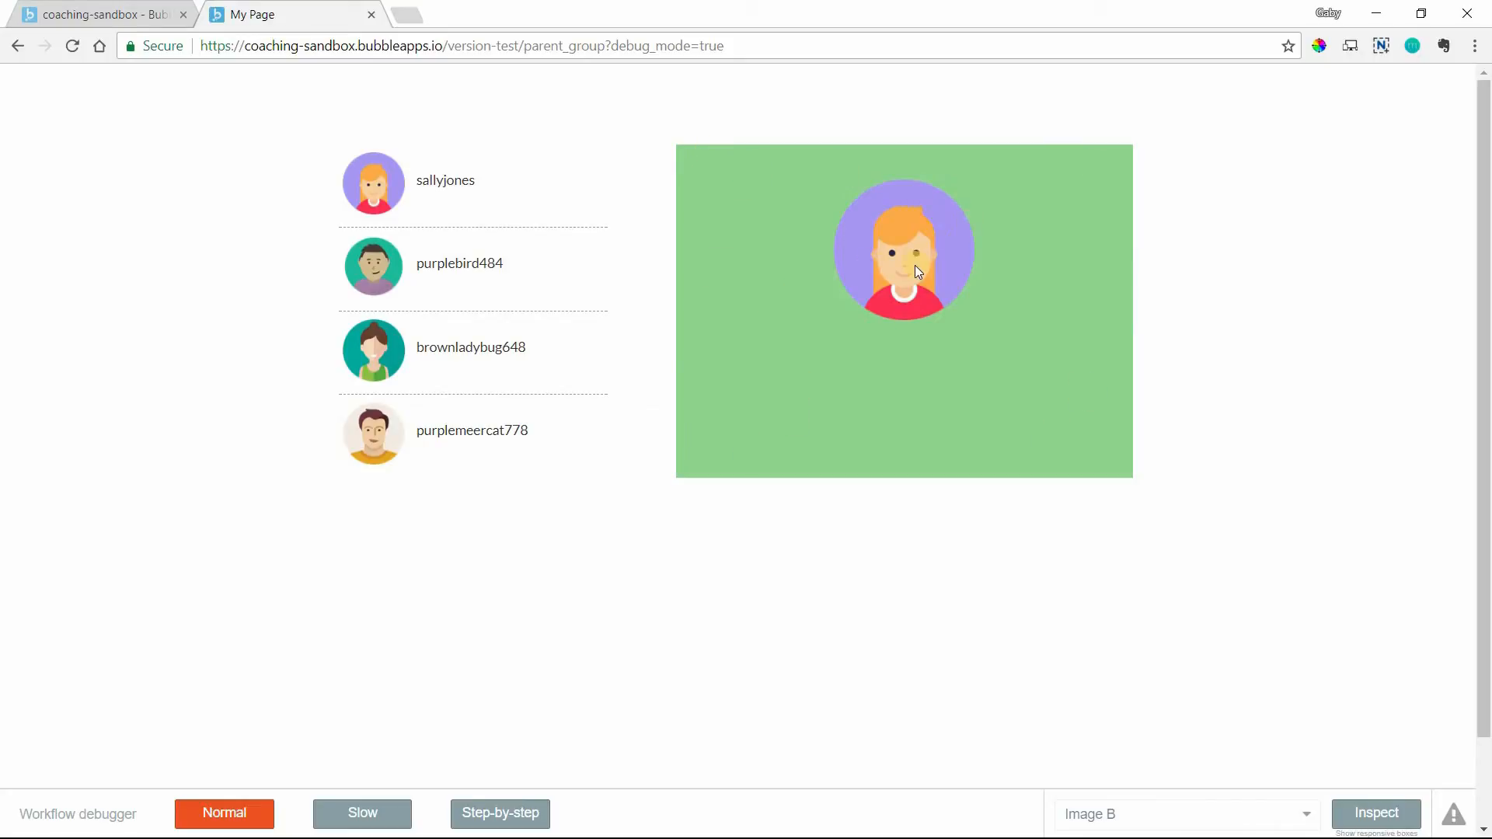
mouse_move(928, 267)
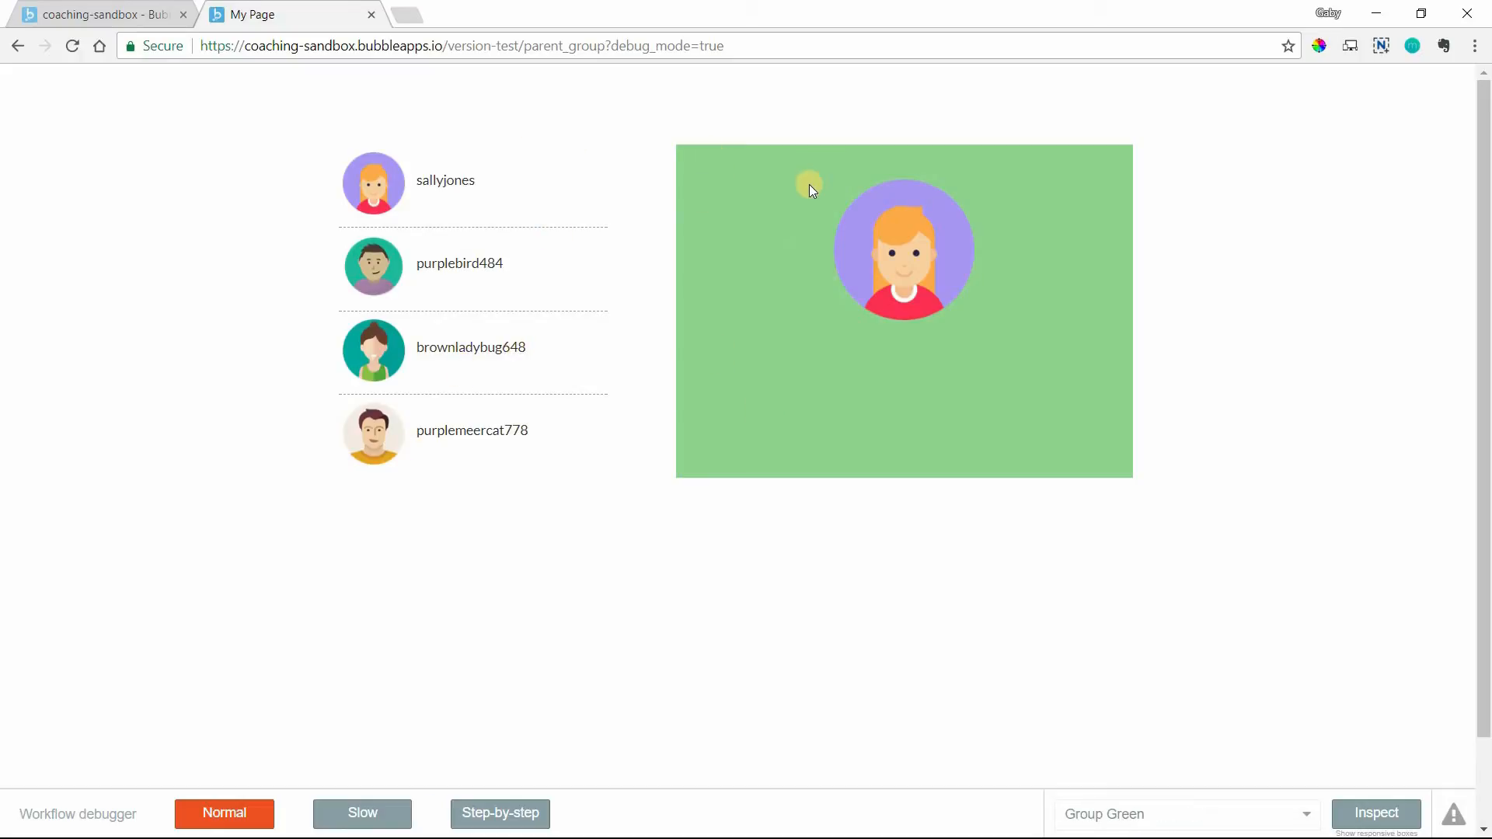
mouse_move(851, 193)
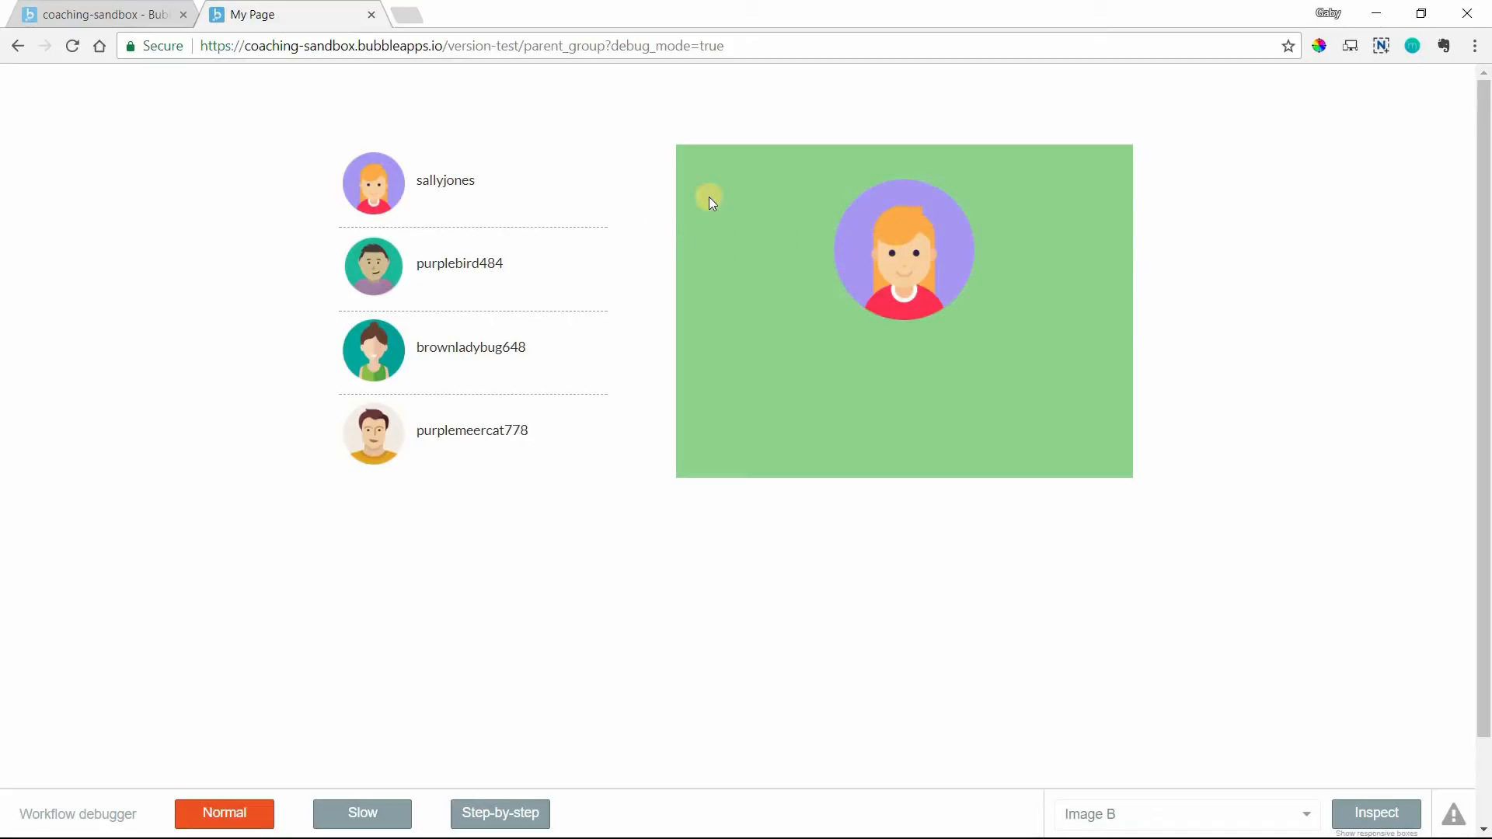
mouse_move(909, 222)
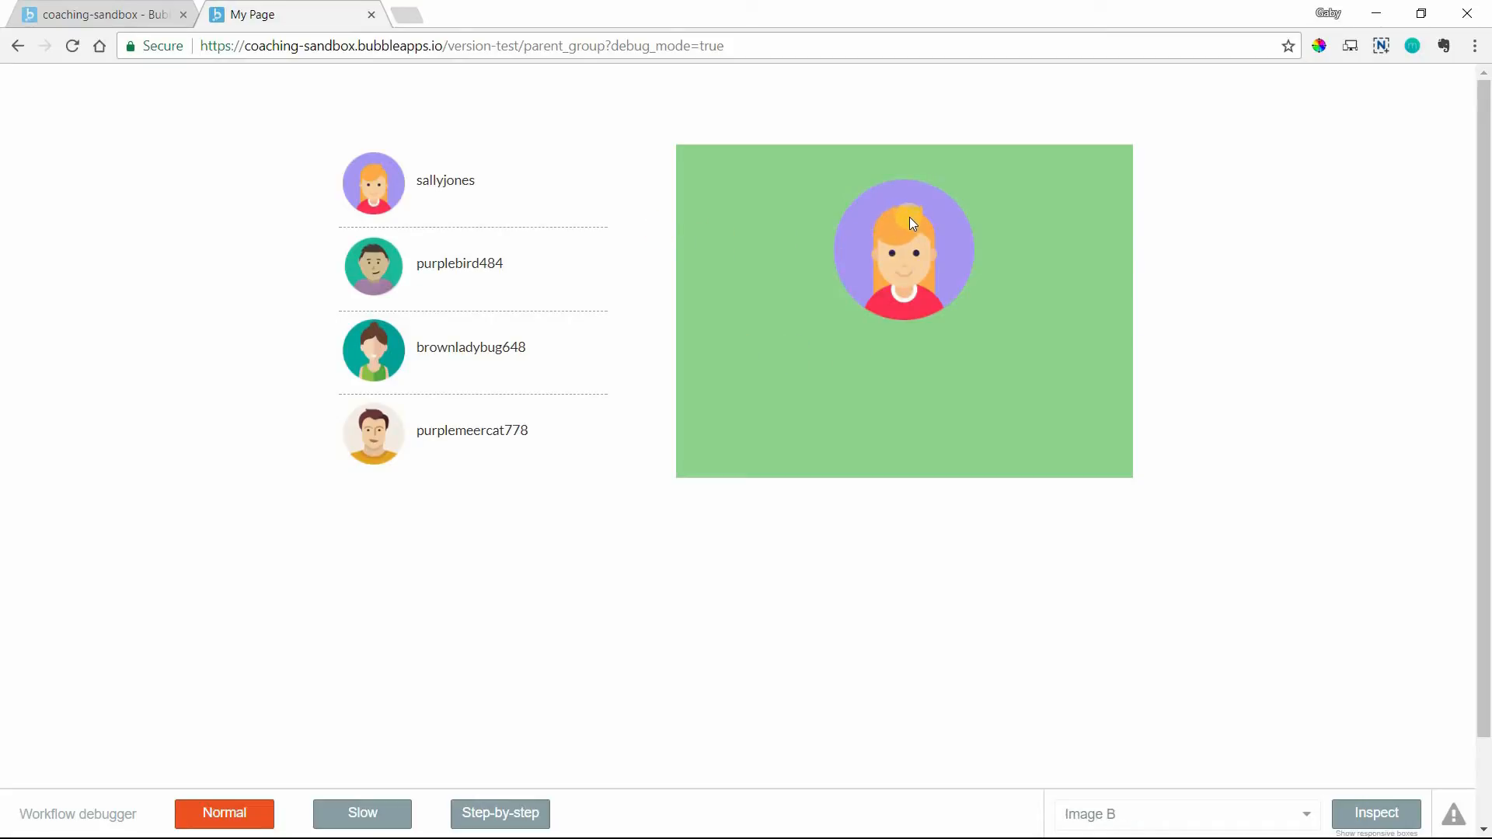
mouse_move(873, 169)
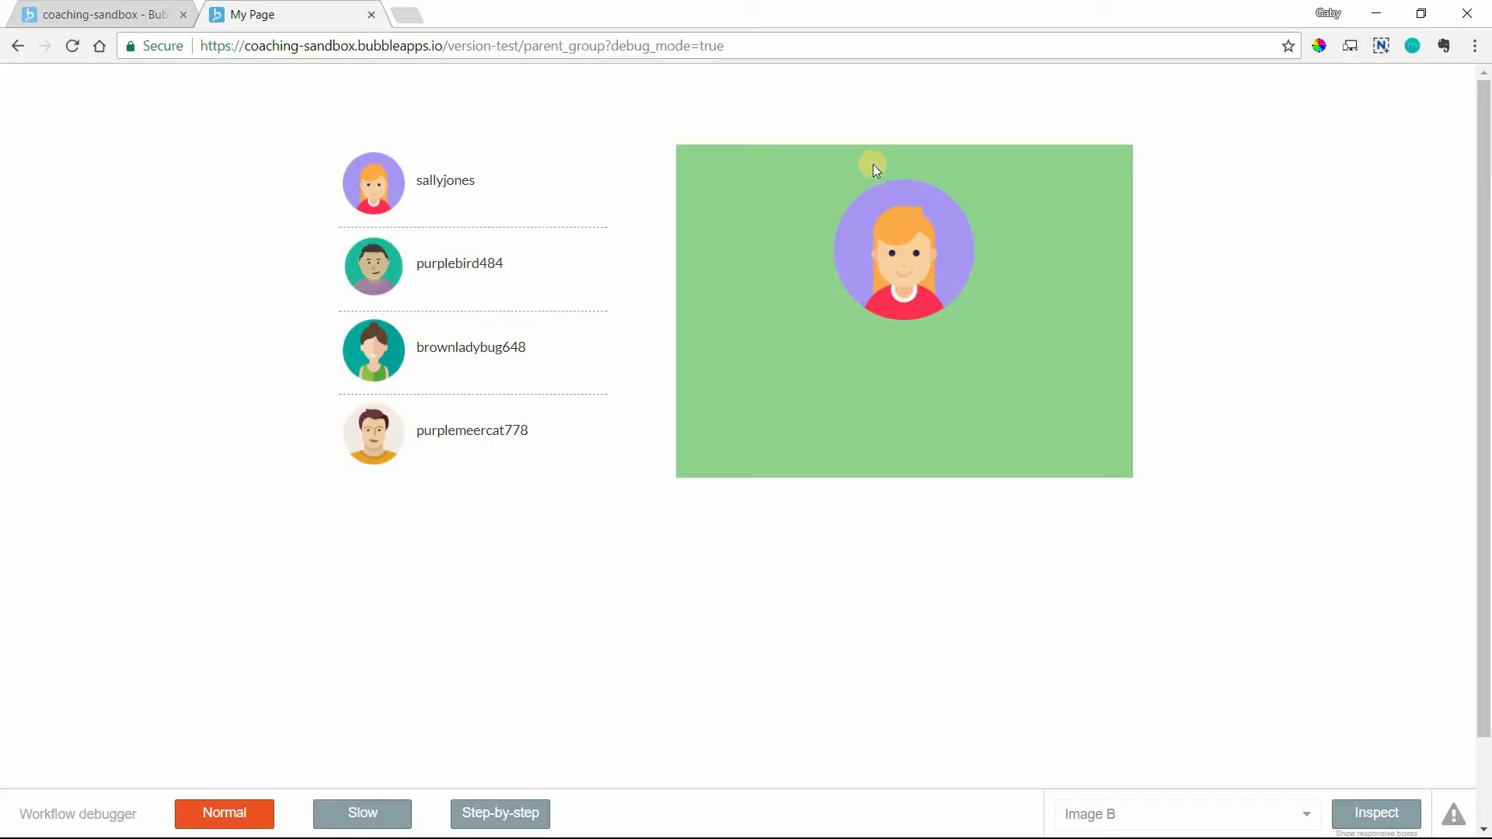
mouse_move(745, 286)
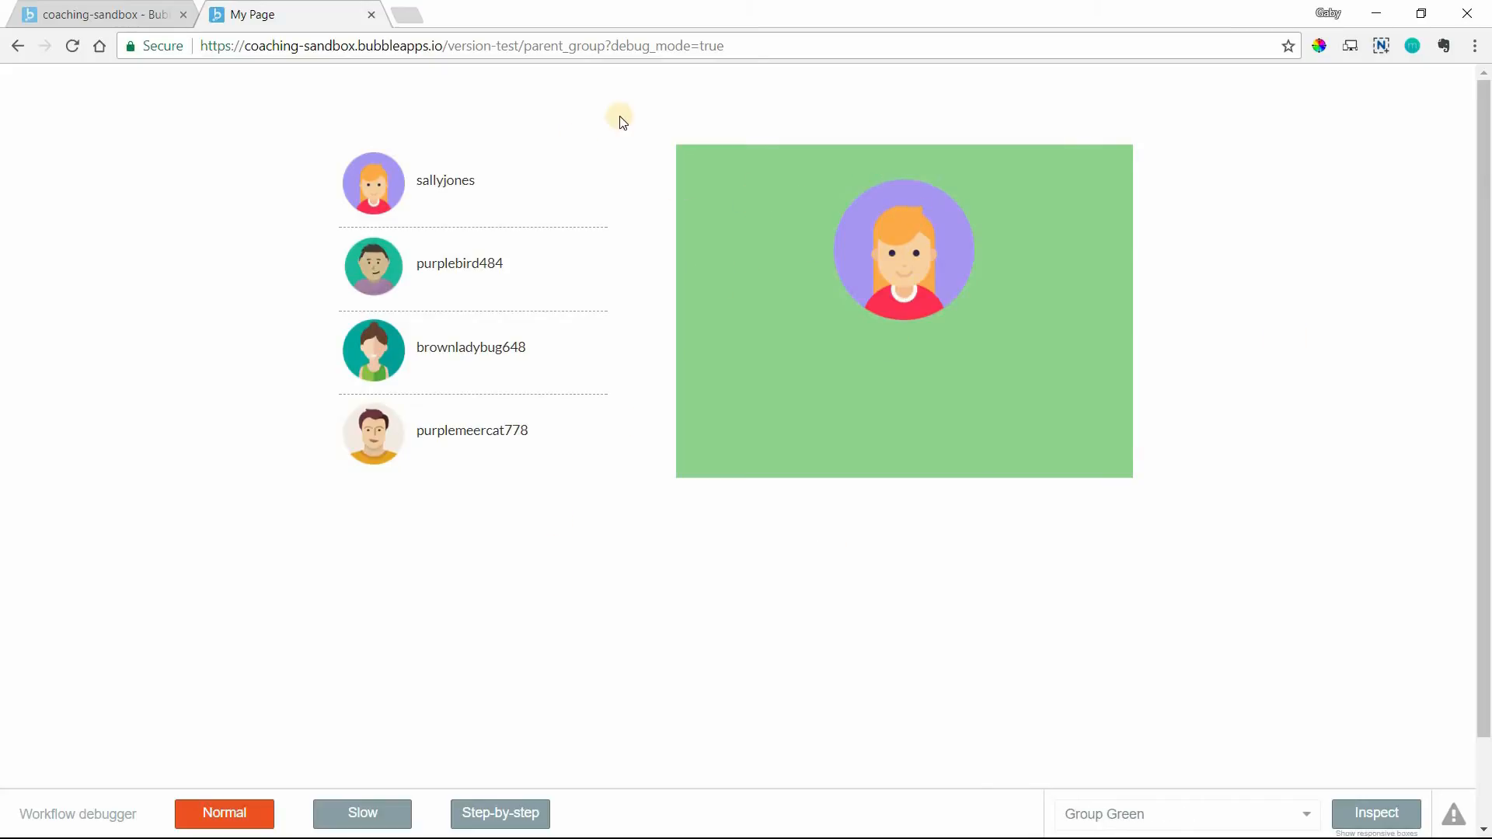
mouse_move(932, 255)
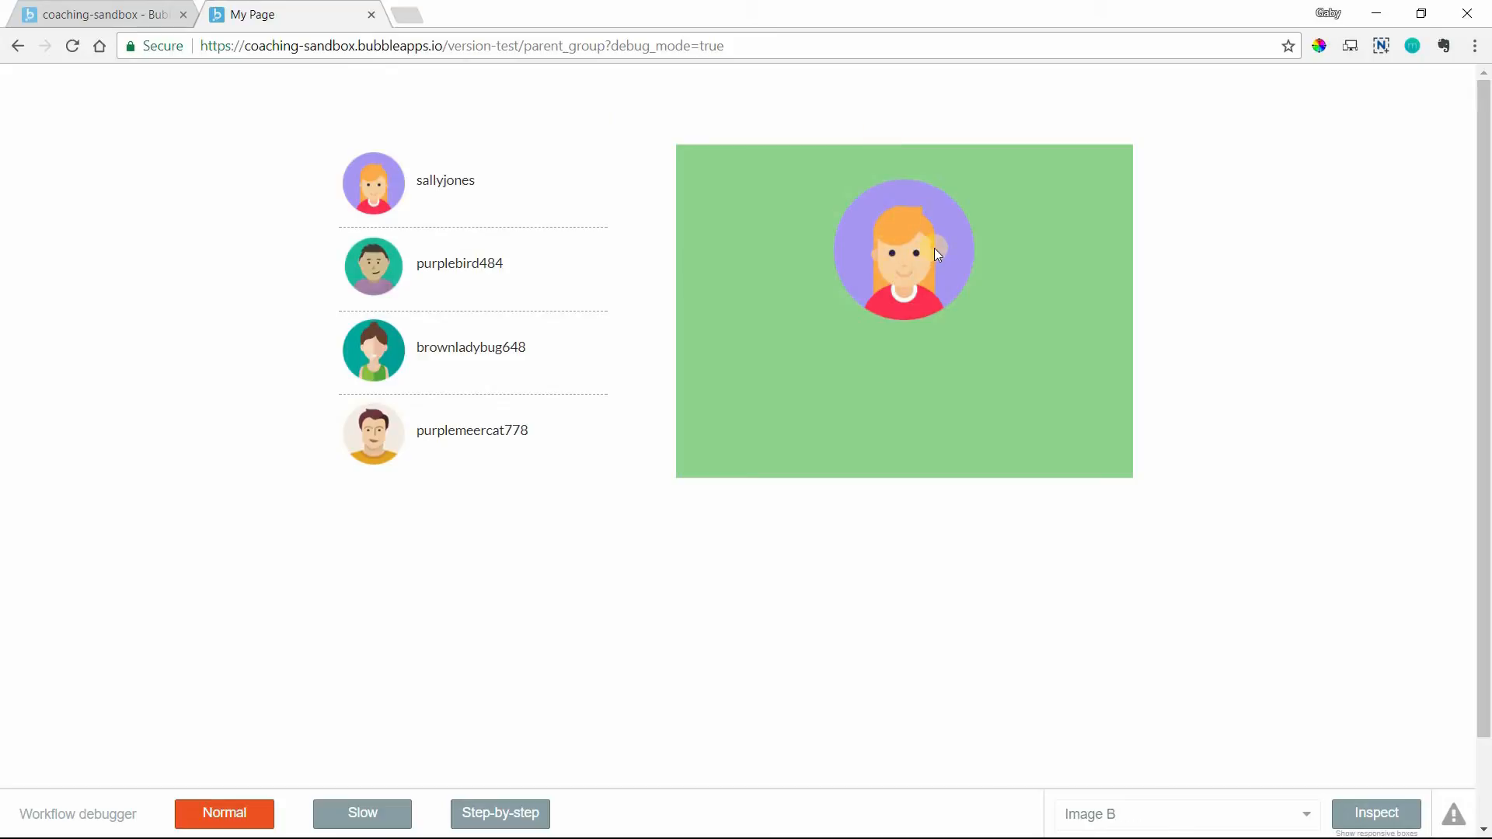
mouse_move(785, 173)
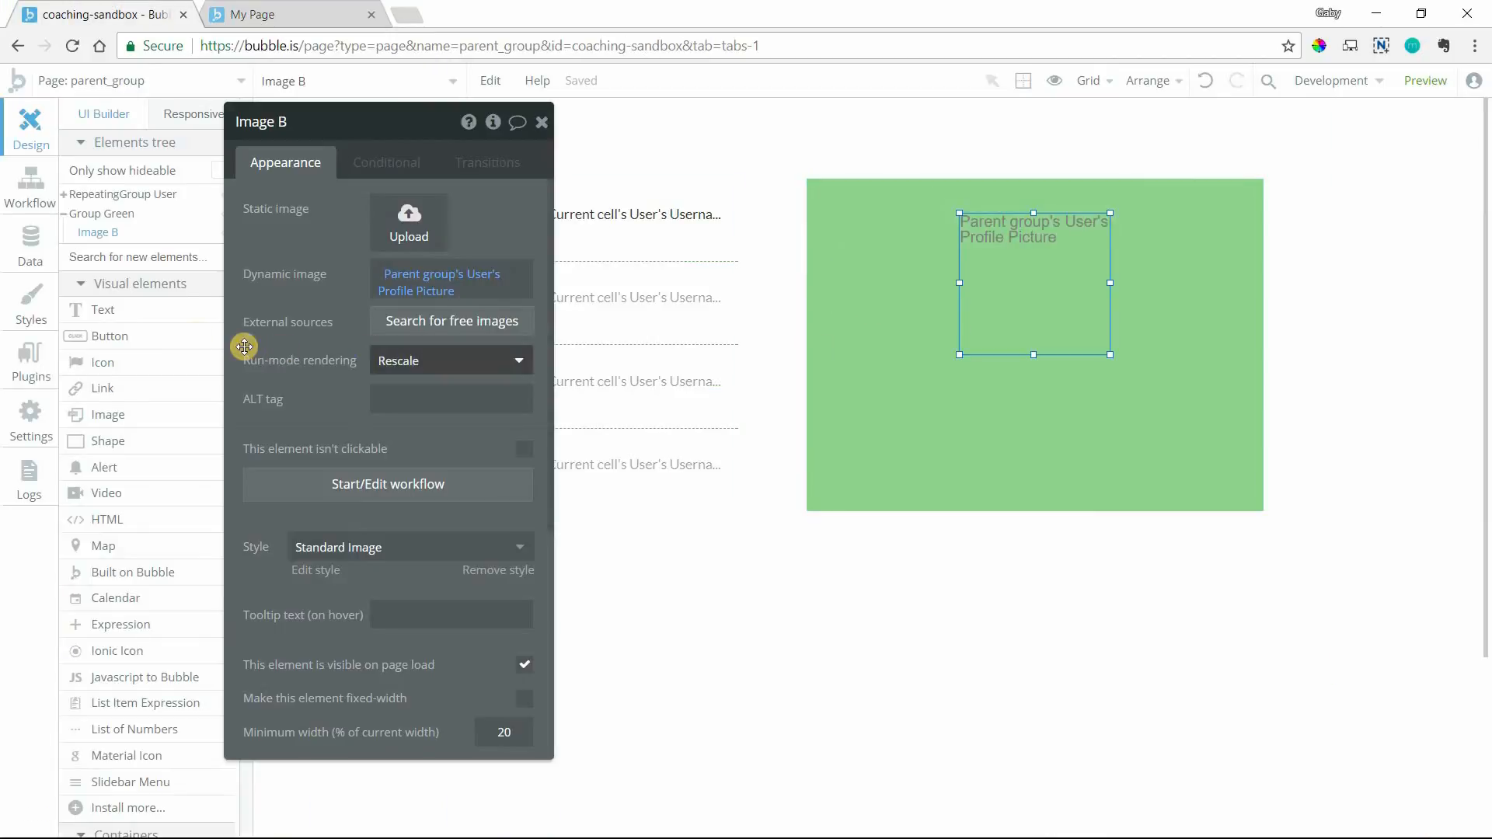
Step: Add a text element in Group Green whose content is dynamic data from Parent group's User
click(542, 121)
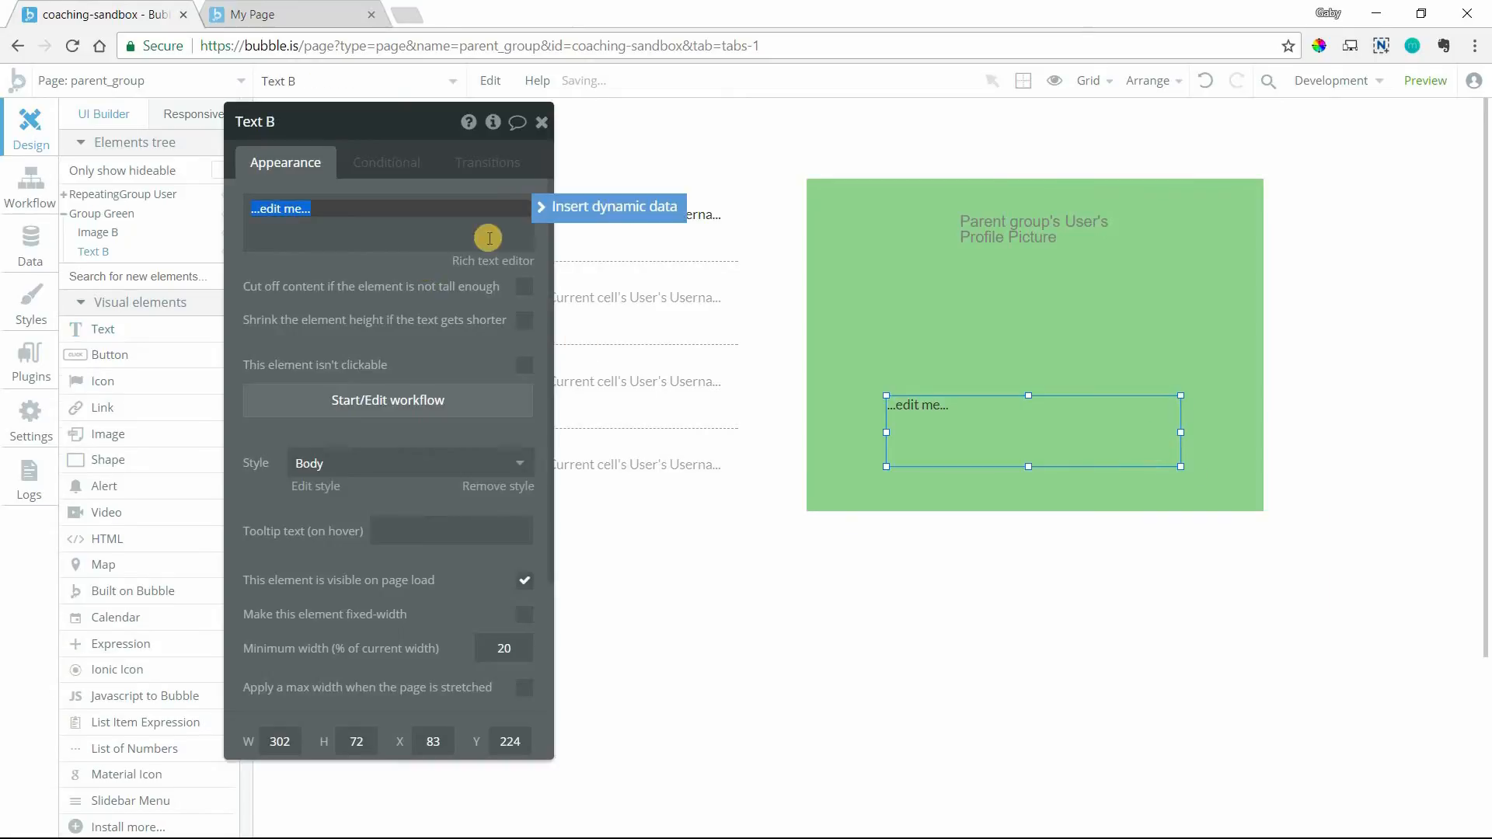
click(613, 206)
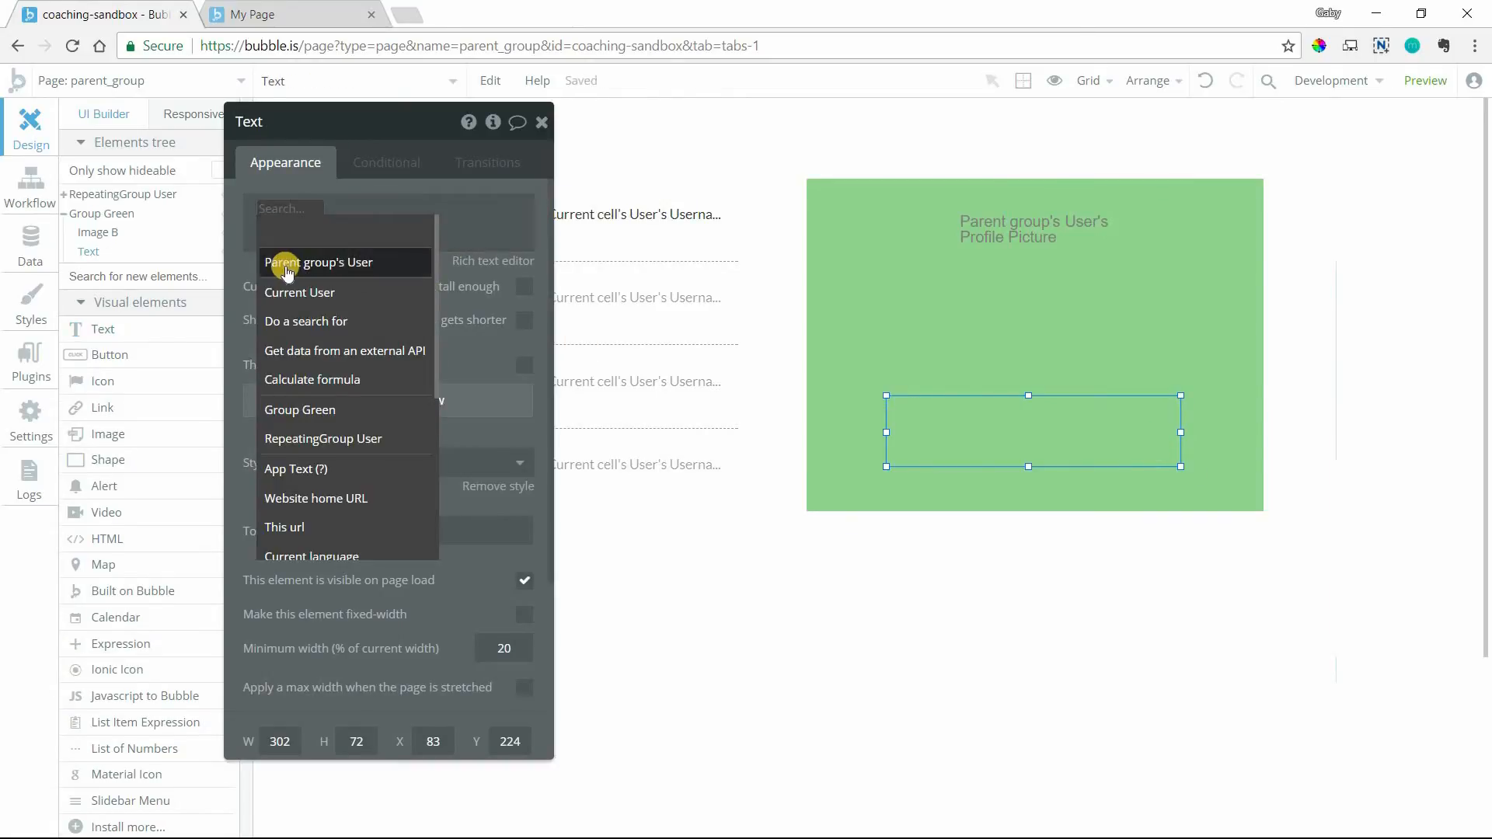
mouse_move(359, 269)
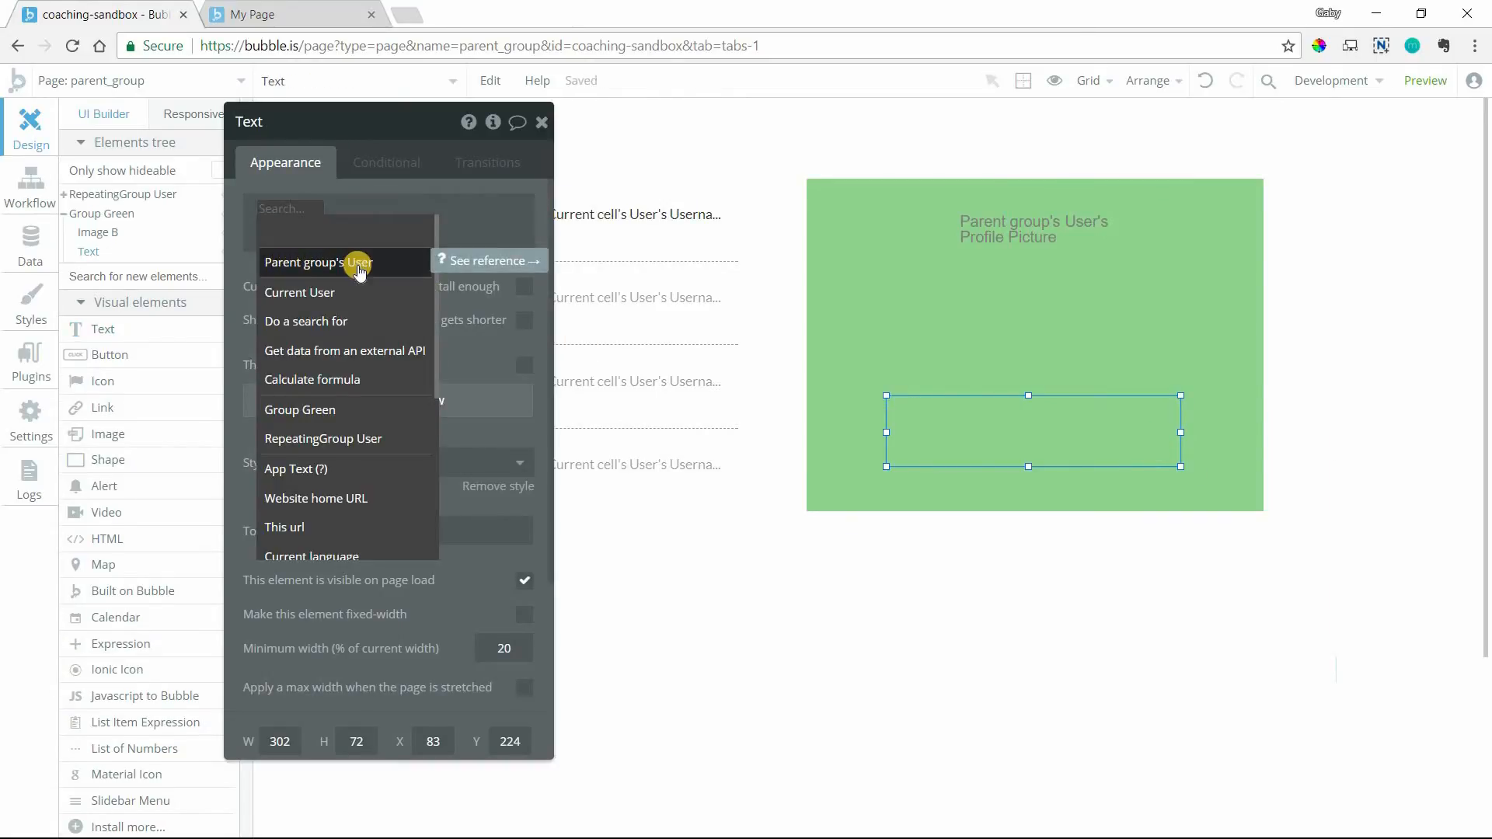
click(317, 261)
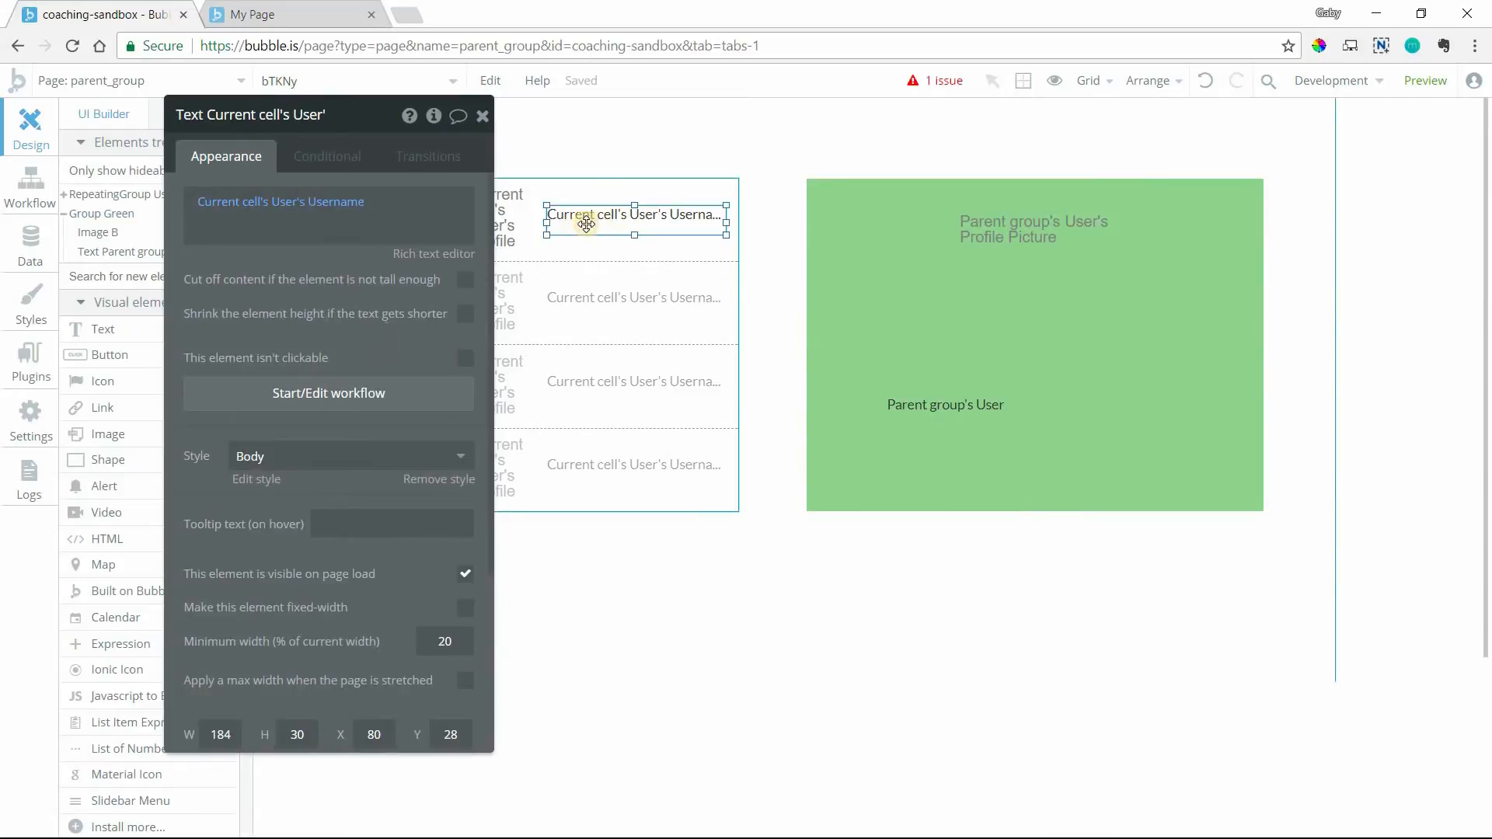
click(328, 391)
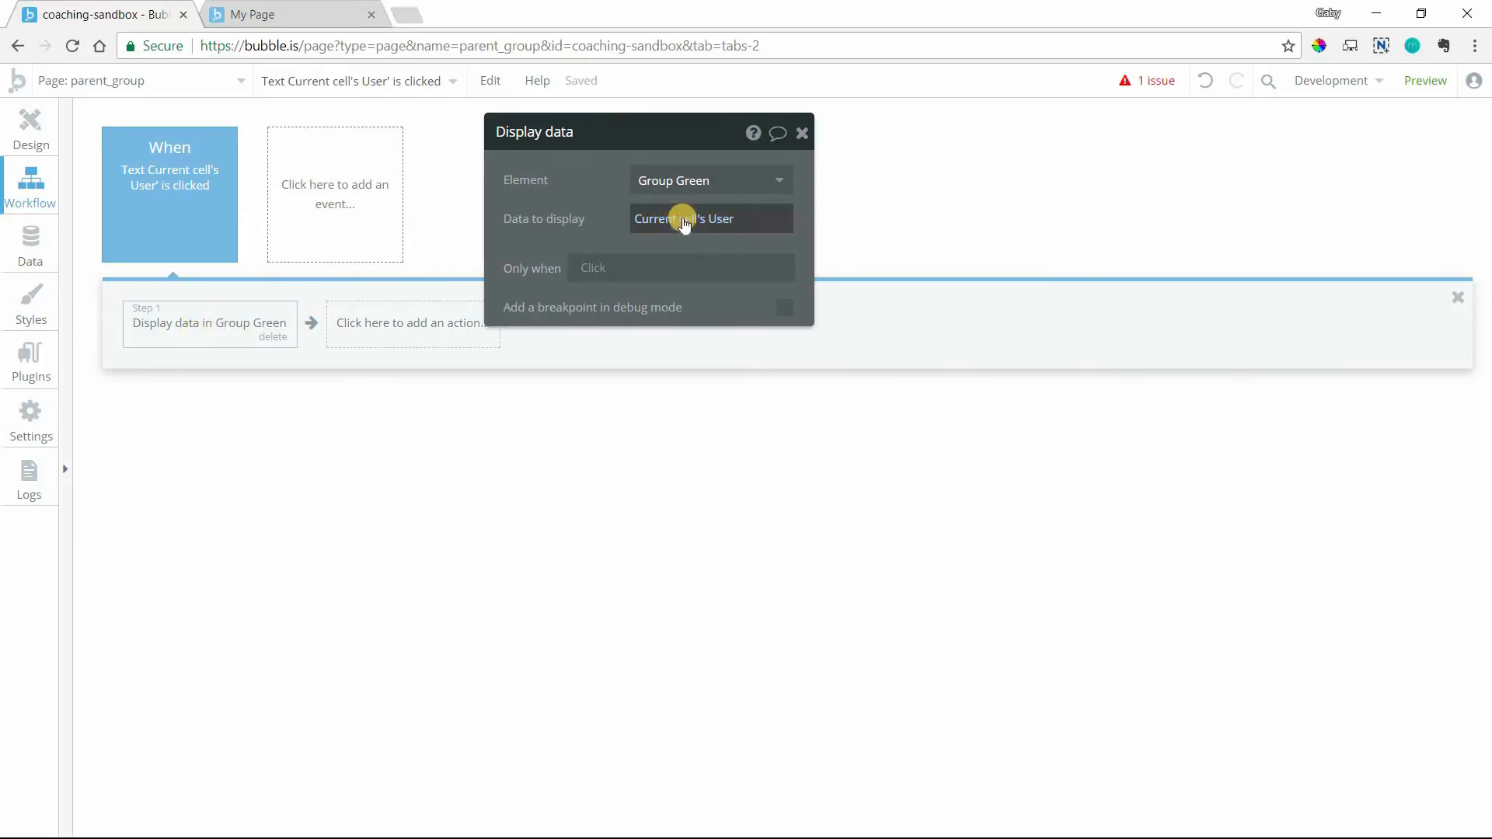
mouse_move(165, 306)
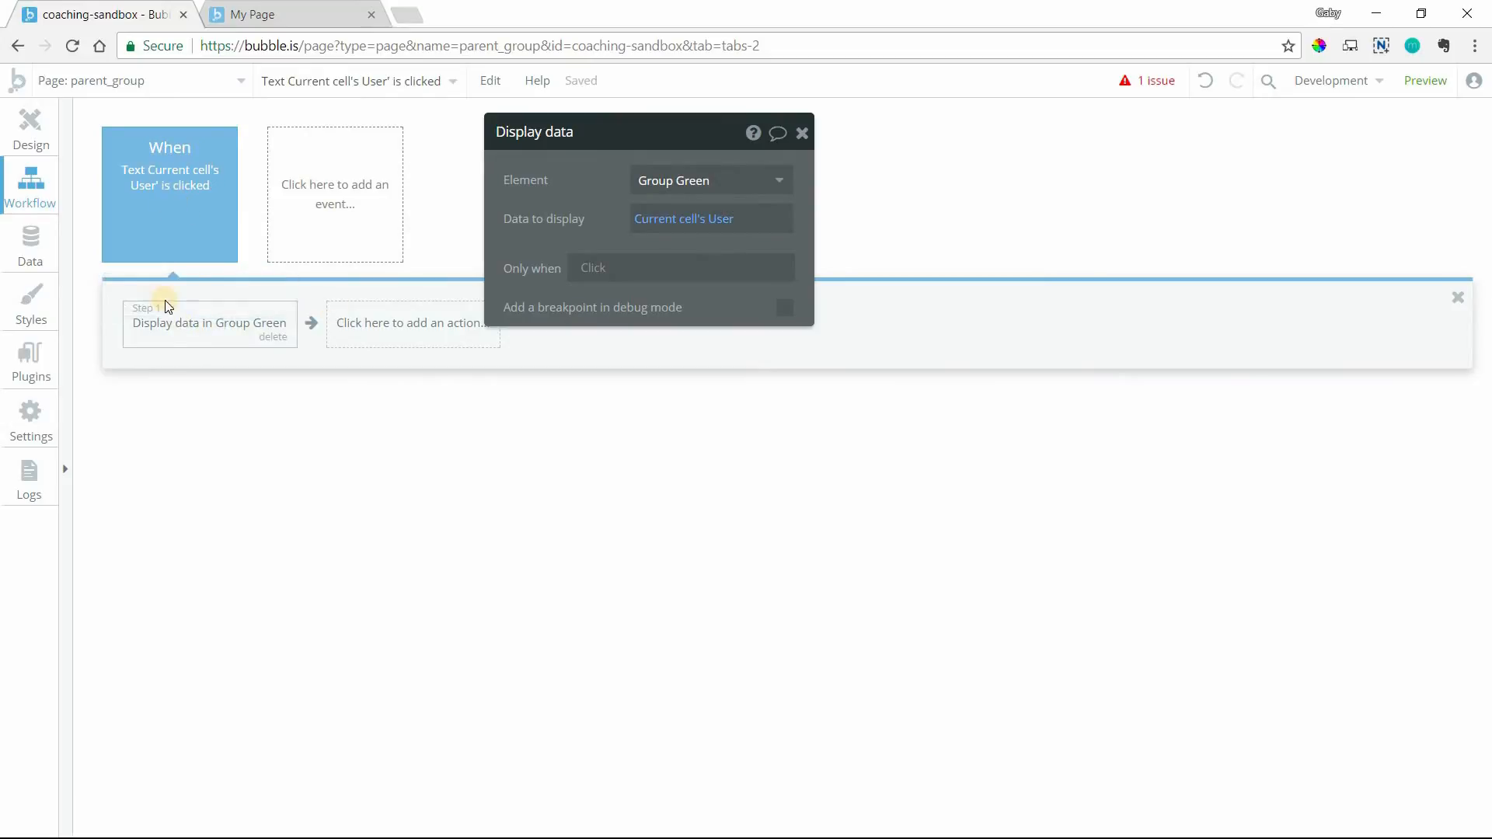
mouse_move(246, 331)
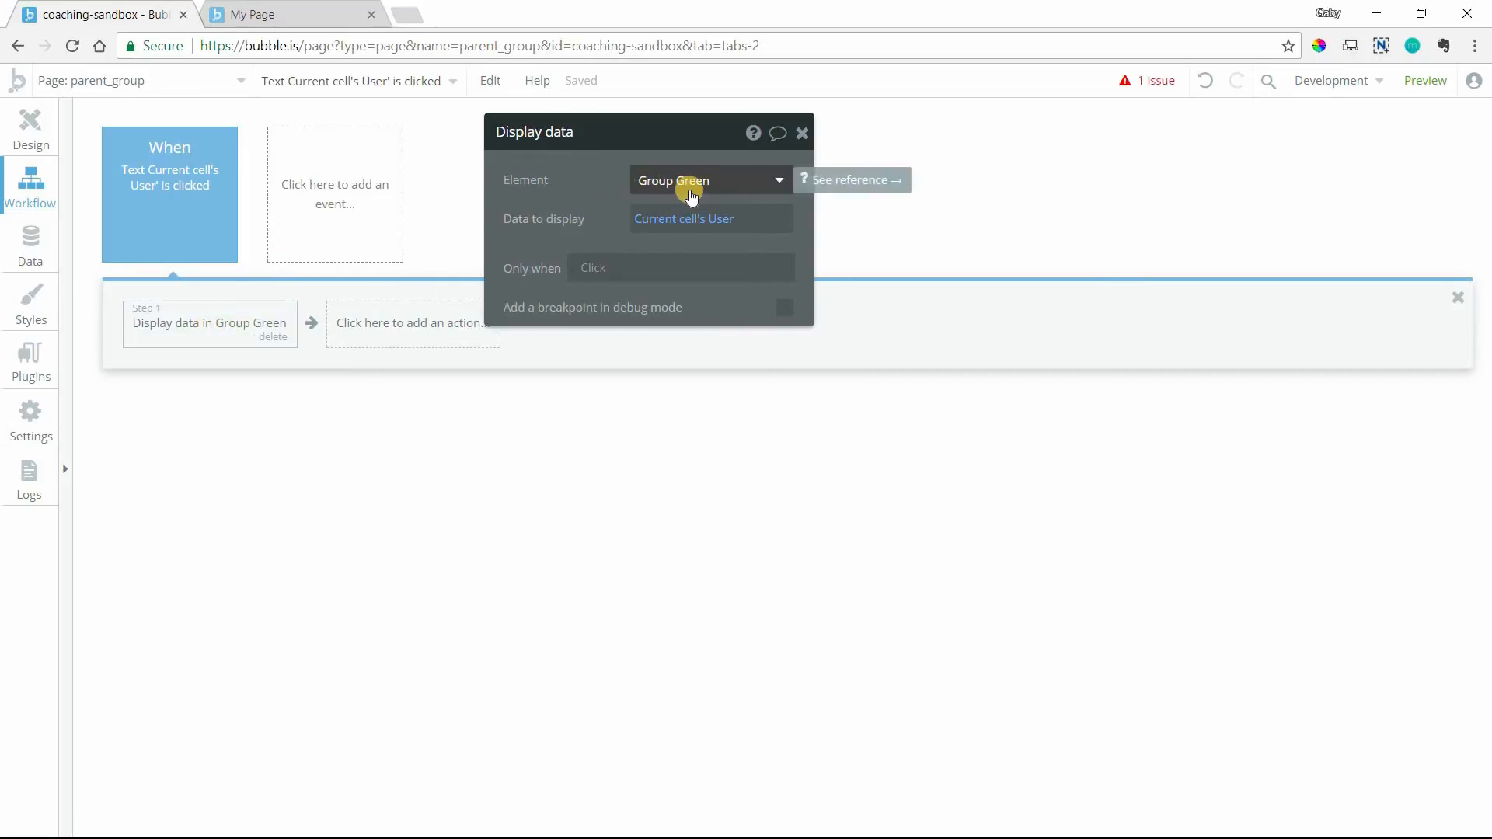
mouse_move(684, 219)
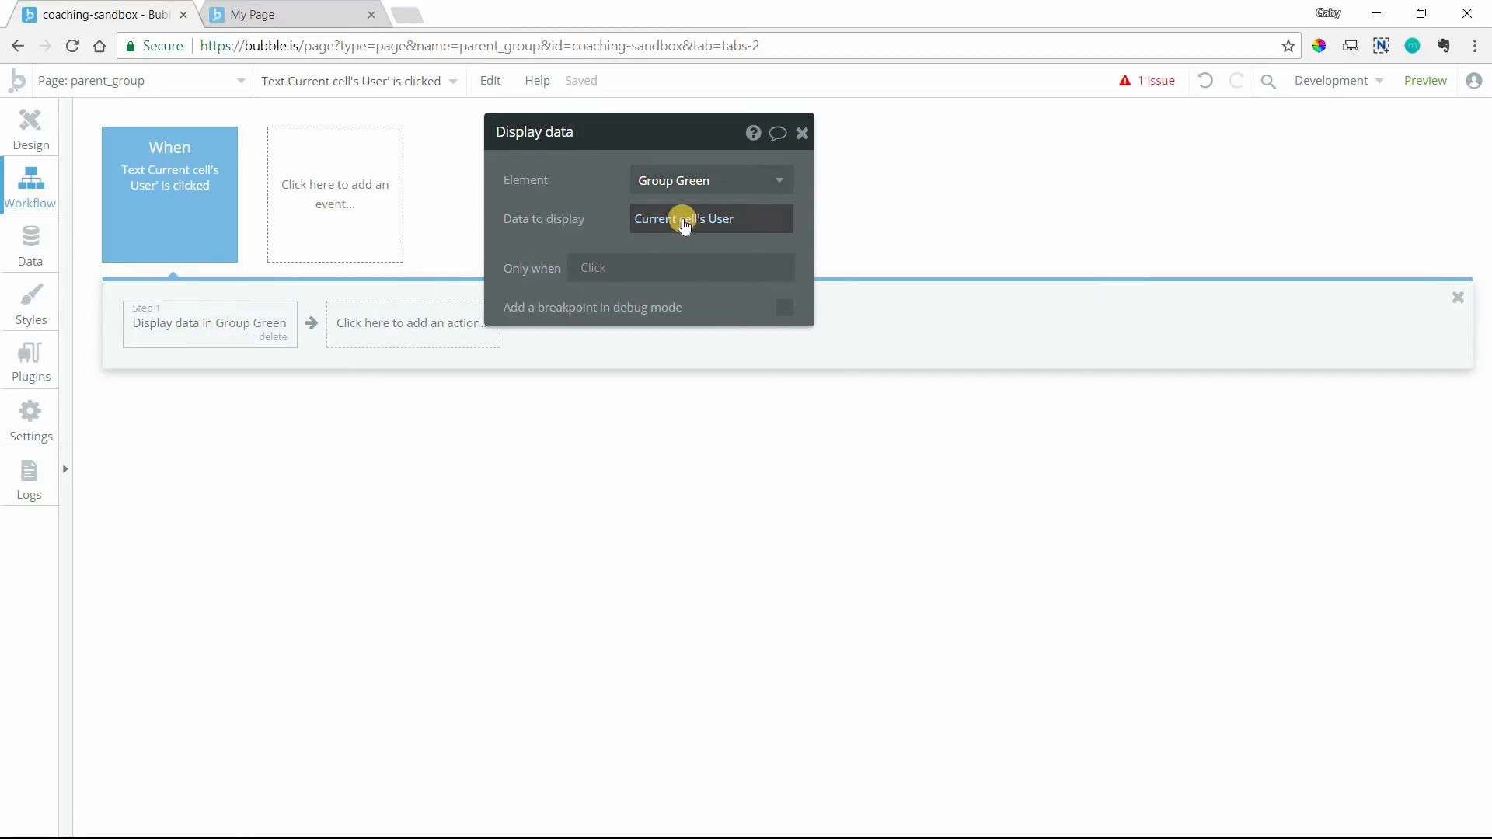
mouse_move(679, 181)
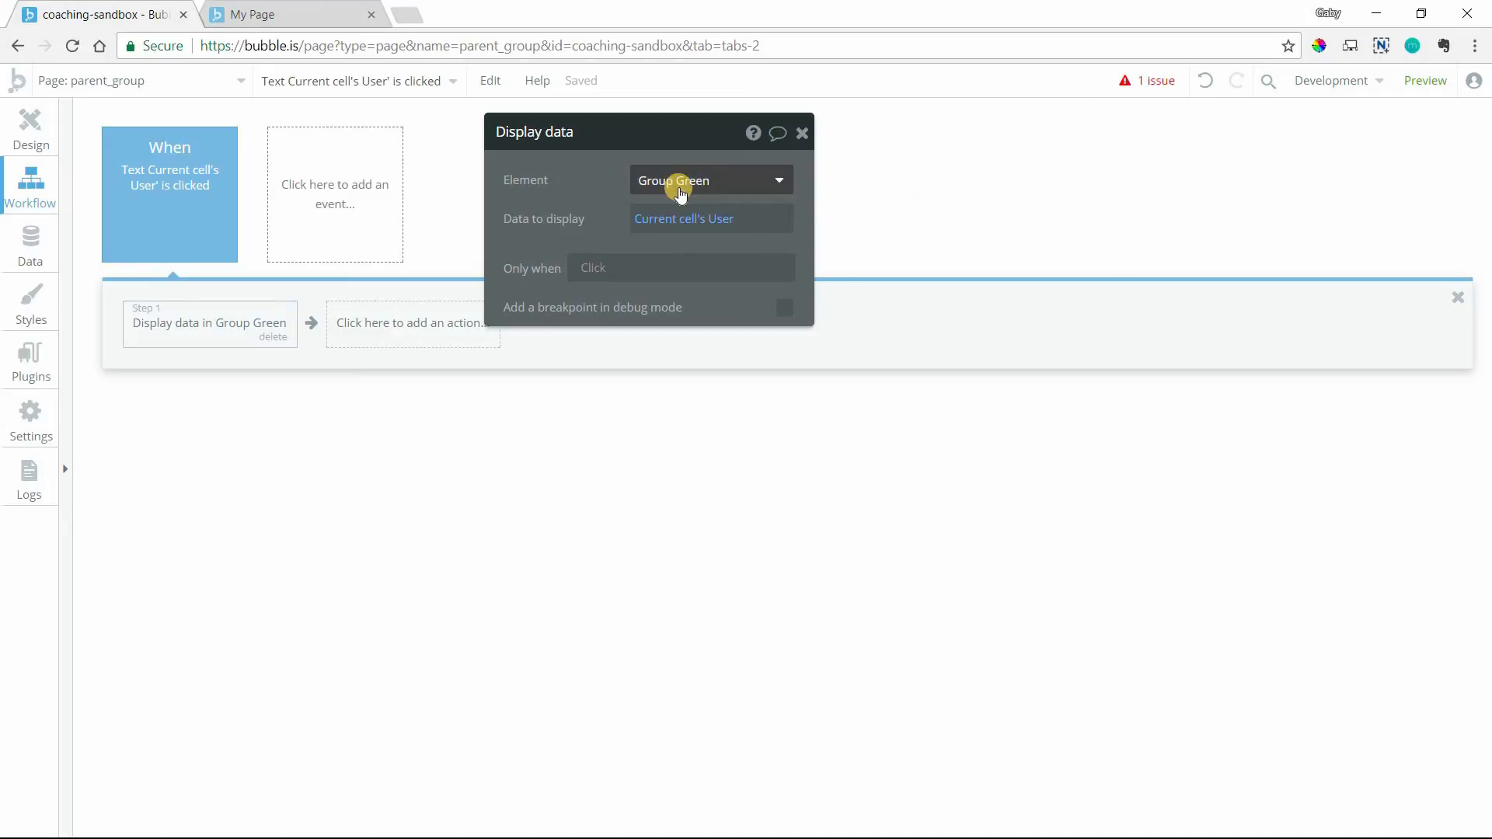
click(31, 128)
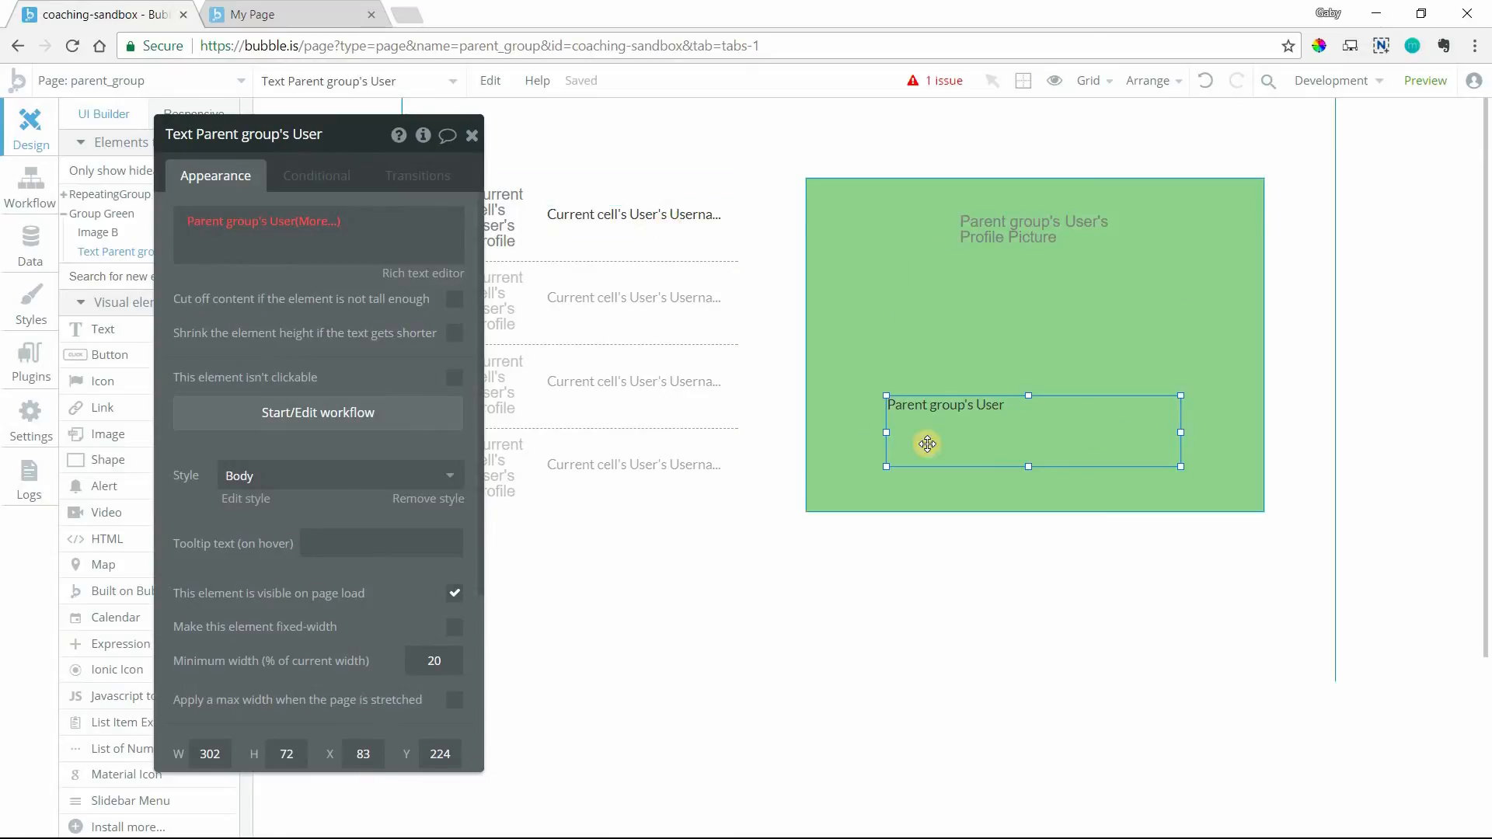
mouse_move(977, 409)
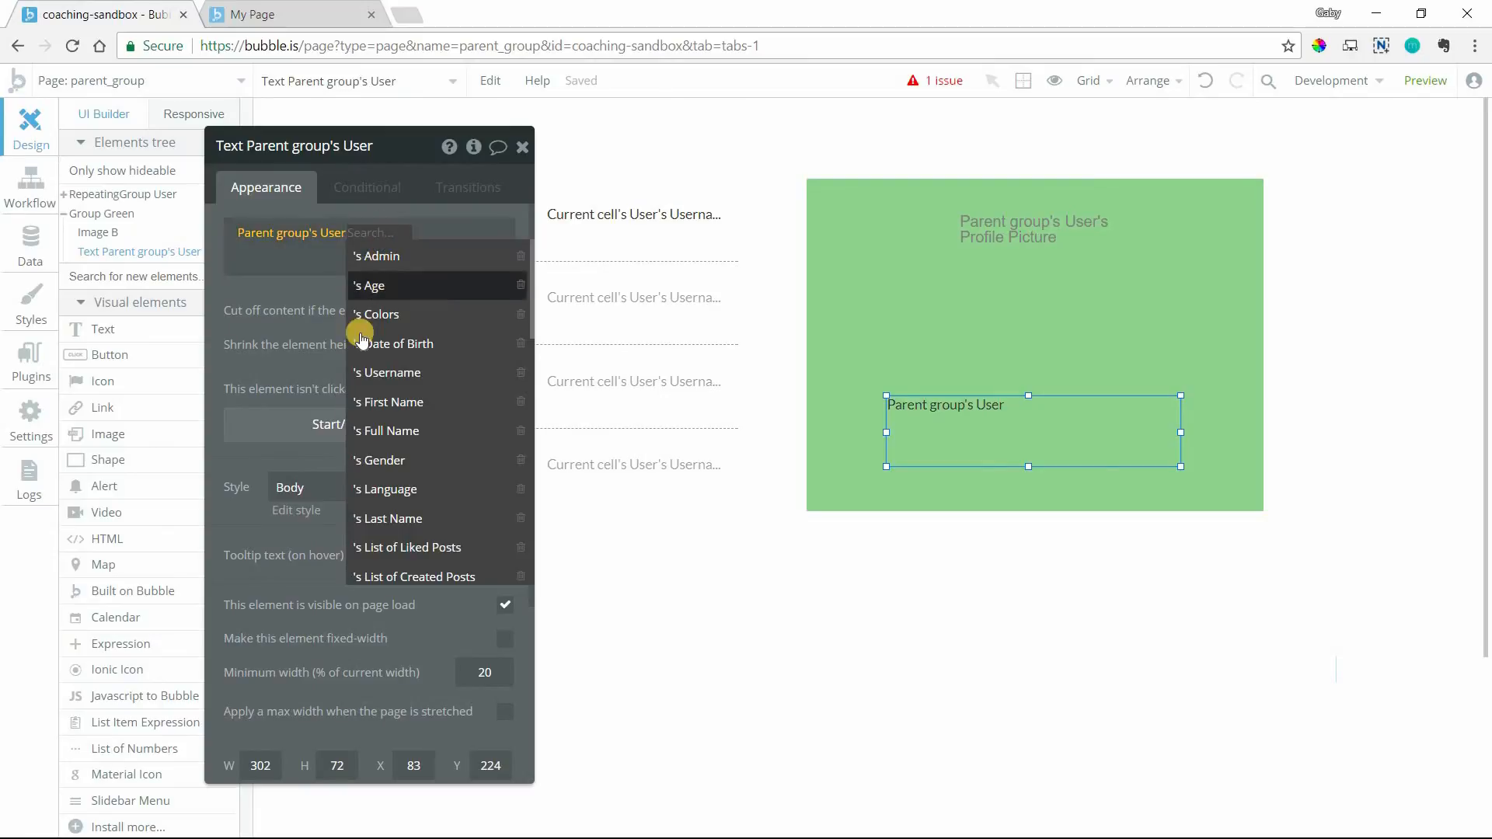
mouse_move(447, 393)
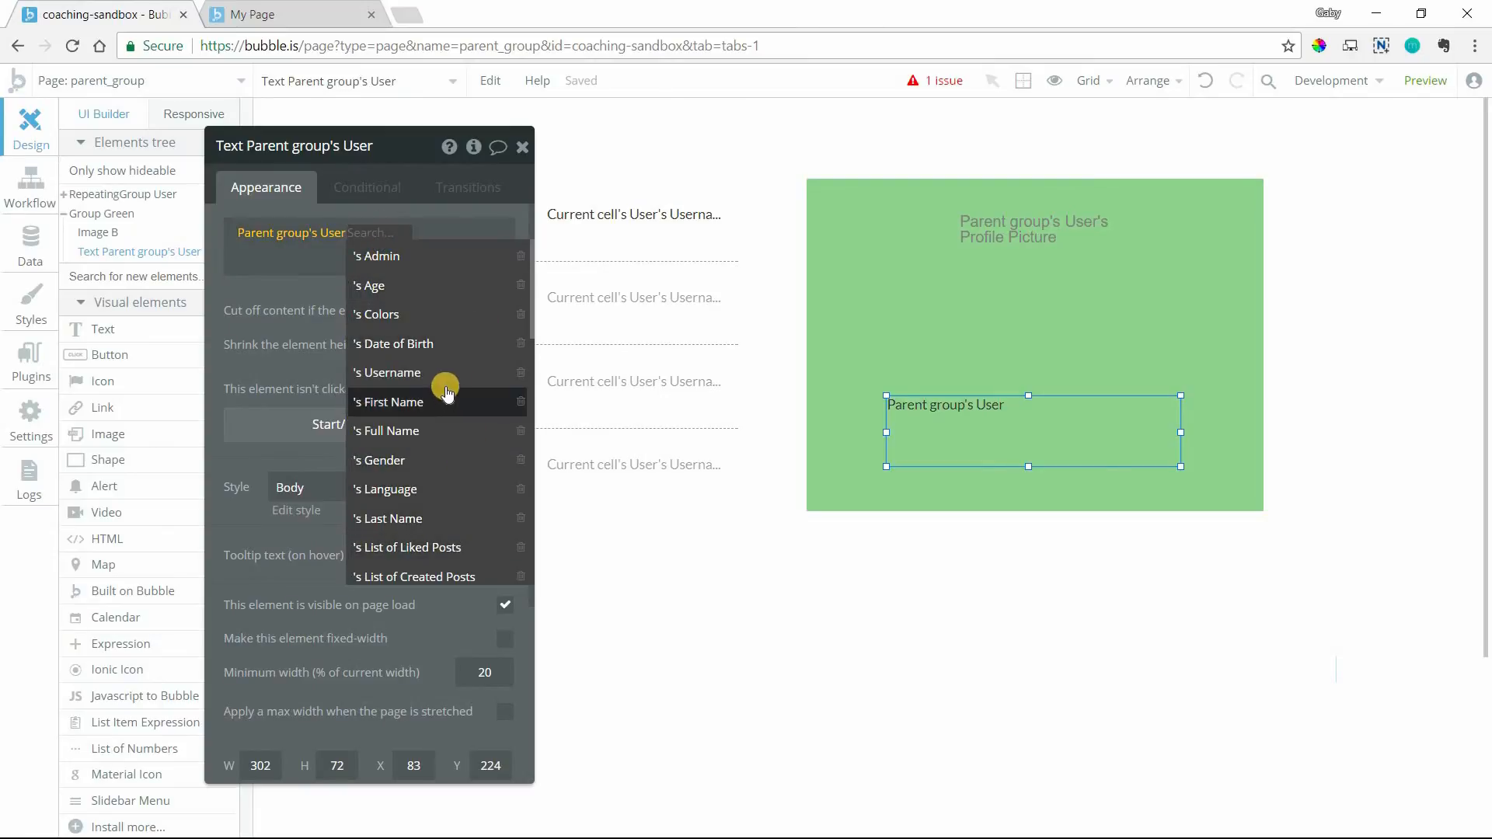
Step: Apply the Centered Title Medium style to the username text and move it up toward the picture
click(386, 372)
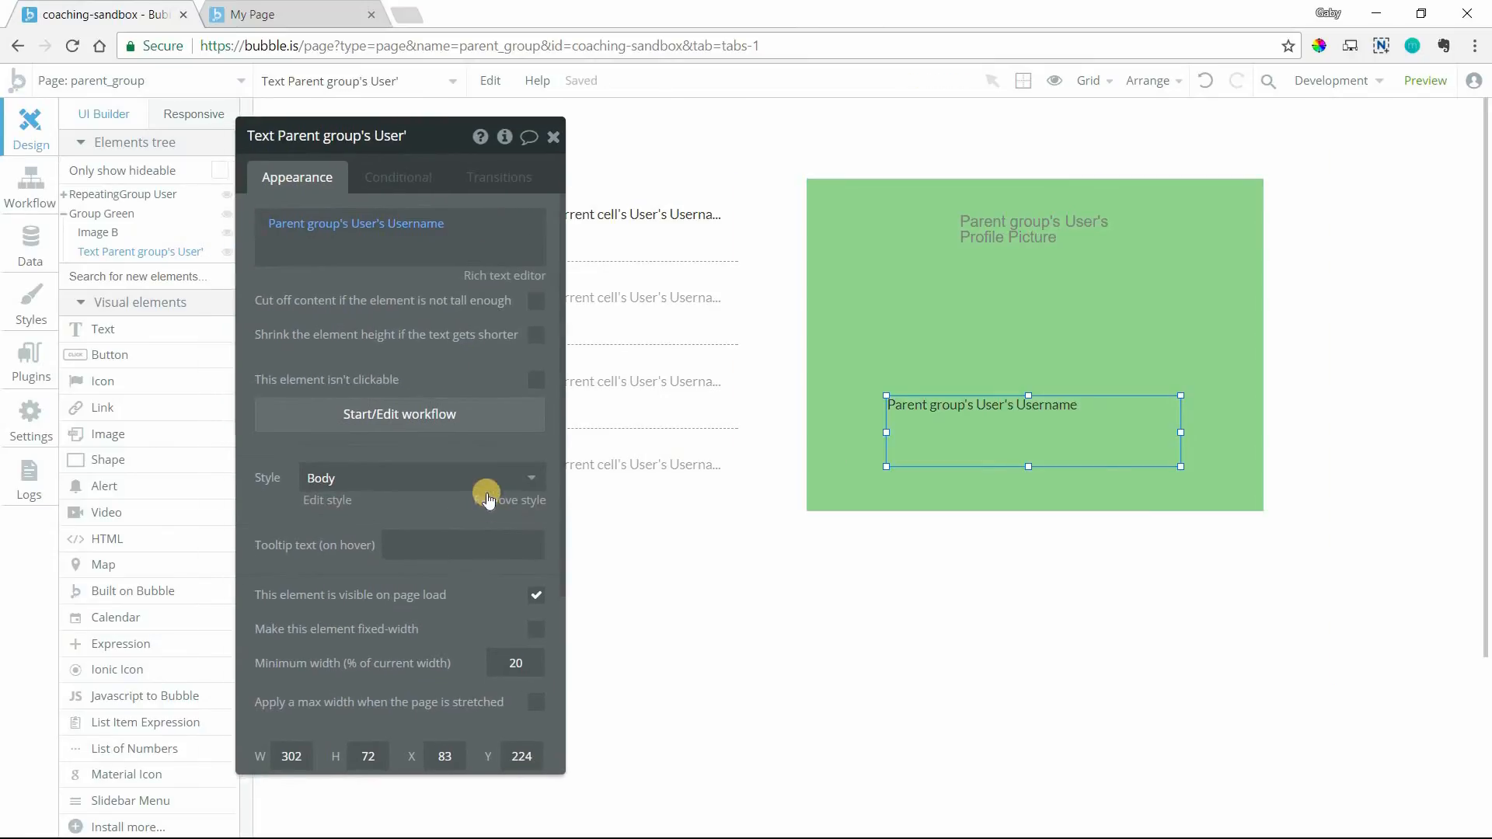
click(418, 477)
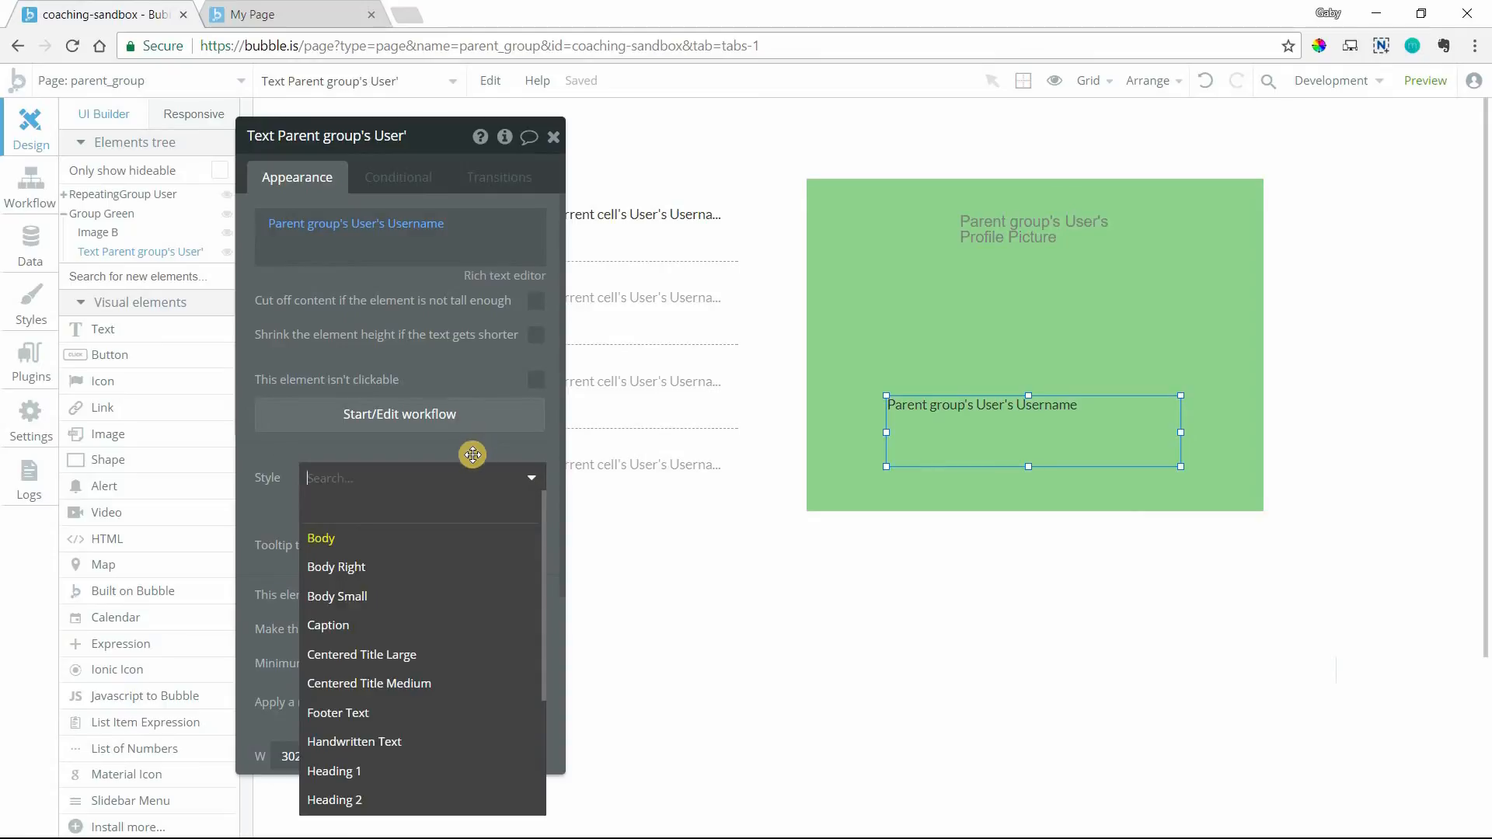
click(370, 684)
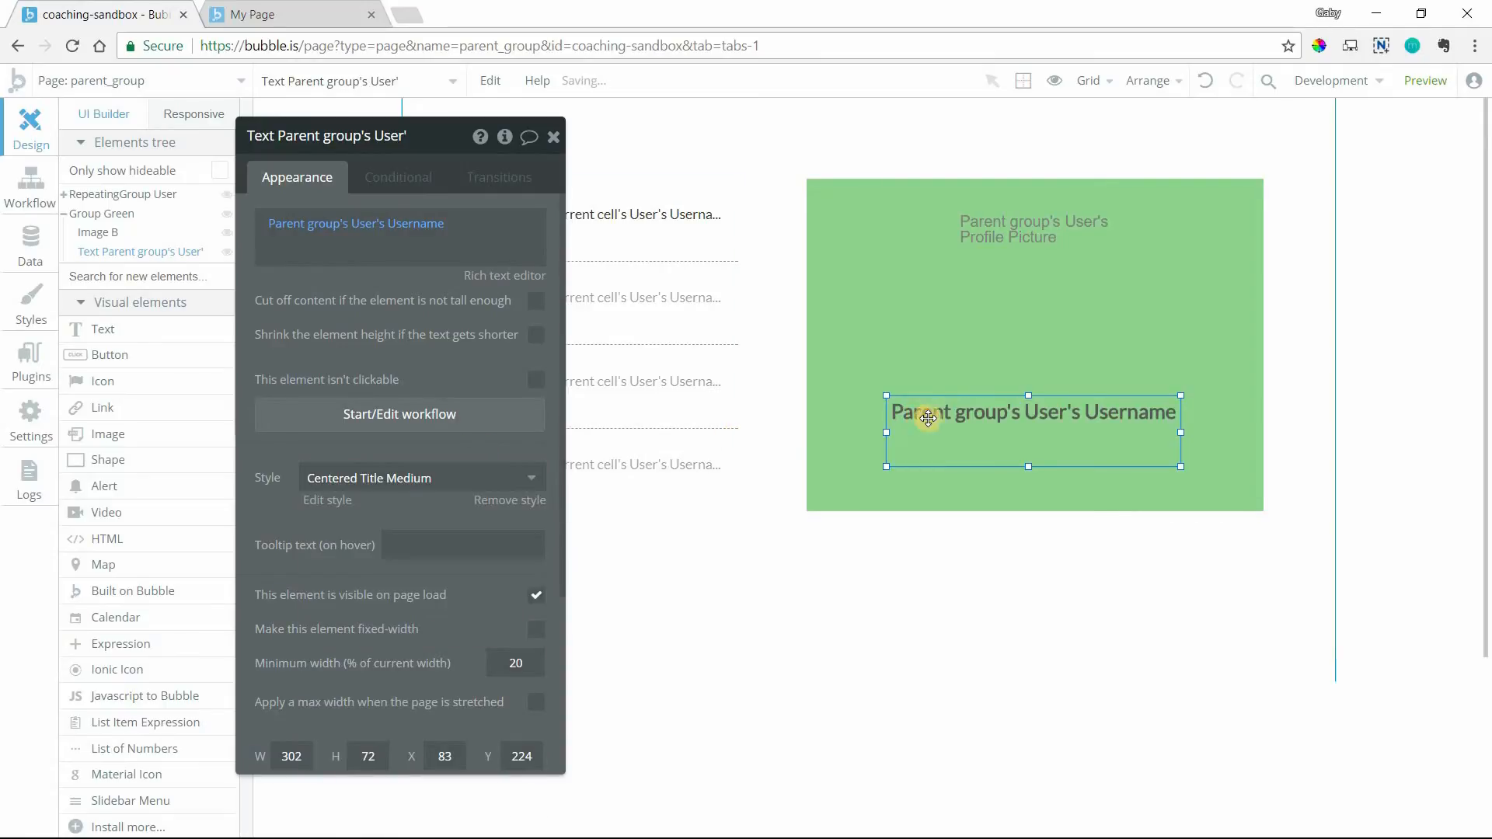
drag(927, 418, 927, 391)
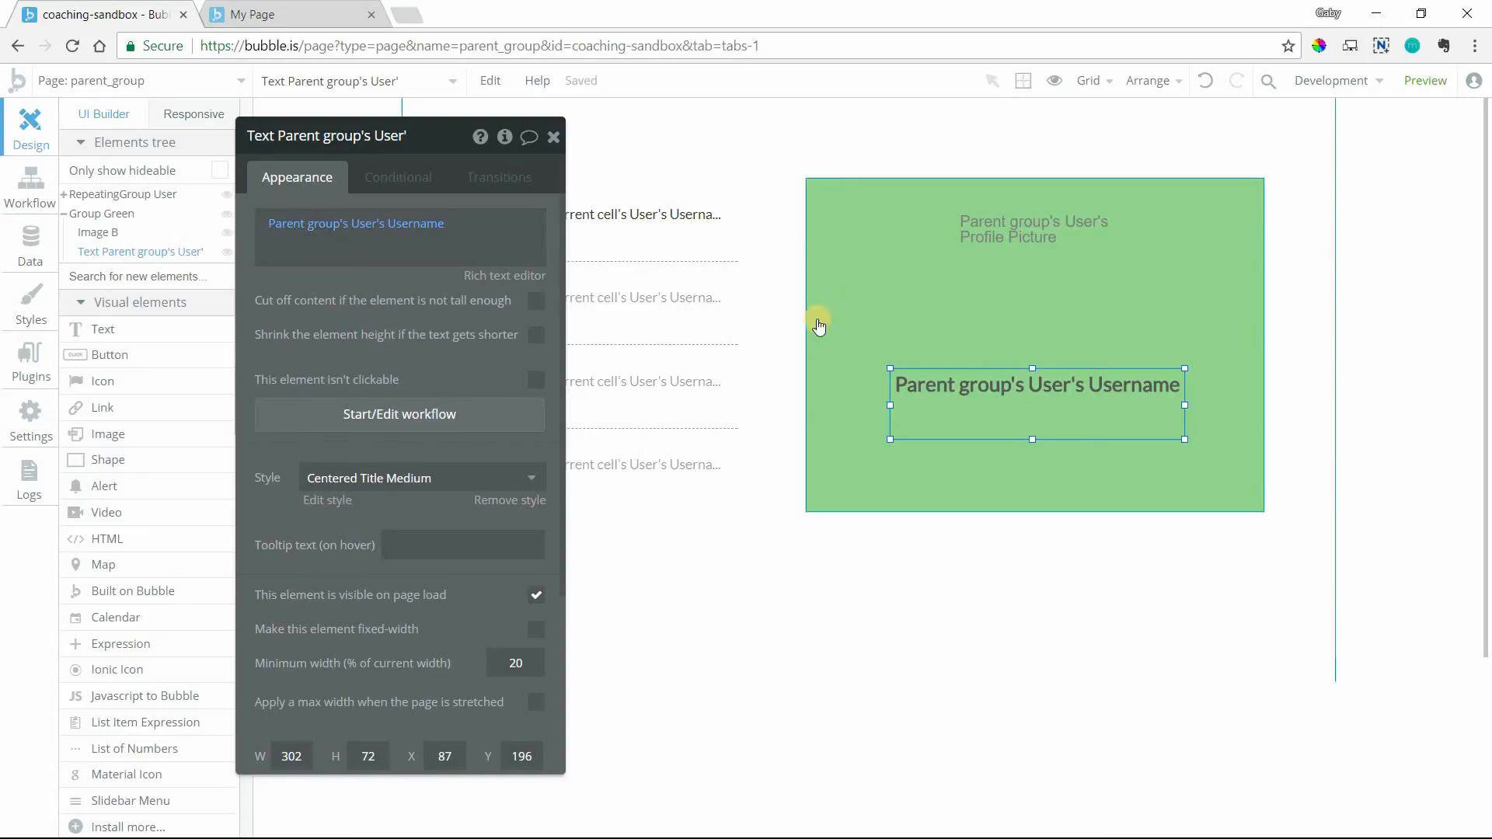
mouse_move(995, 406)
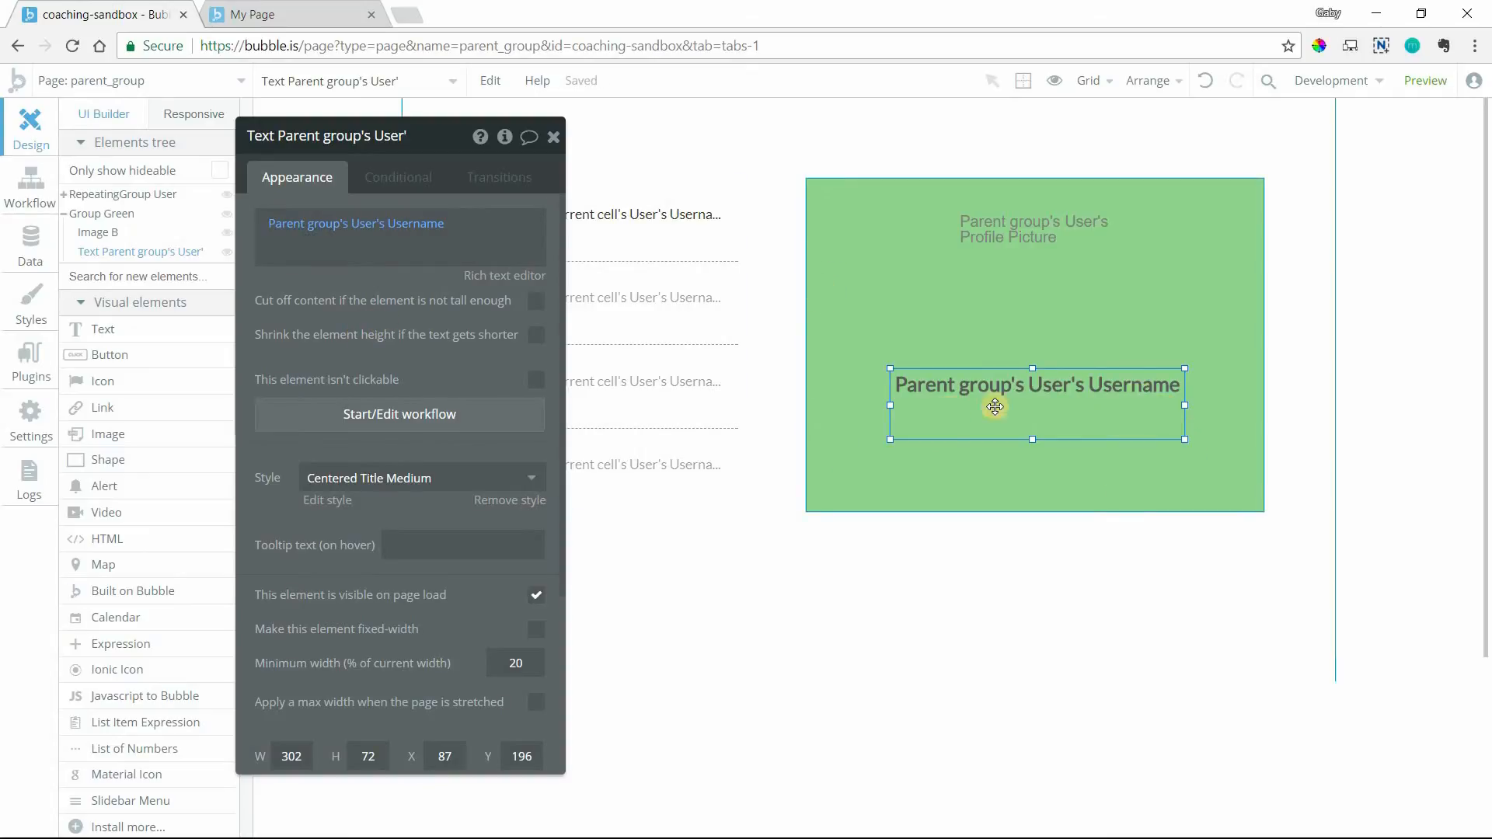
mouse_move(932, 392)
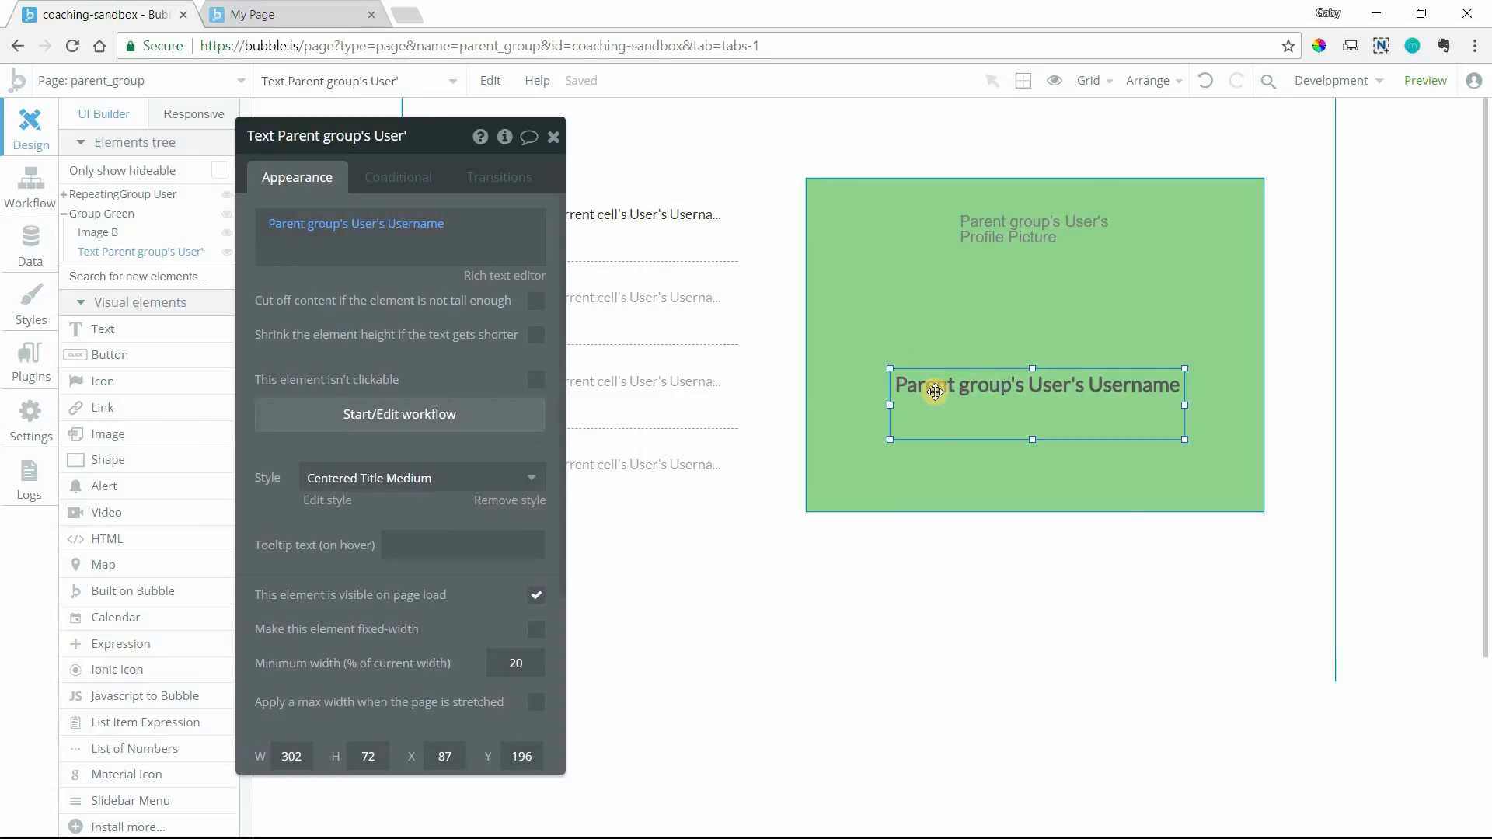
mouse_move(875, 207)
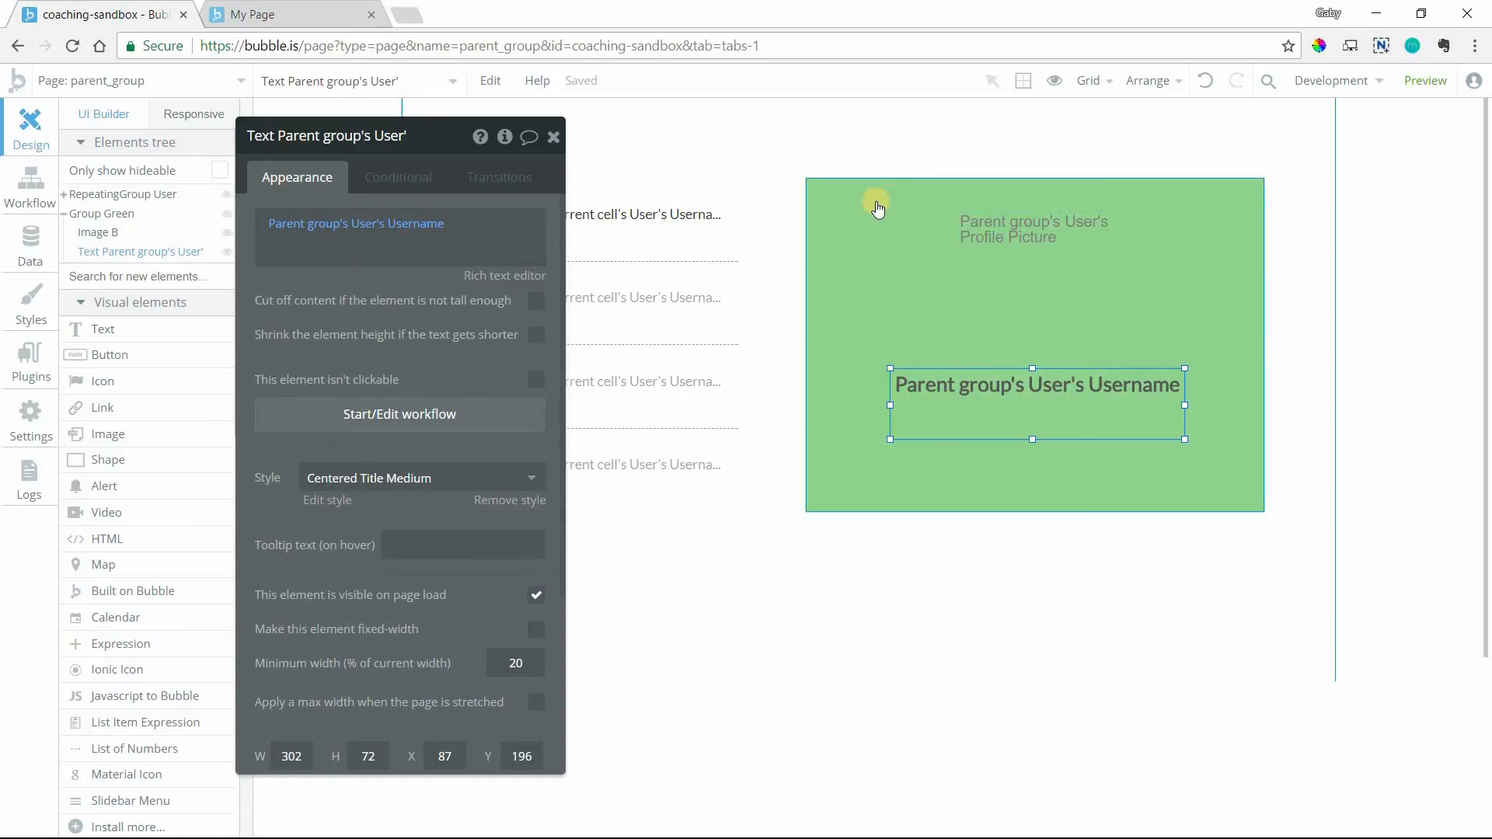
click(253, 14)
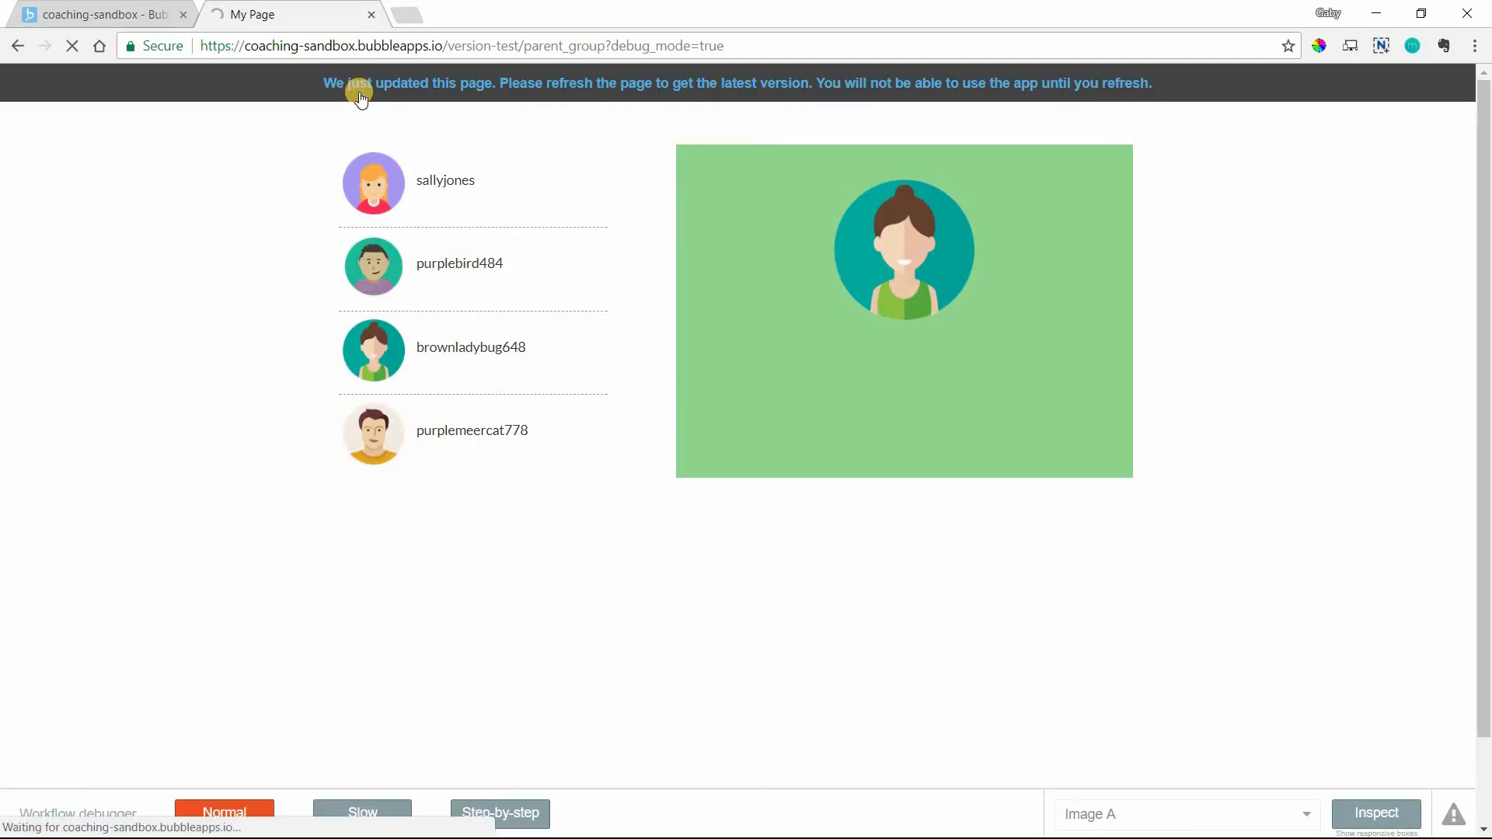
Step: Select sallyjones and two other users in the list to verify their details appear in the green group
click(445, 180)
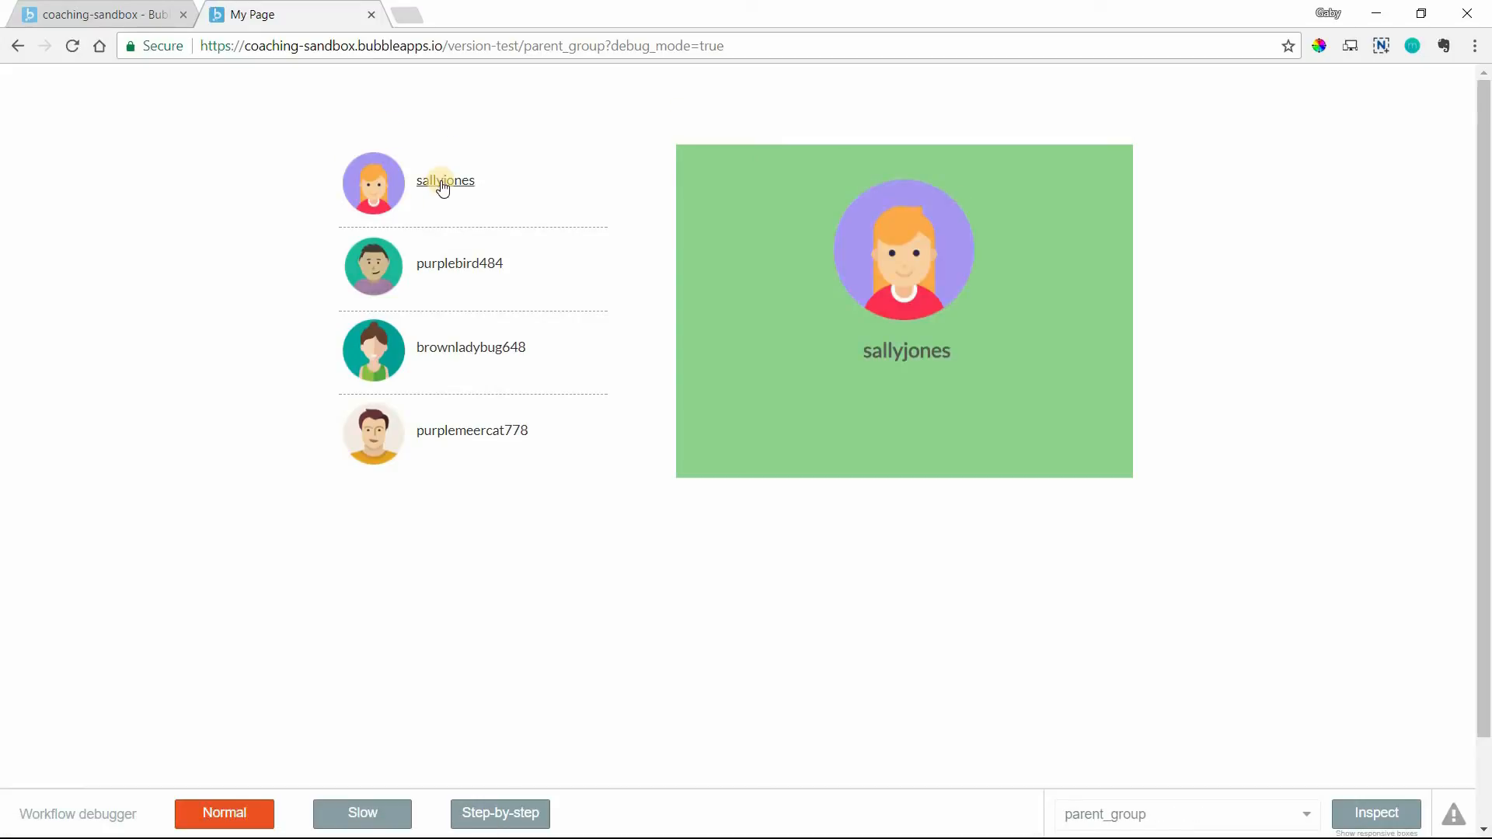
mouse_move(460, 264)
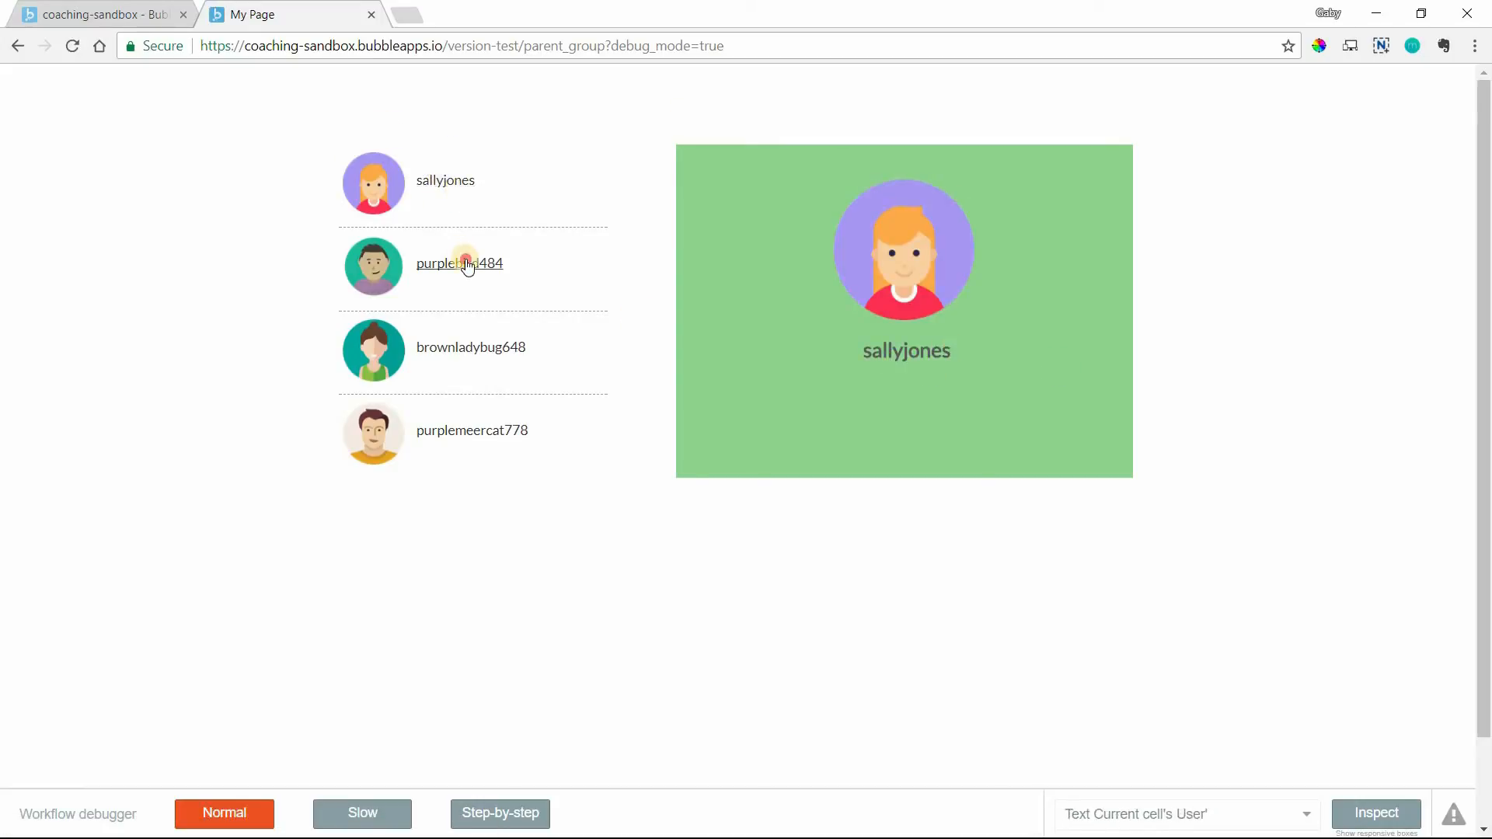
click(470, 346)
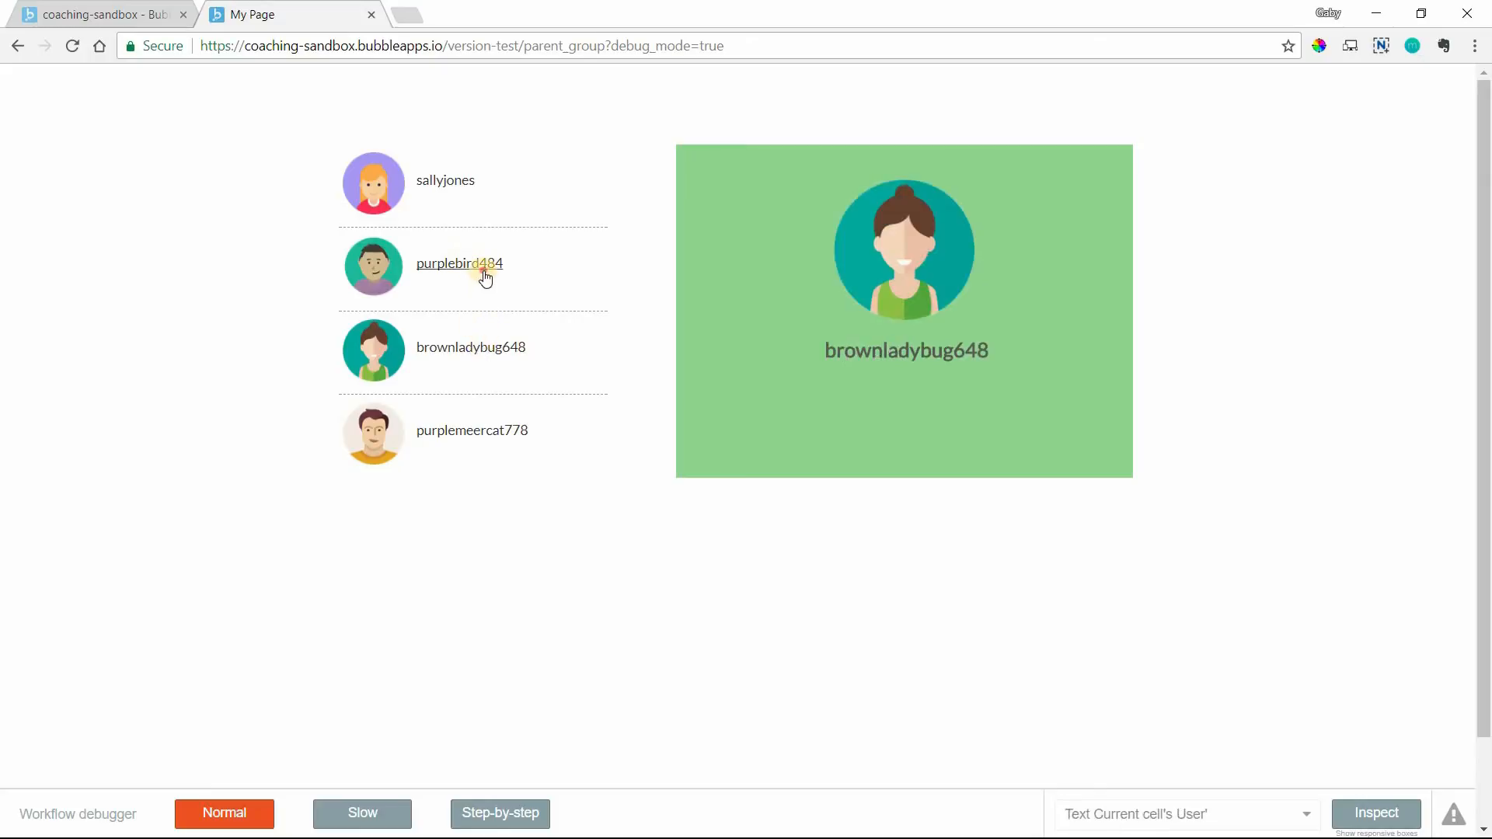
click(472, 431)
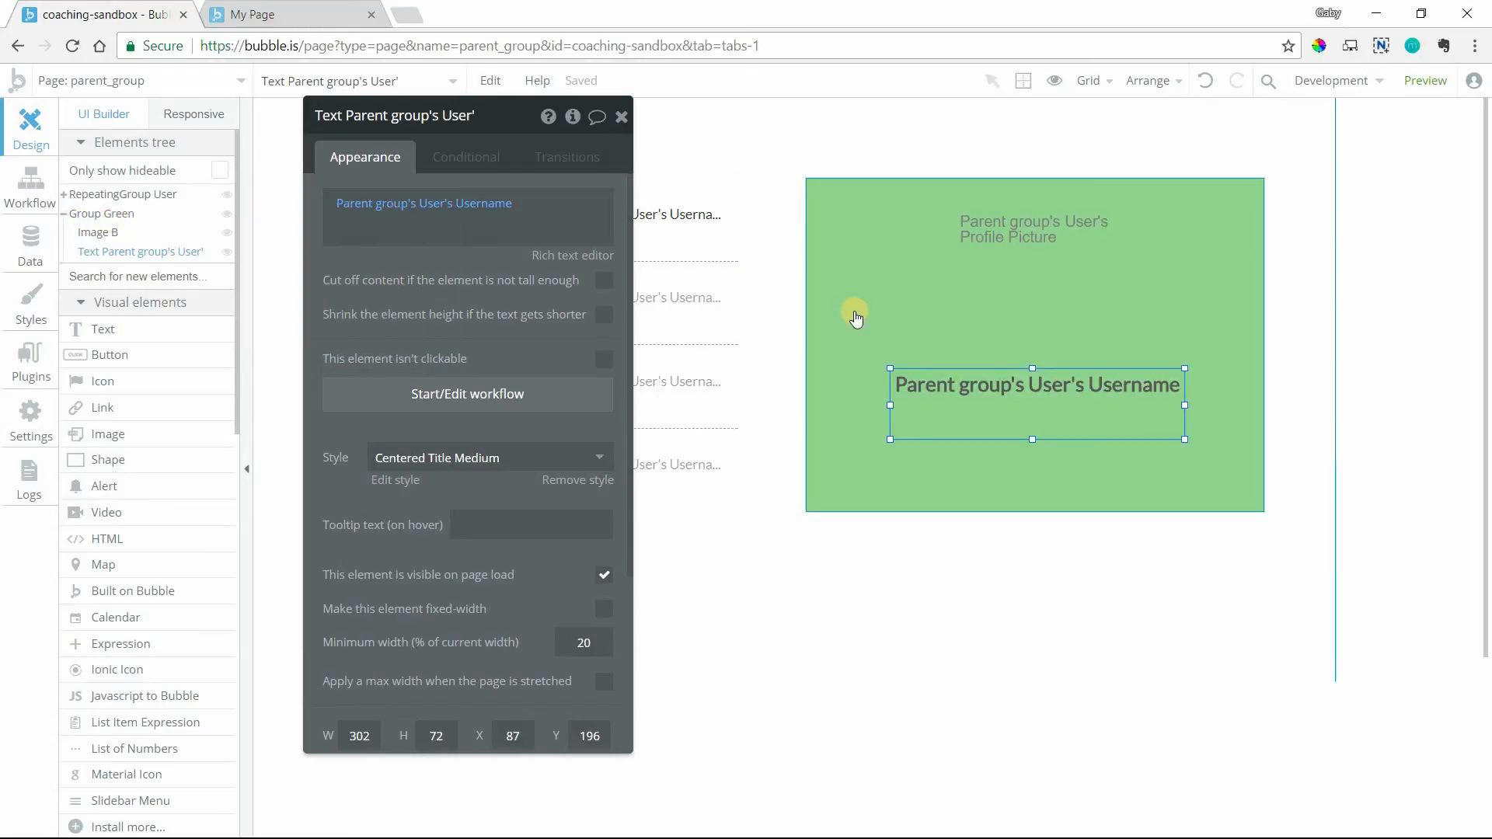
mouse_move(103, 213)
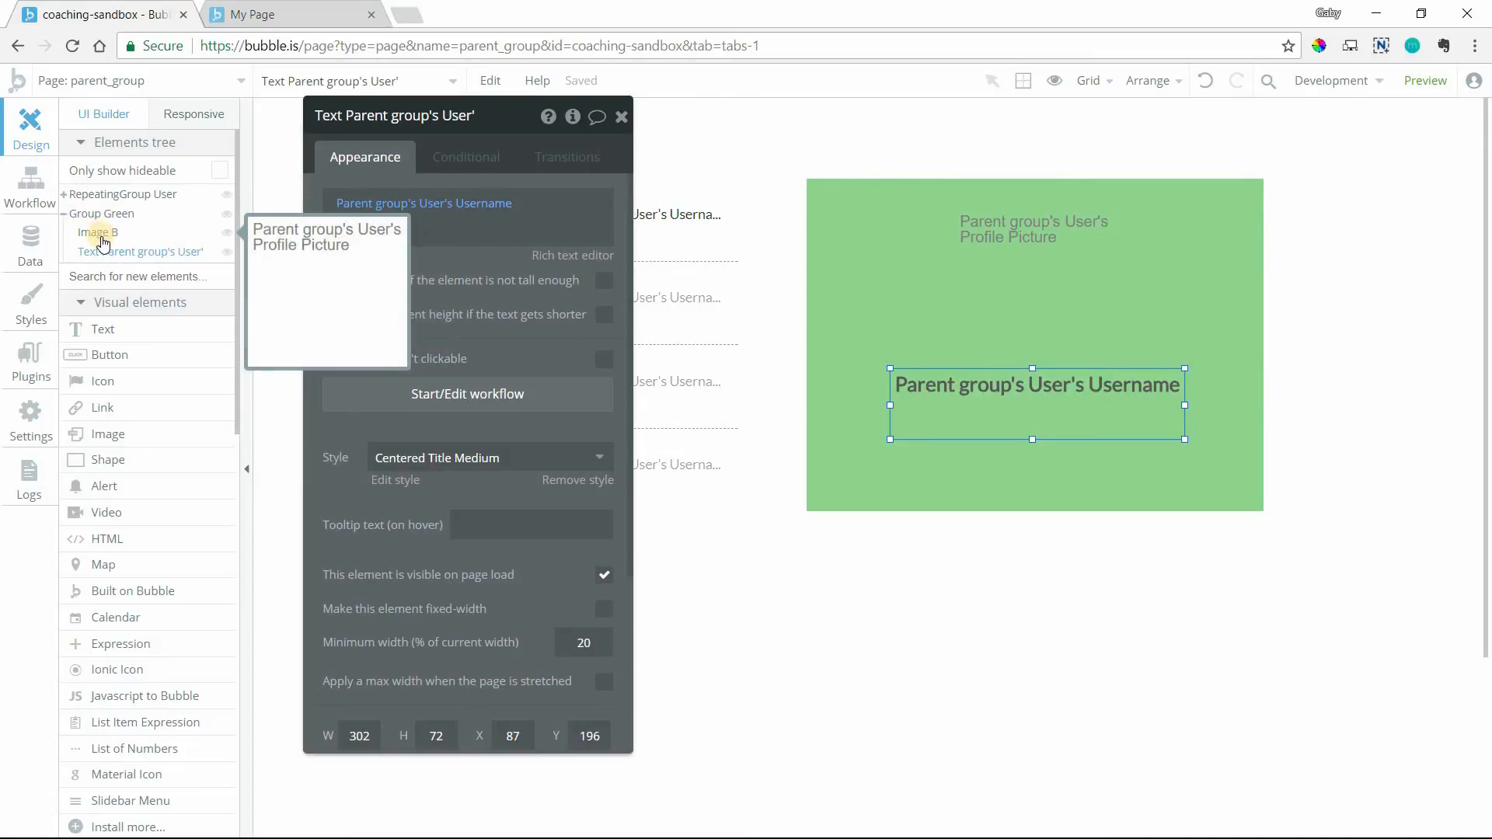
mouse_move(833, 425)
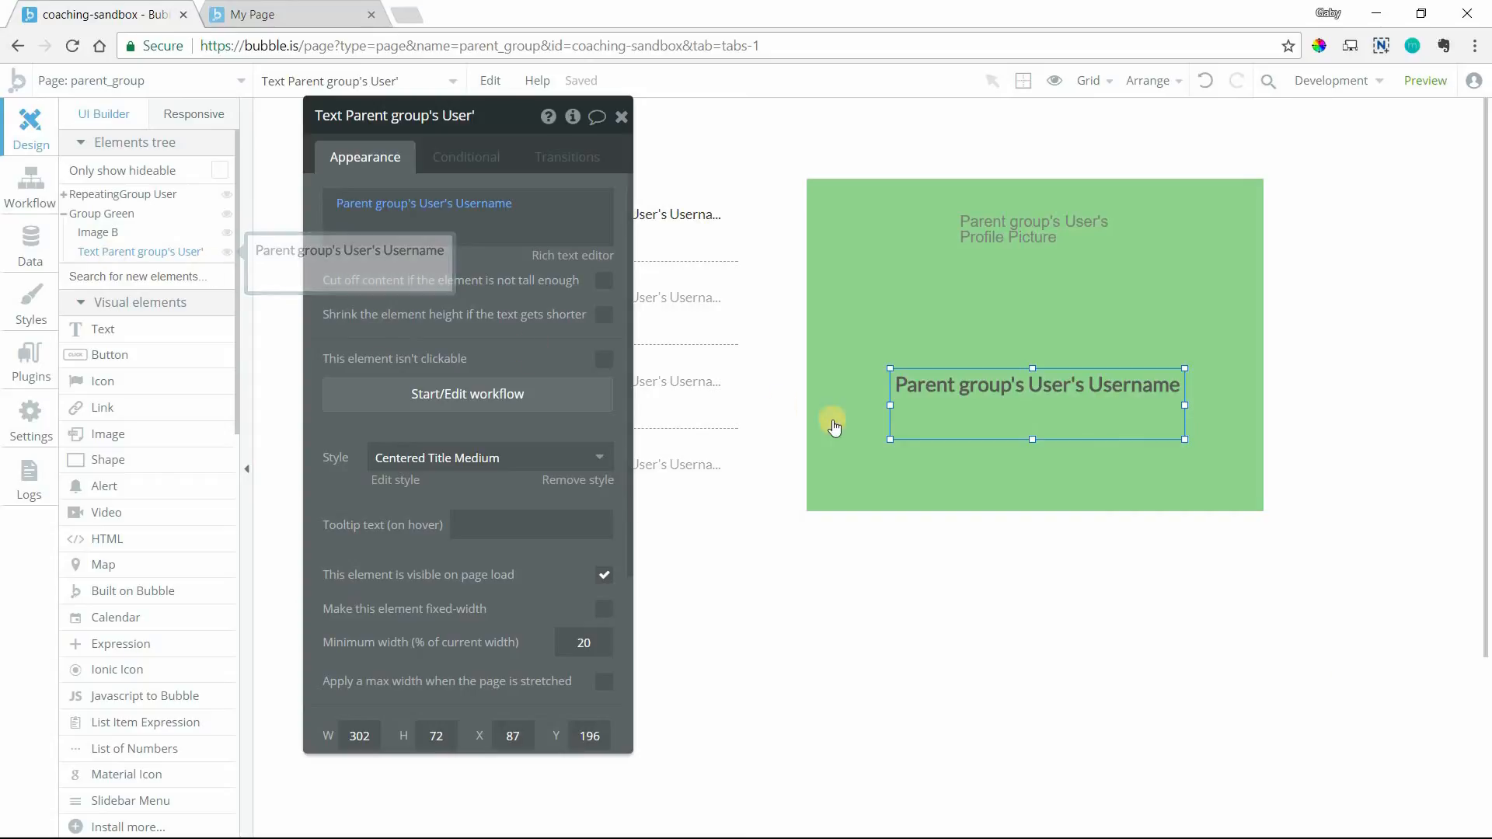
Step: Select the picture and username text together and group them into a new group
click(1032, 264)
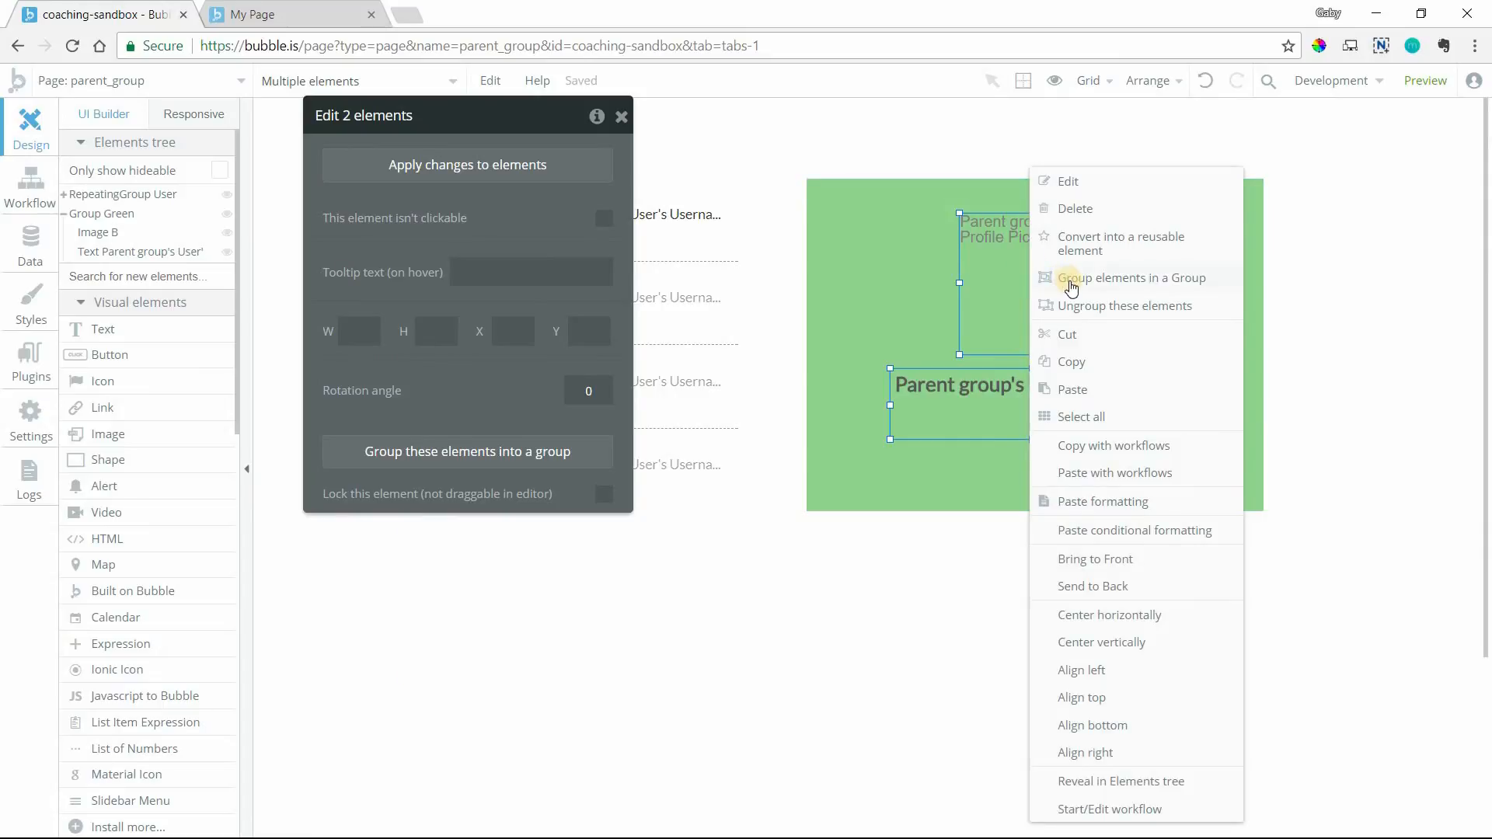
click(1133, 277)
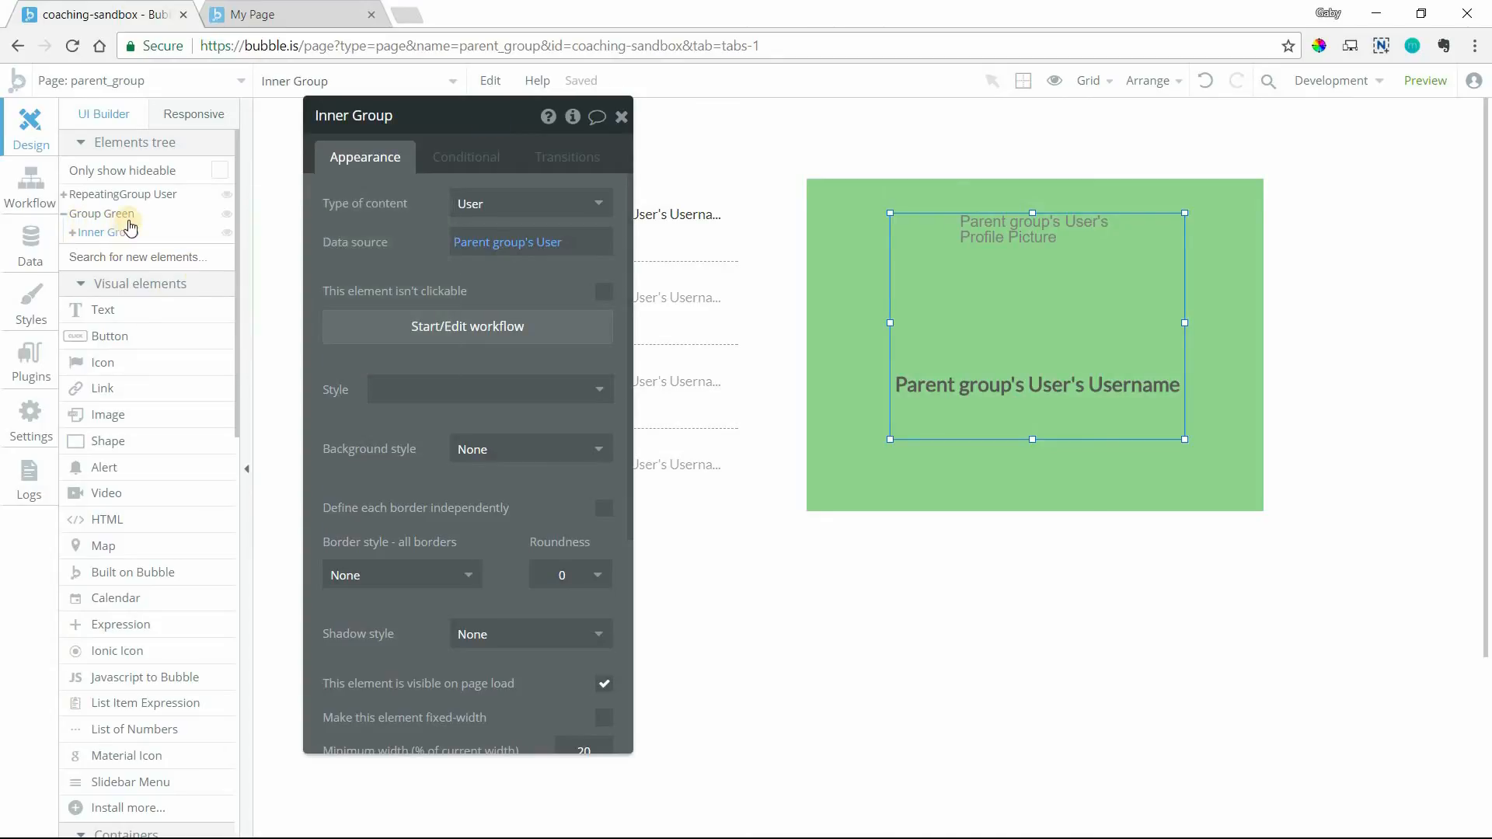
mouse_move(107, 231)
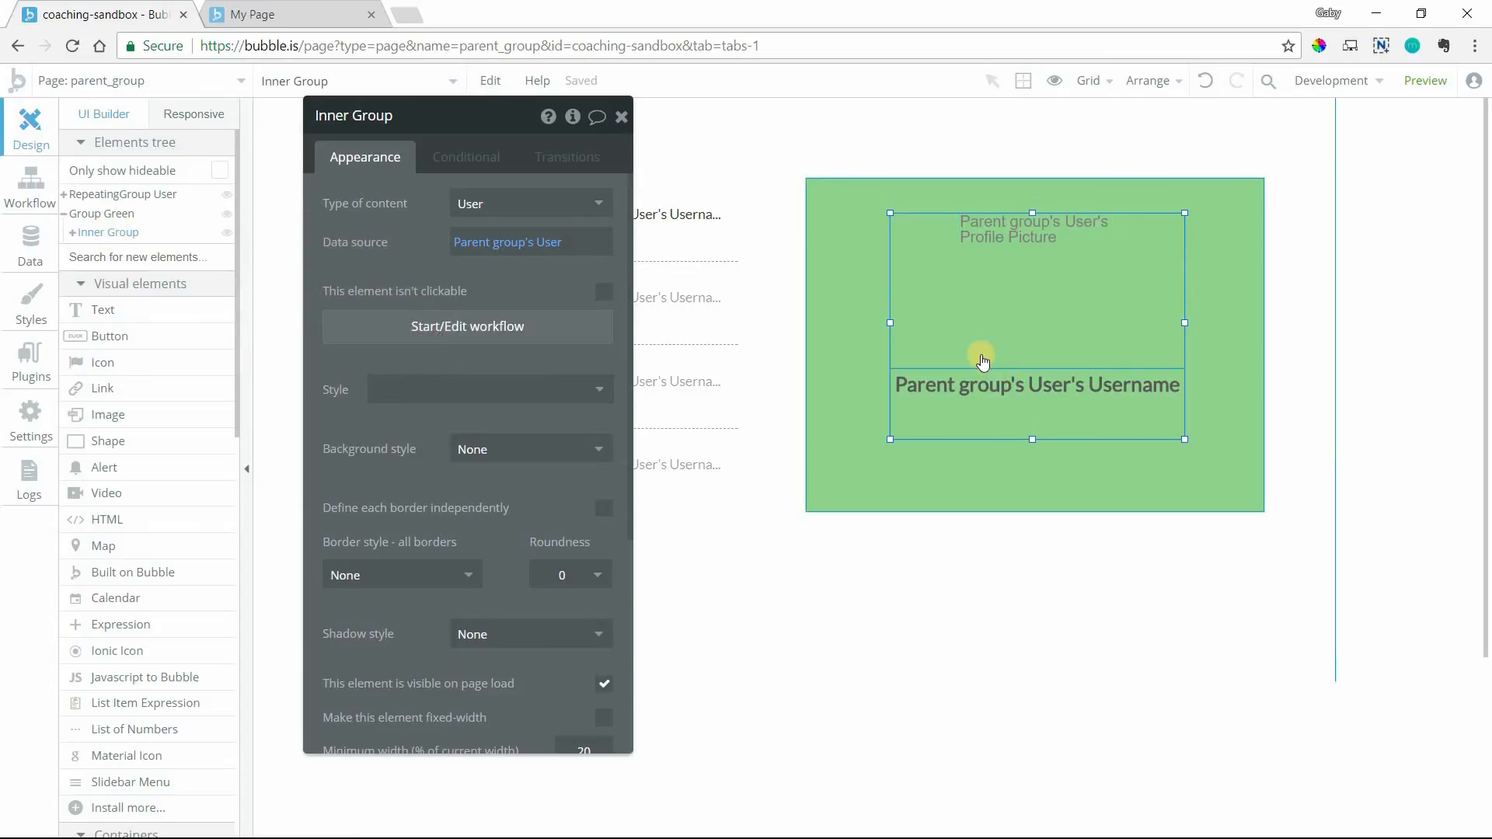
mouse_move(857, 311)
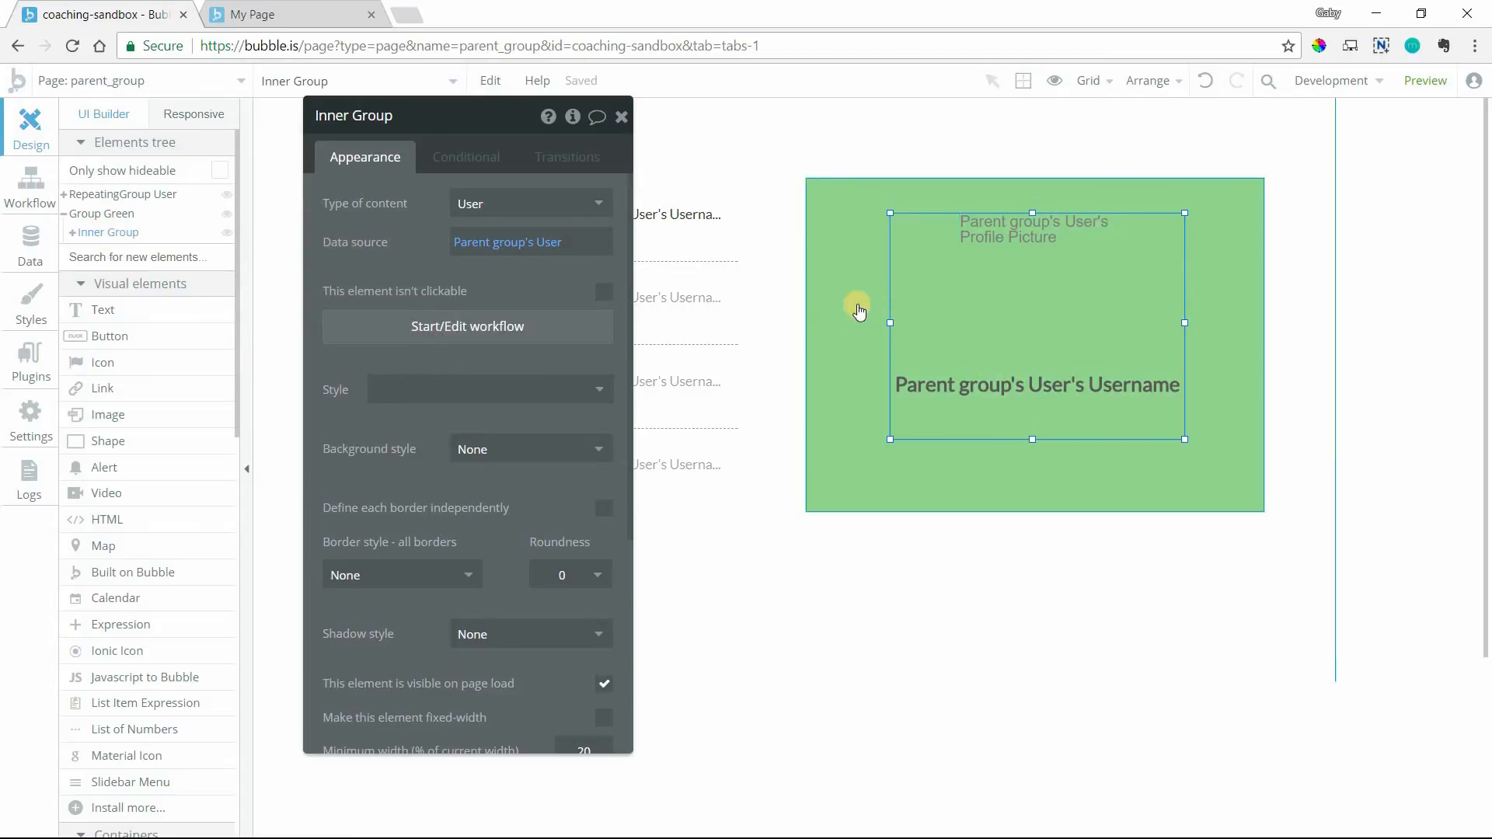
Step: Inspect the username text and expand Inner Group in the Elements tree to confirm its contents
click(1035, 384)
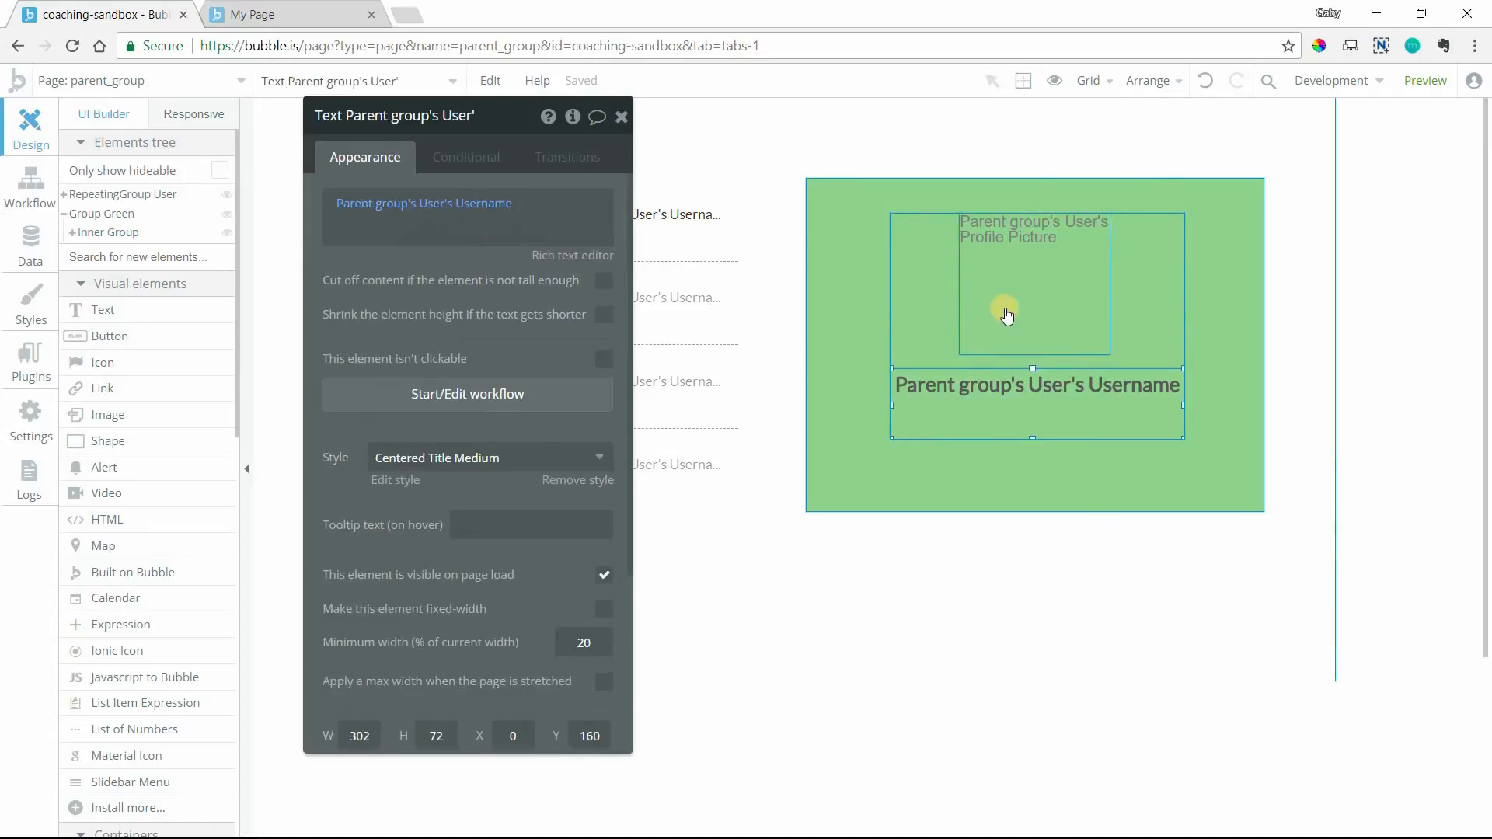
mouse_move(927, 251)
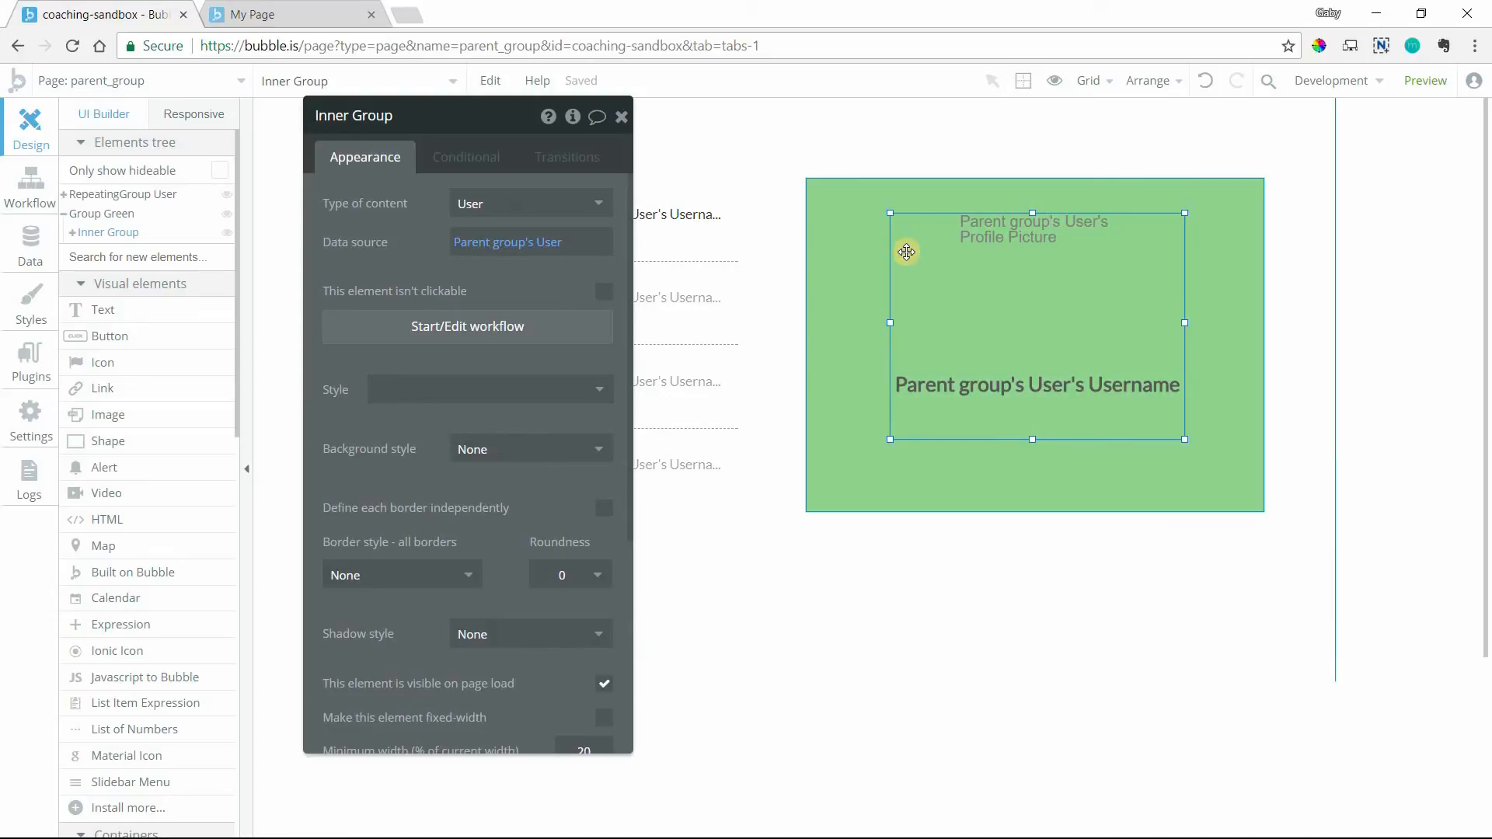
mouse_move(837, 265)
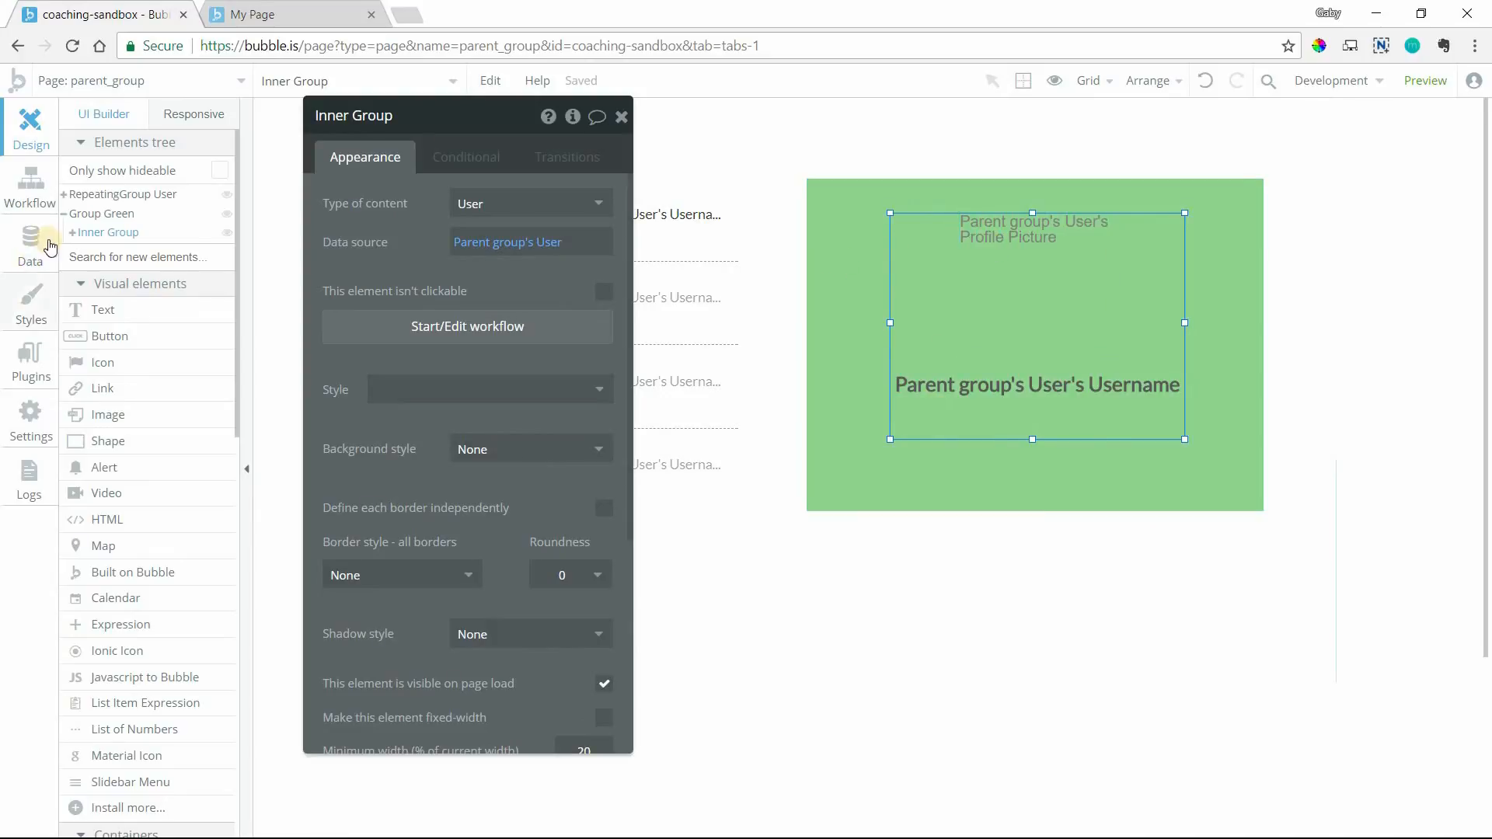
click(72, 232)
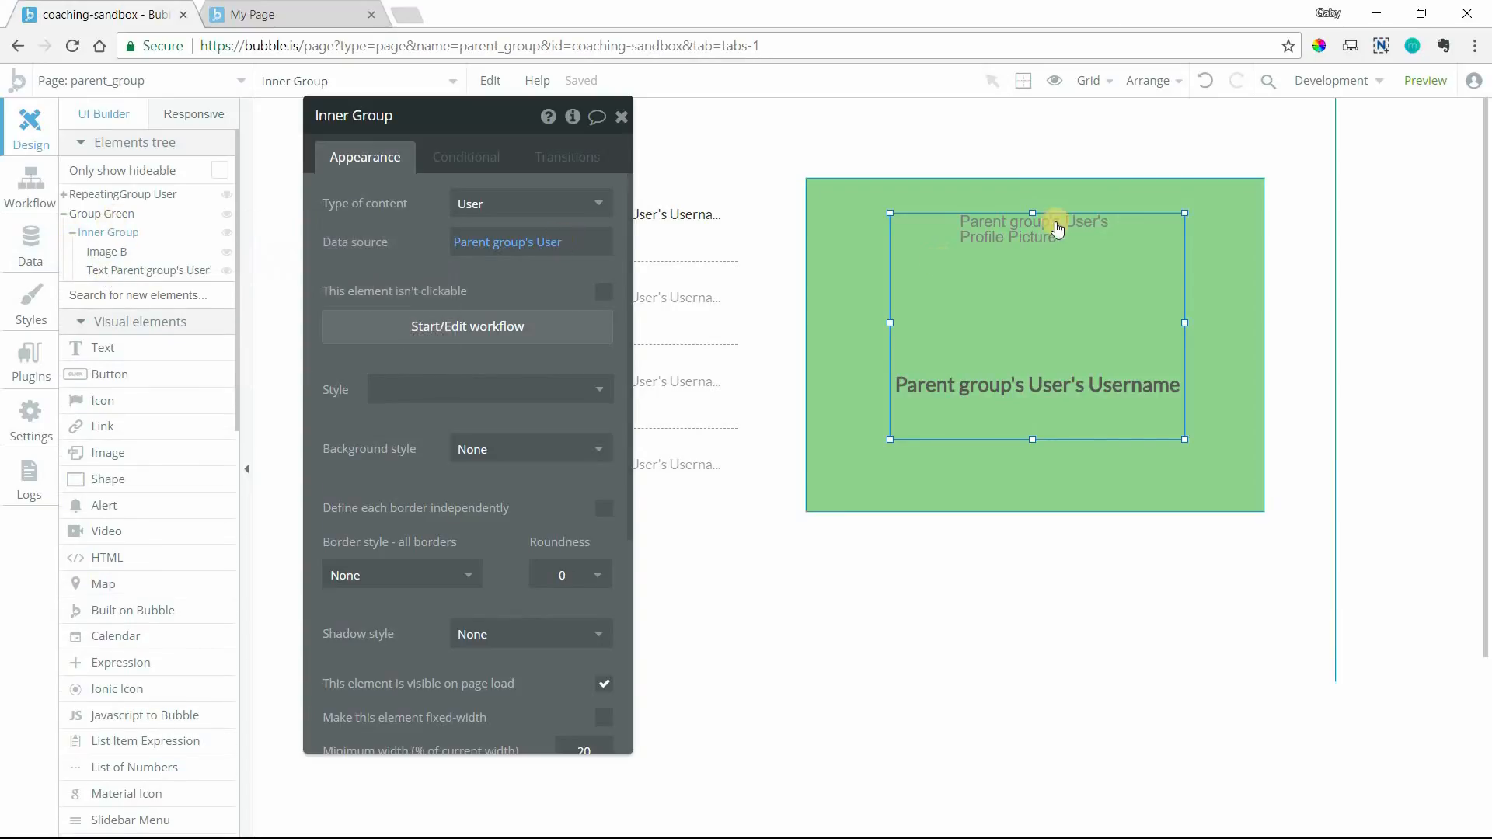
right_click(1014, 266)
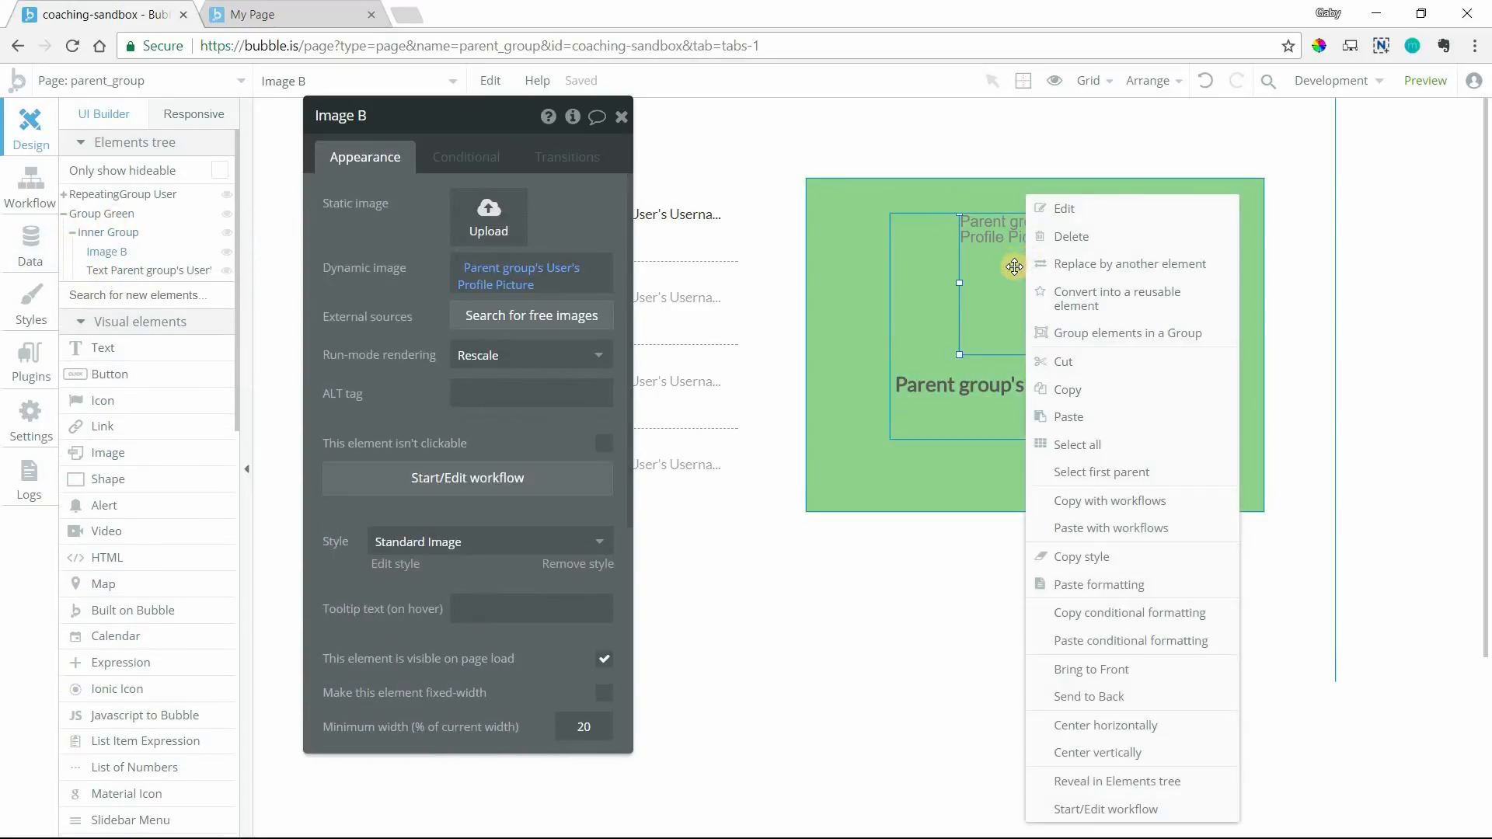
mouse_move(1072, 480)
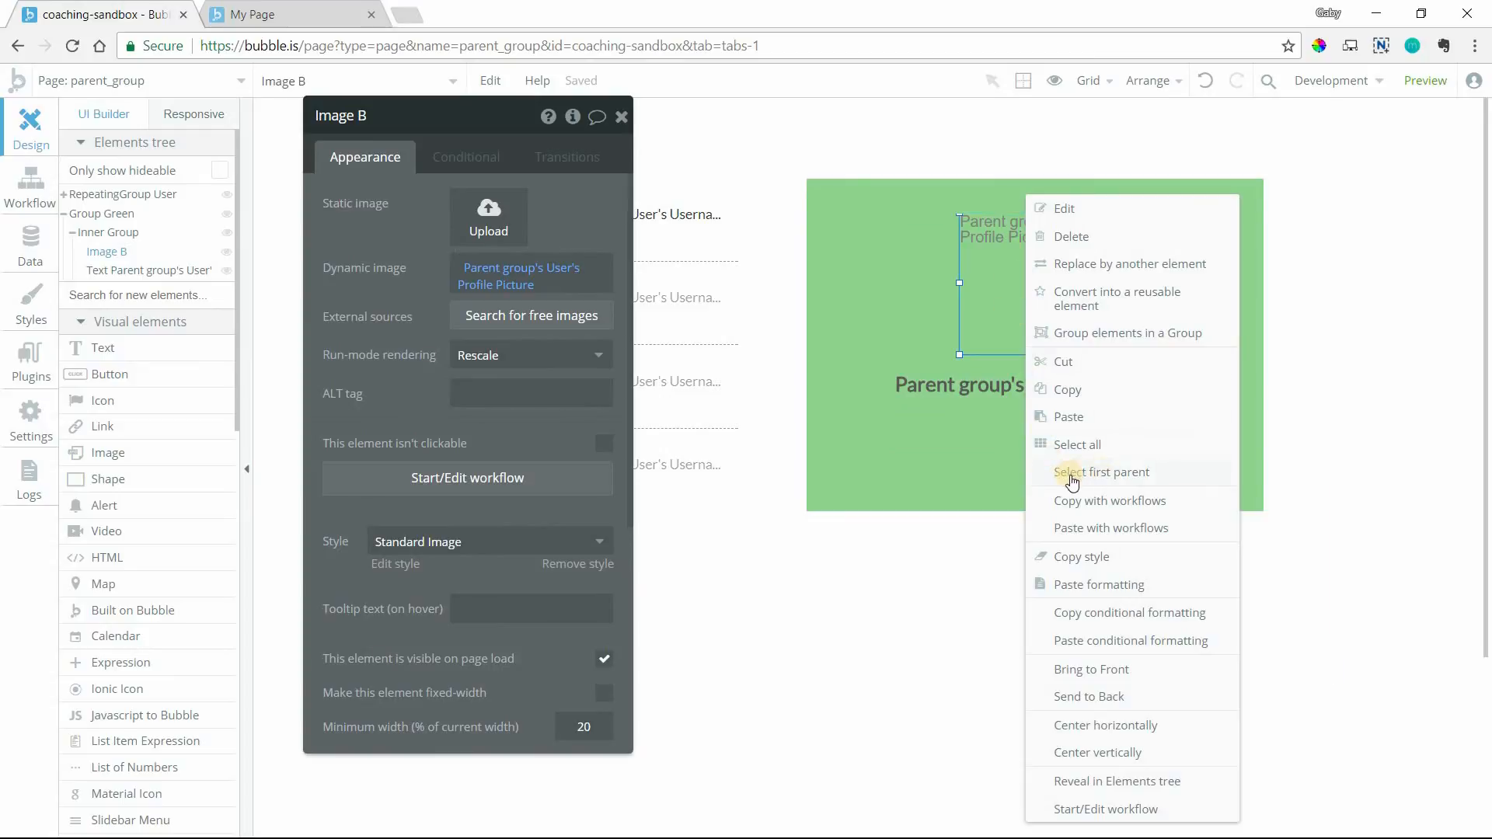
mouse_move(1139, 483)
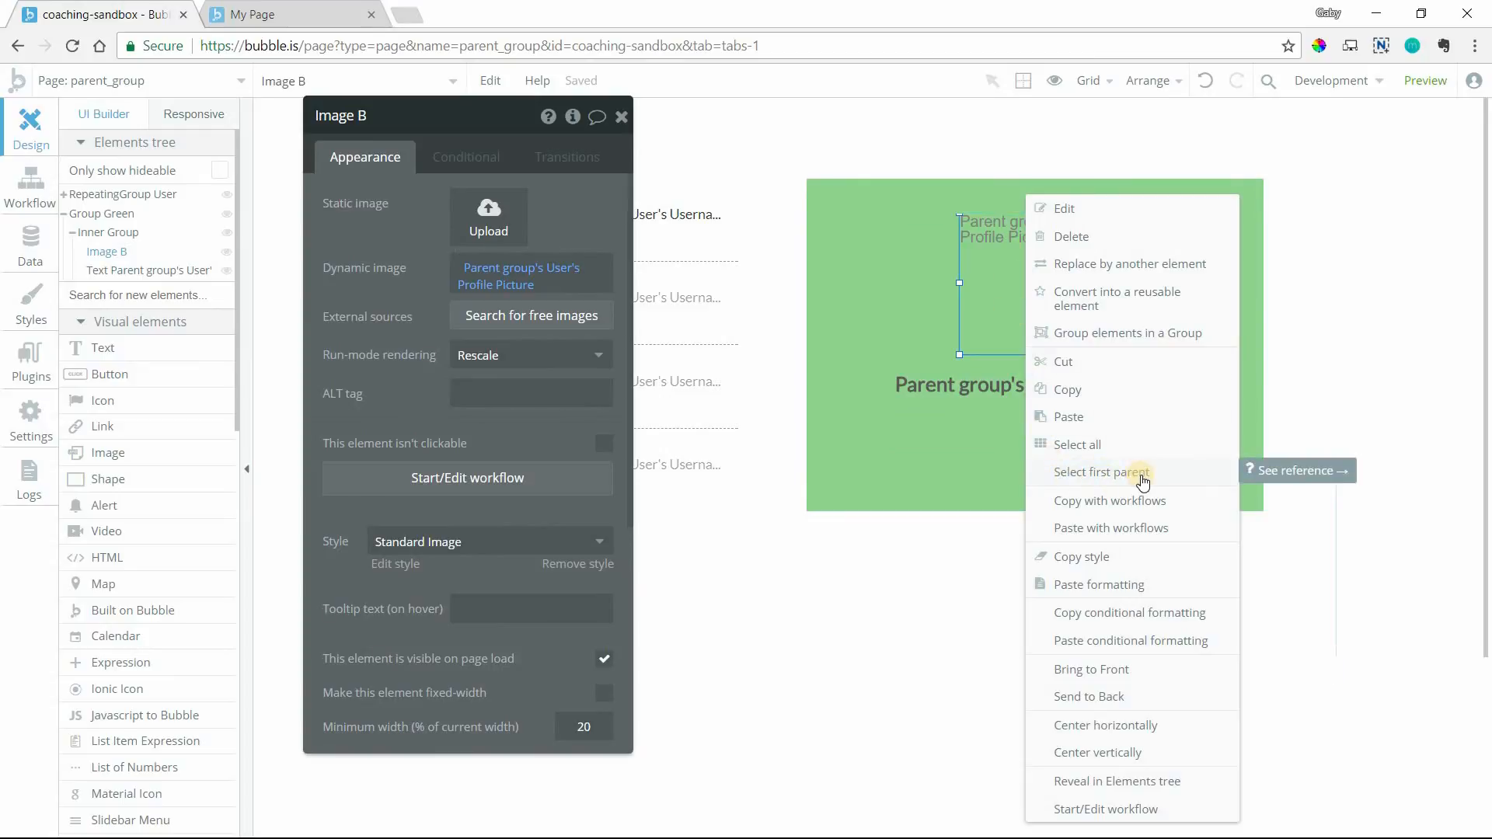
click(1102, 473)
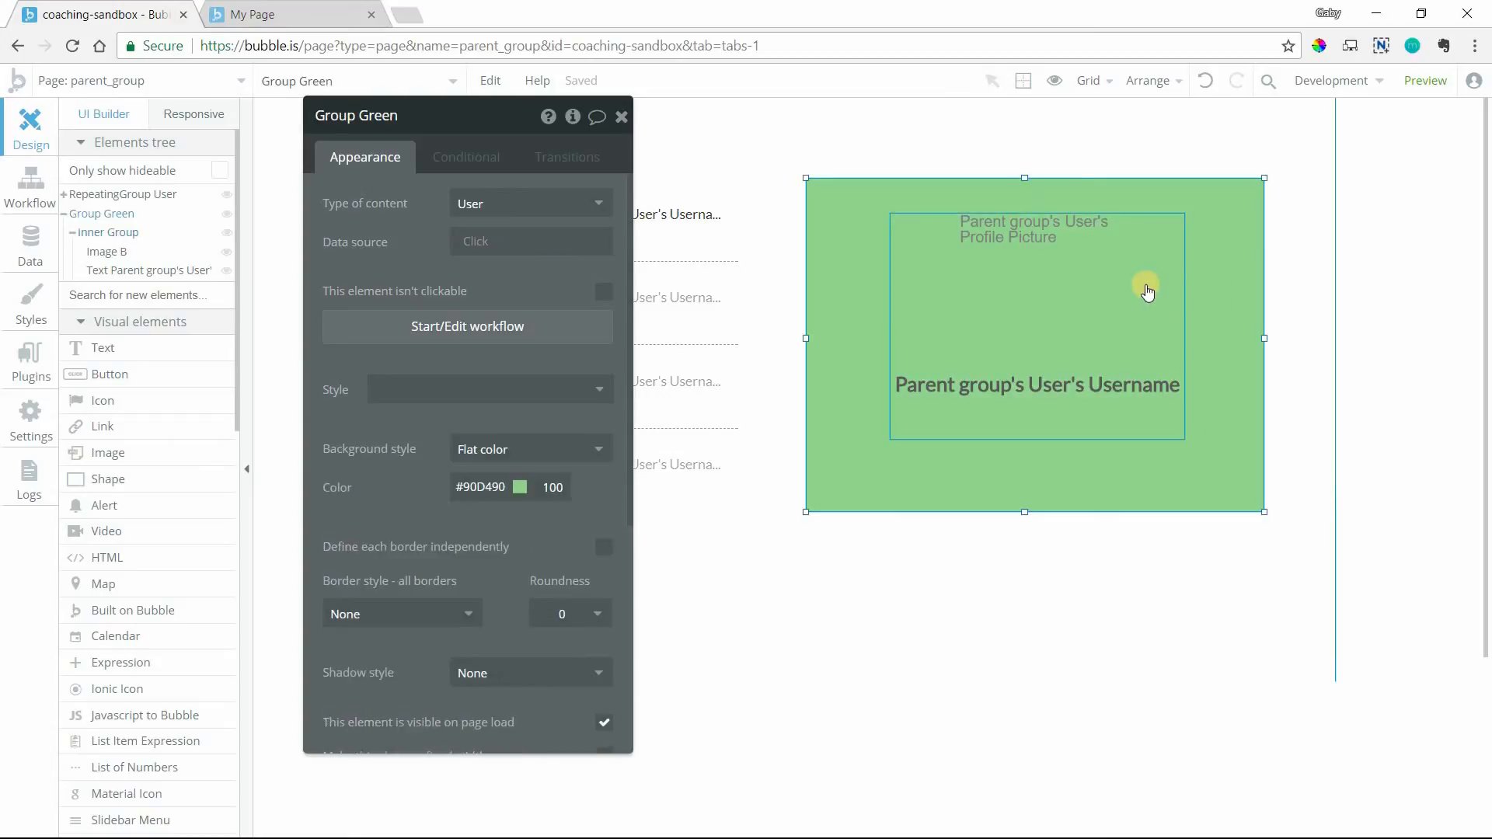
click(1147, 291)
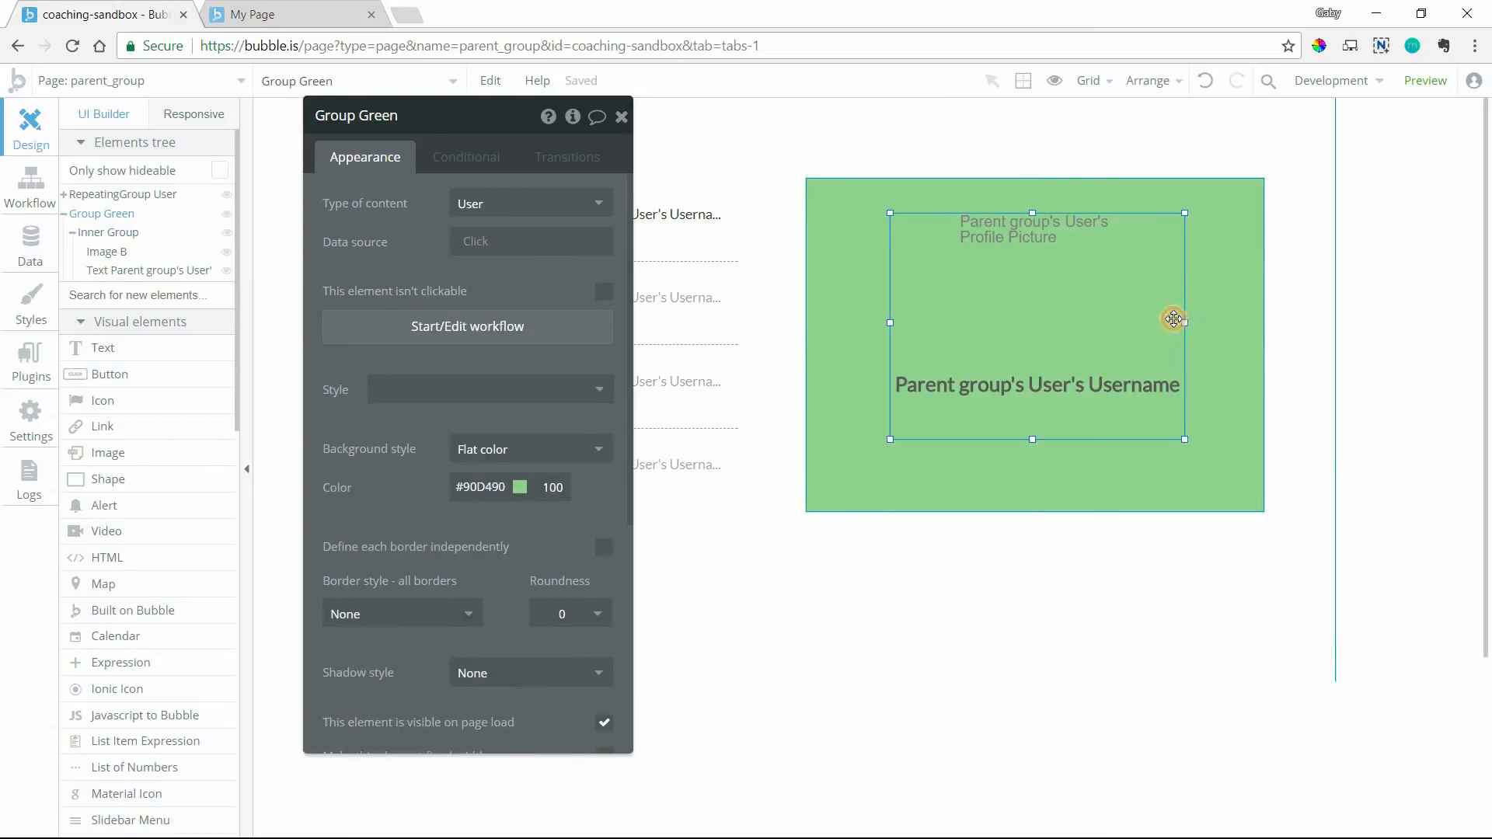
click(999, 600)
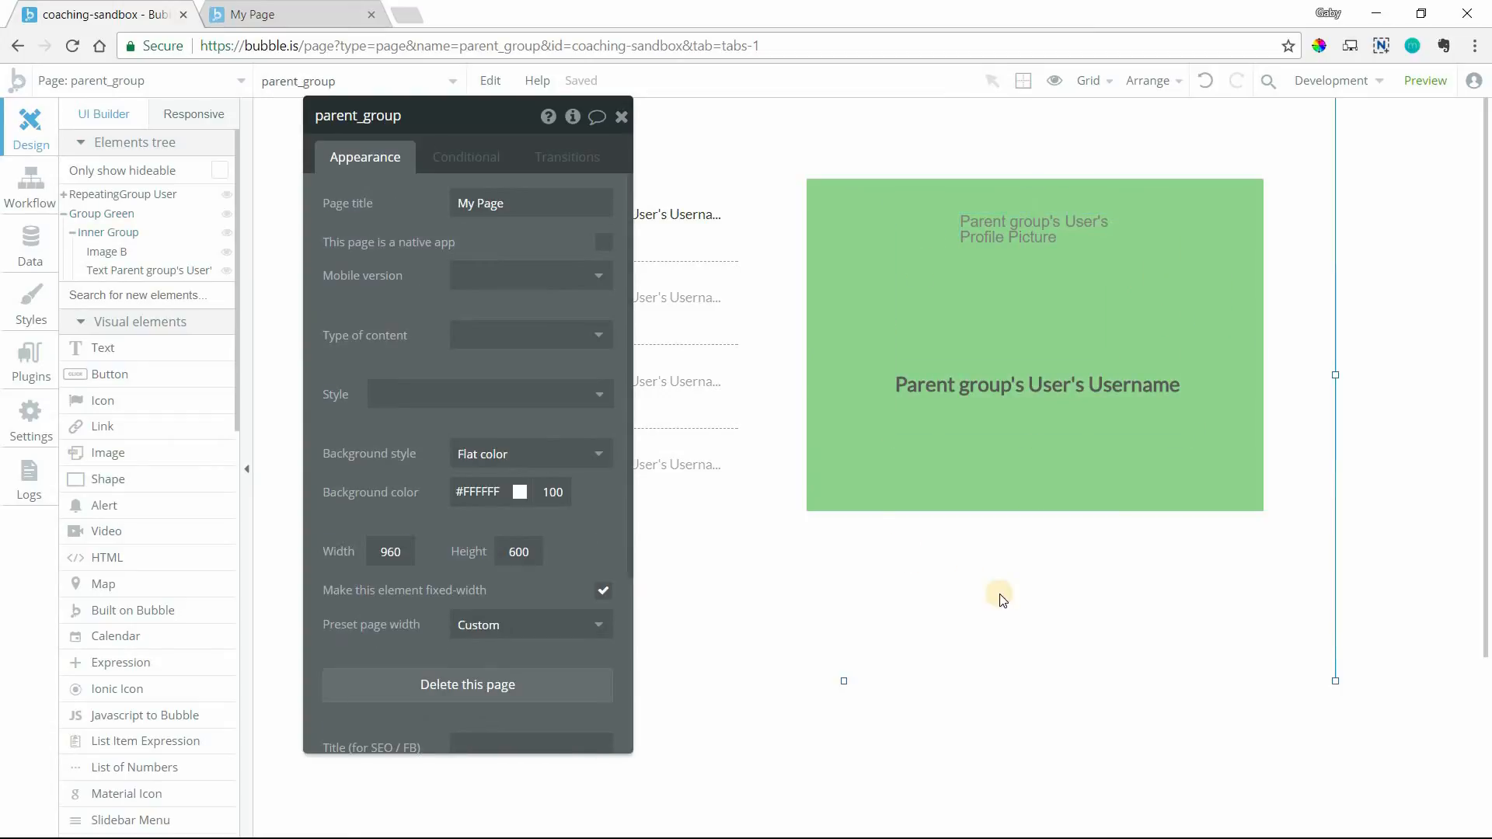
click(1016, 393)
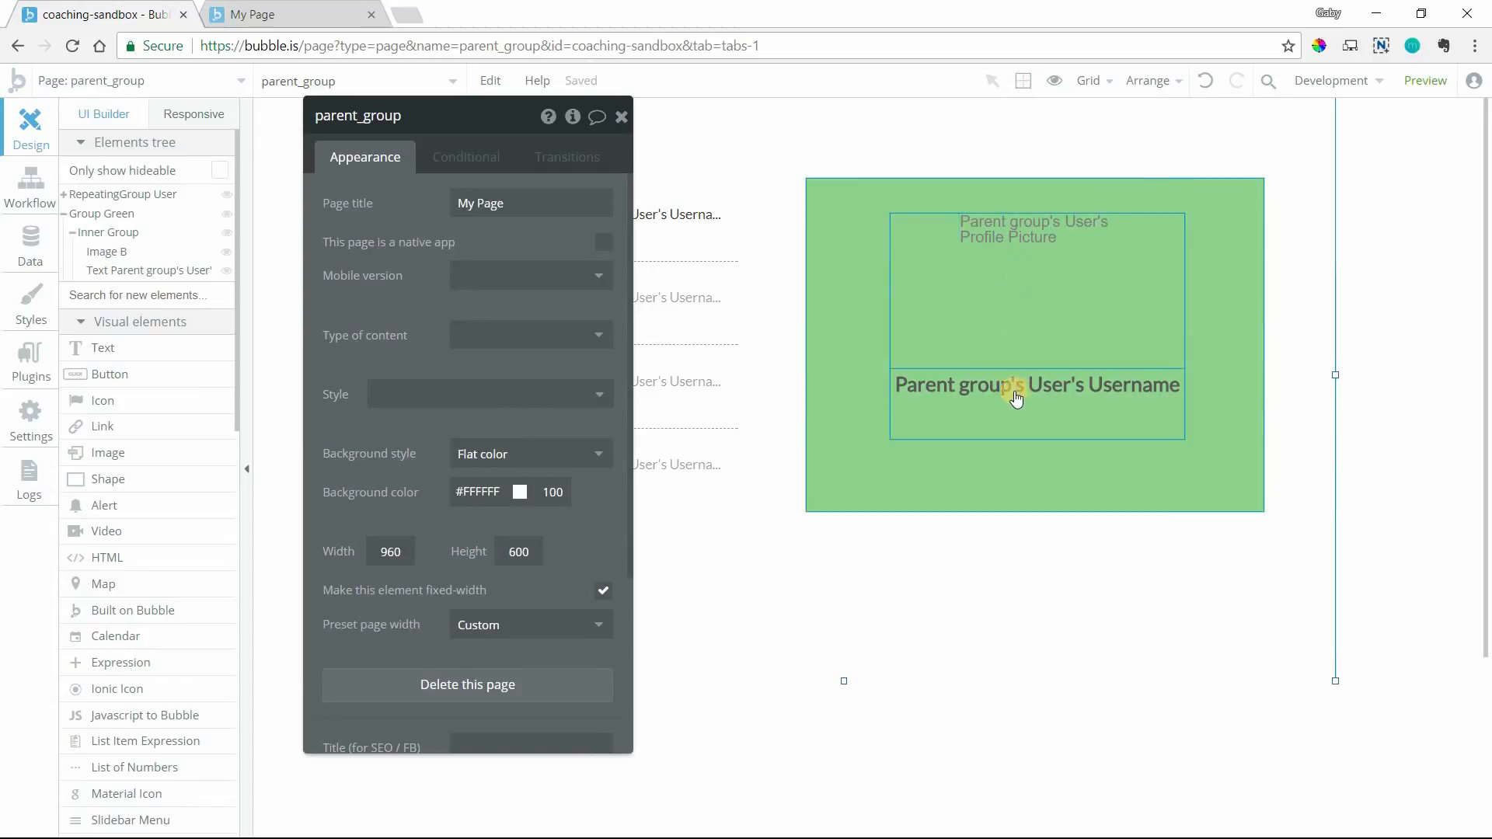
click(965, 652)
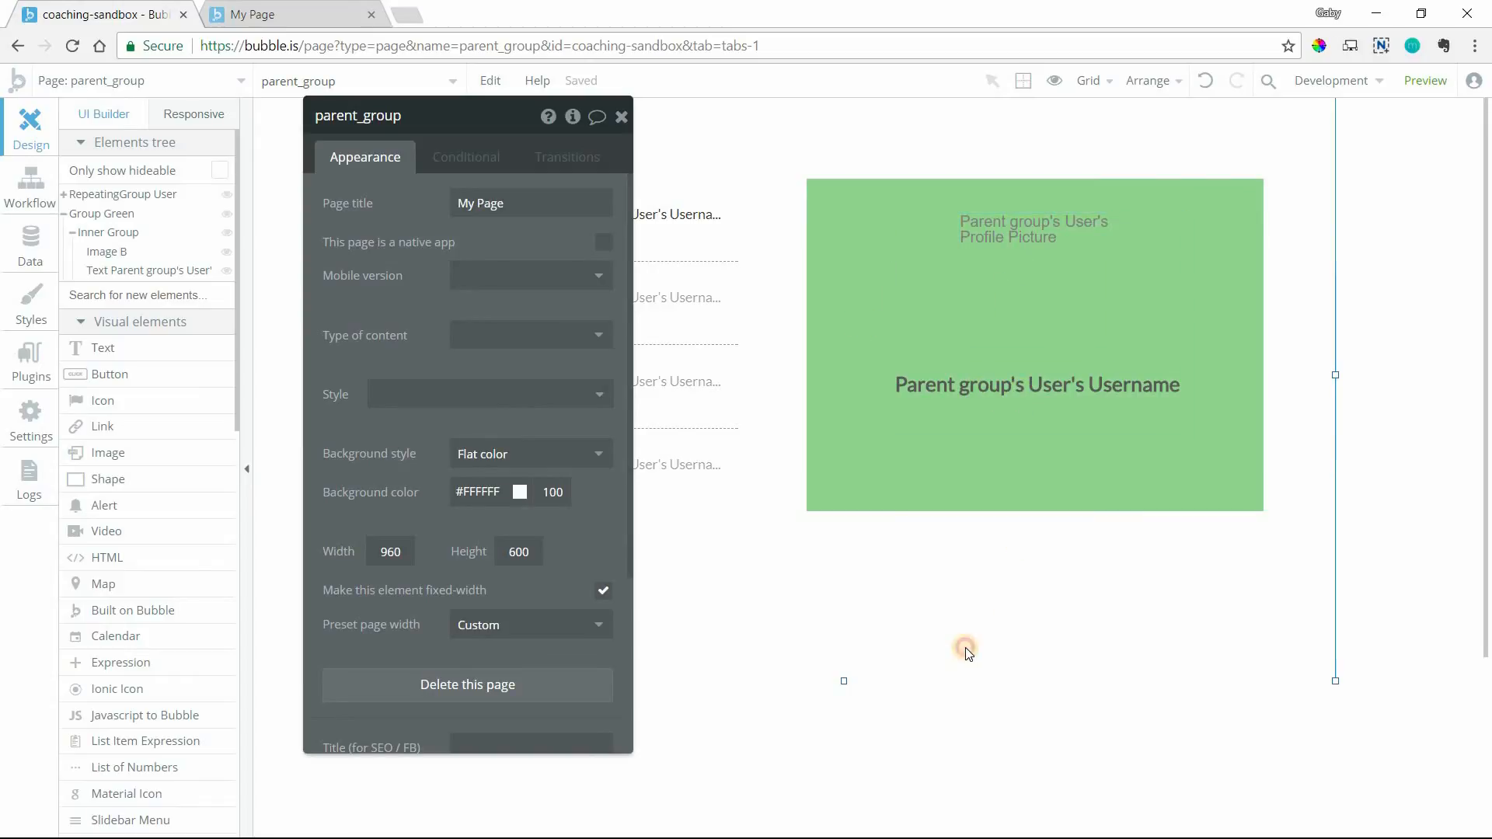
mouse_move(1015, 561)
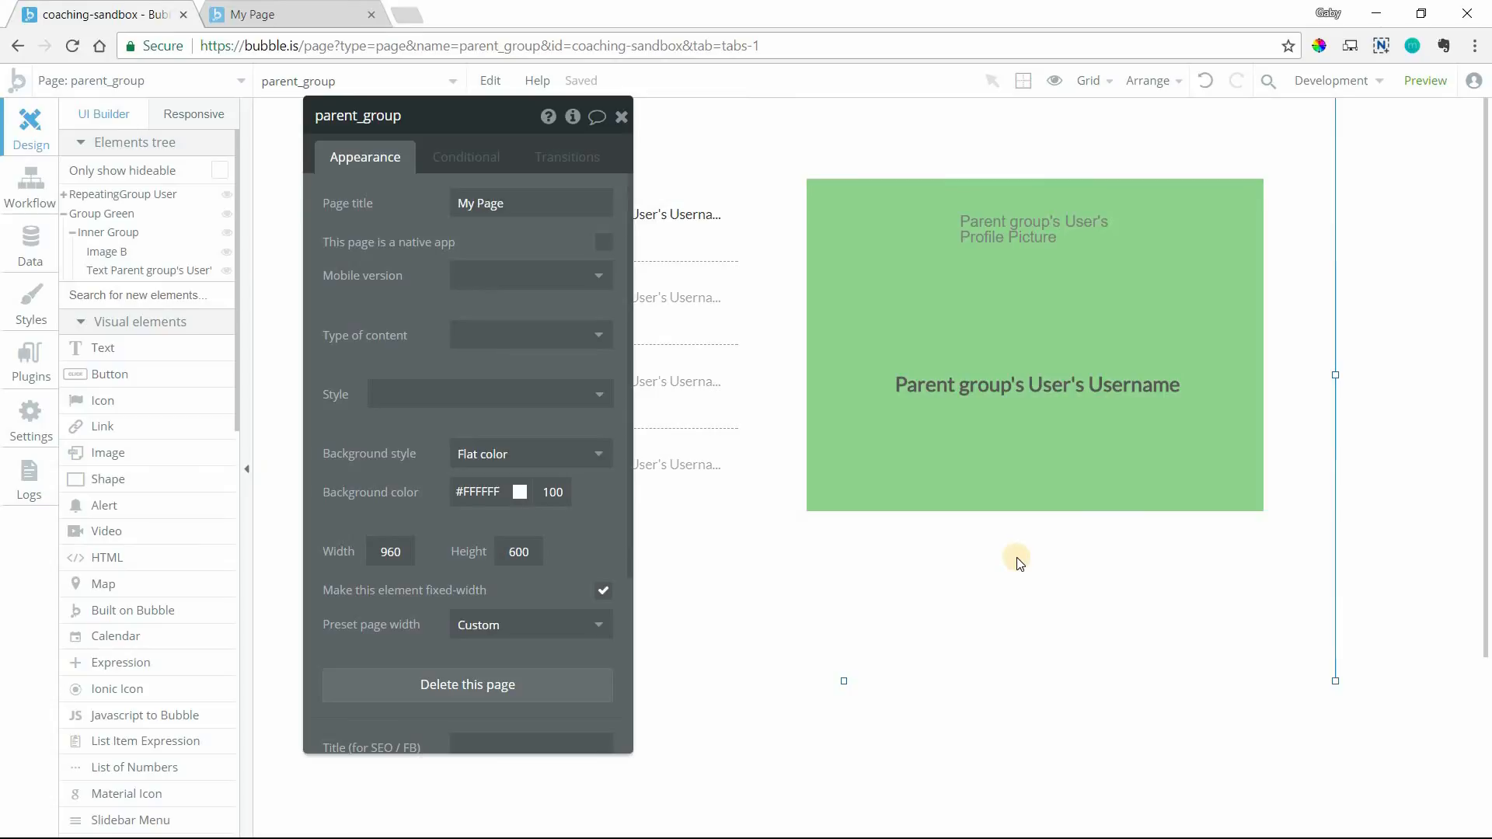
Step: Select Inner Group on the canvas to review its User content settings
click(1050, 312)
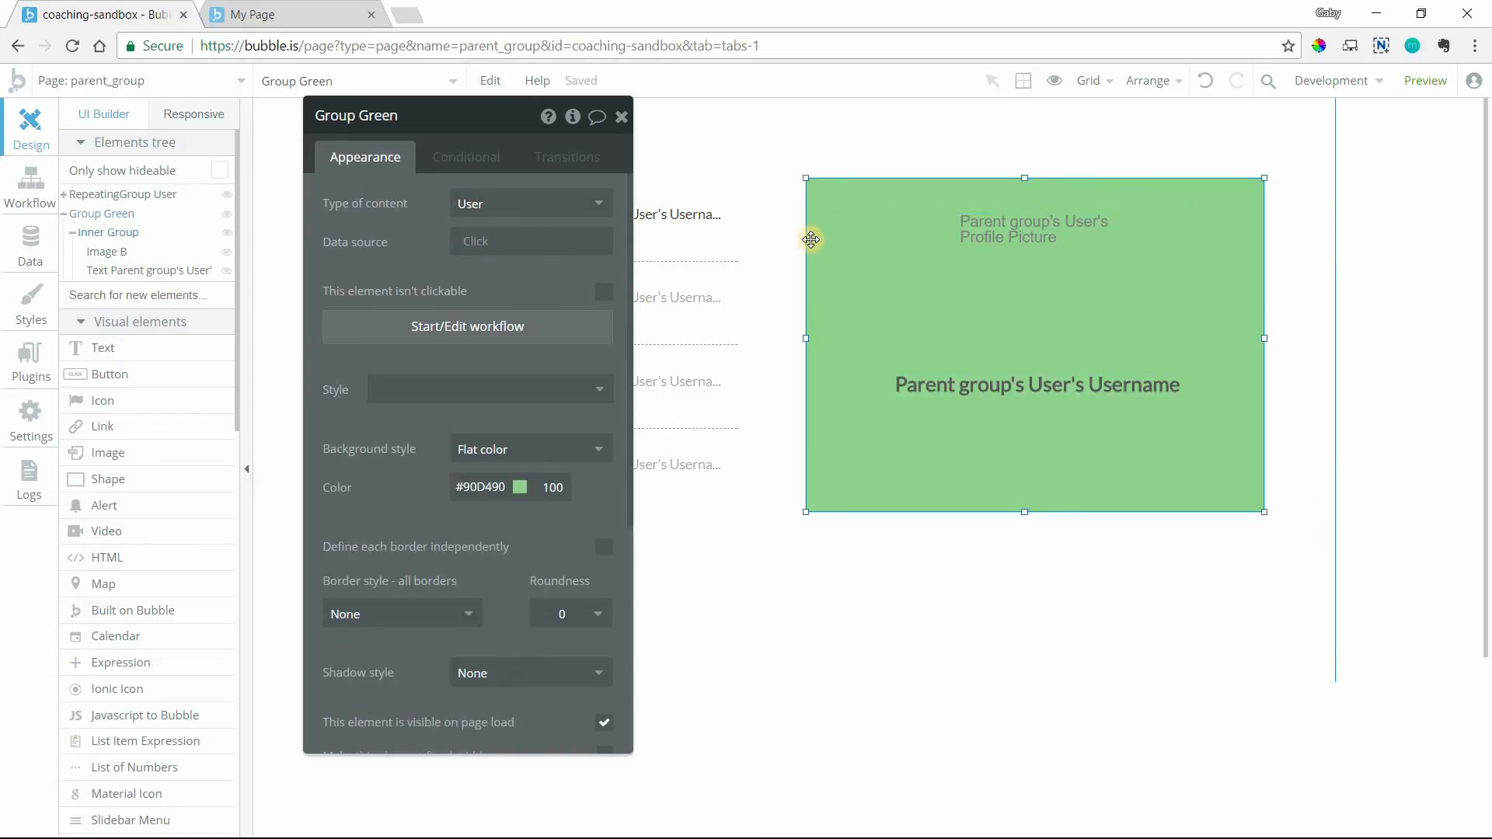
mouse_move(993, 282)
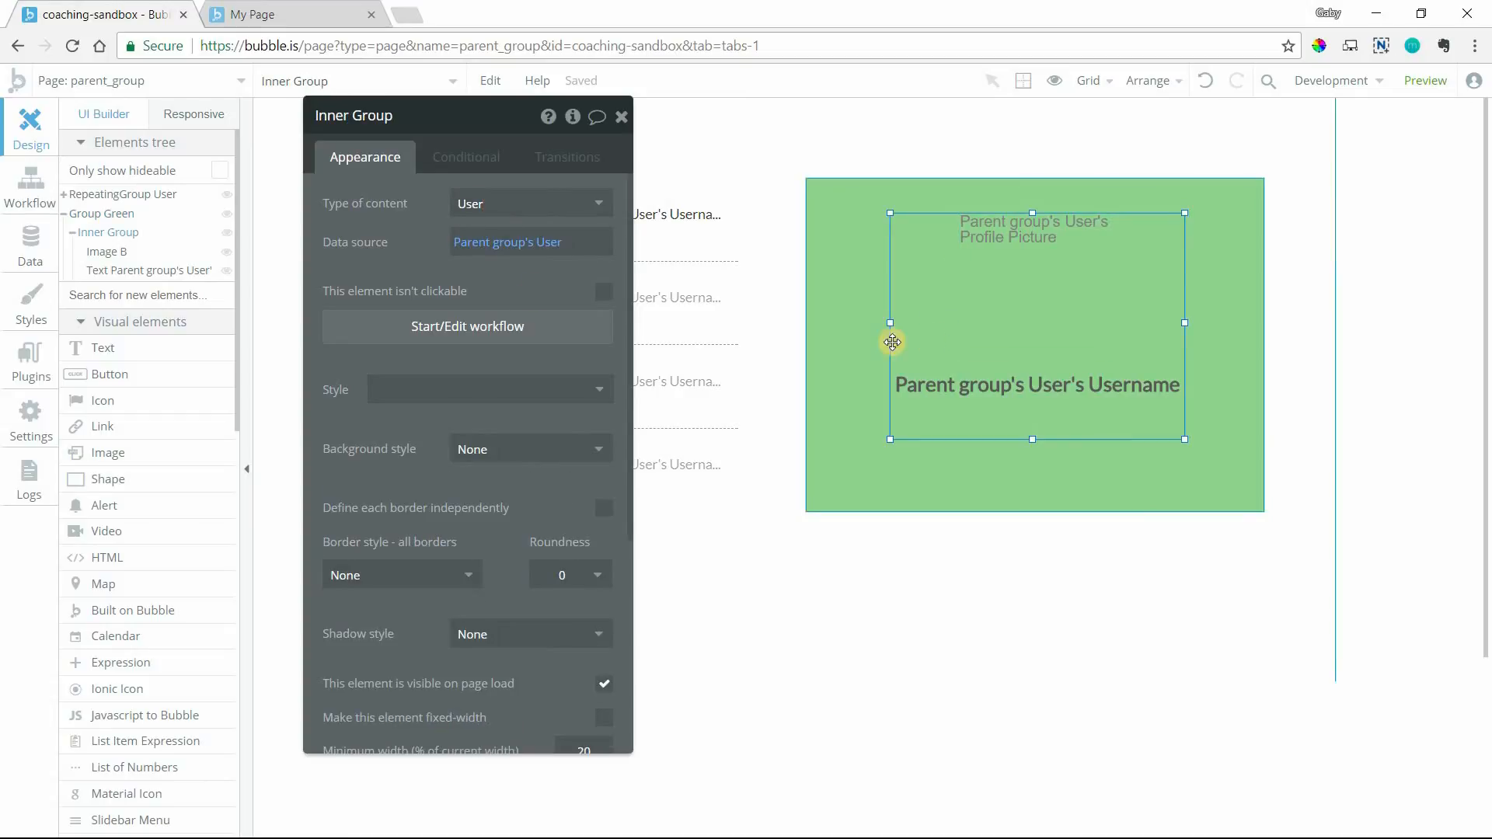
mouse_move(516, 260)
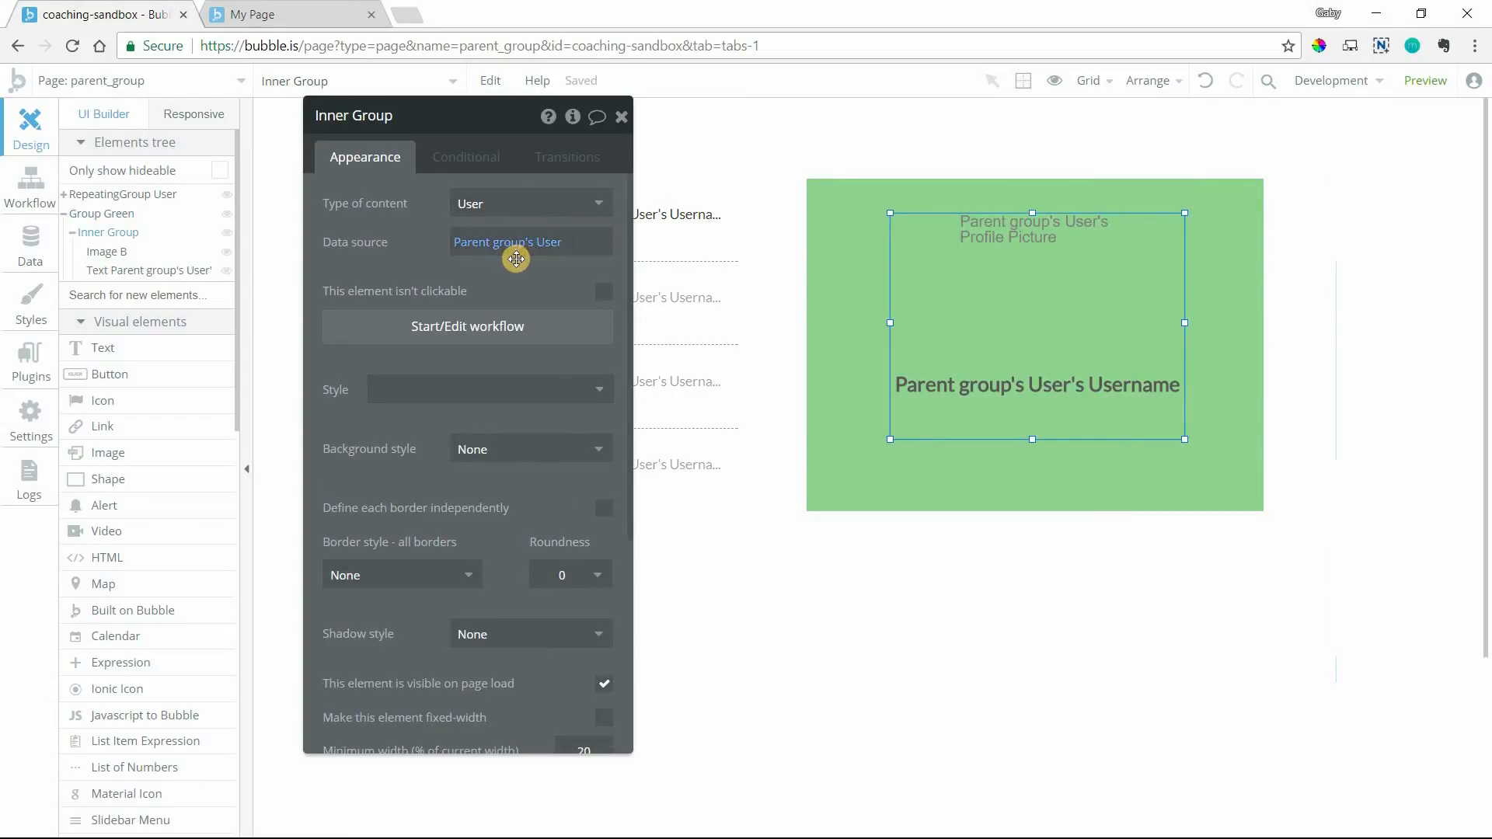
mouse_move(511, 254)
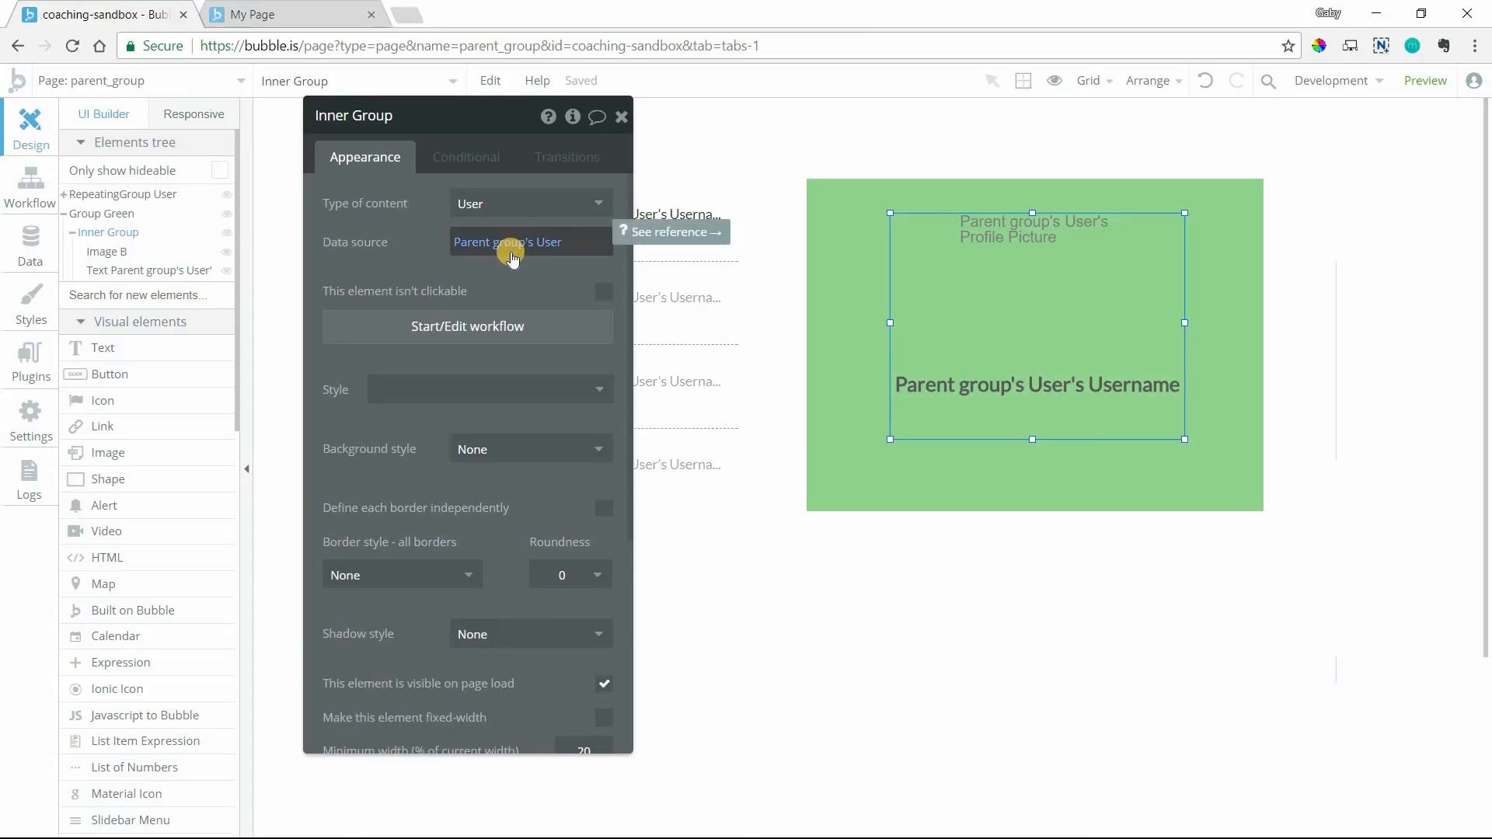
mouse_move(680, 275)
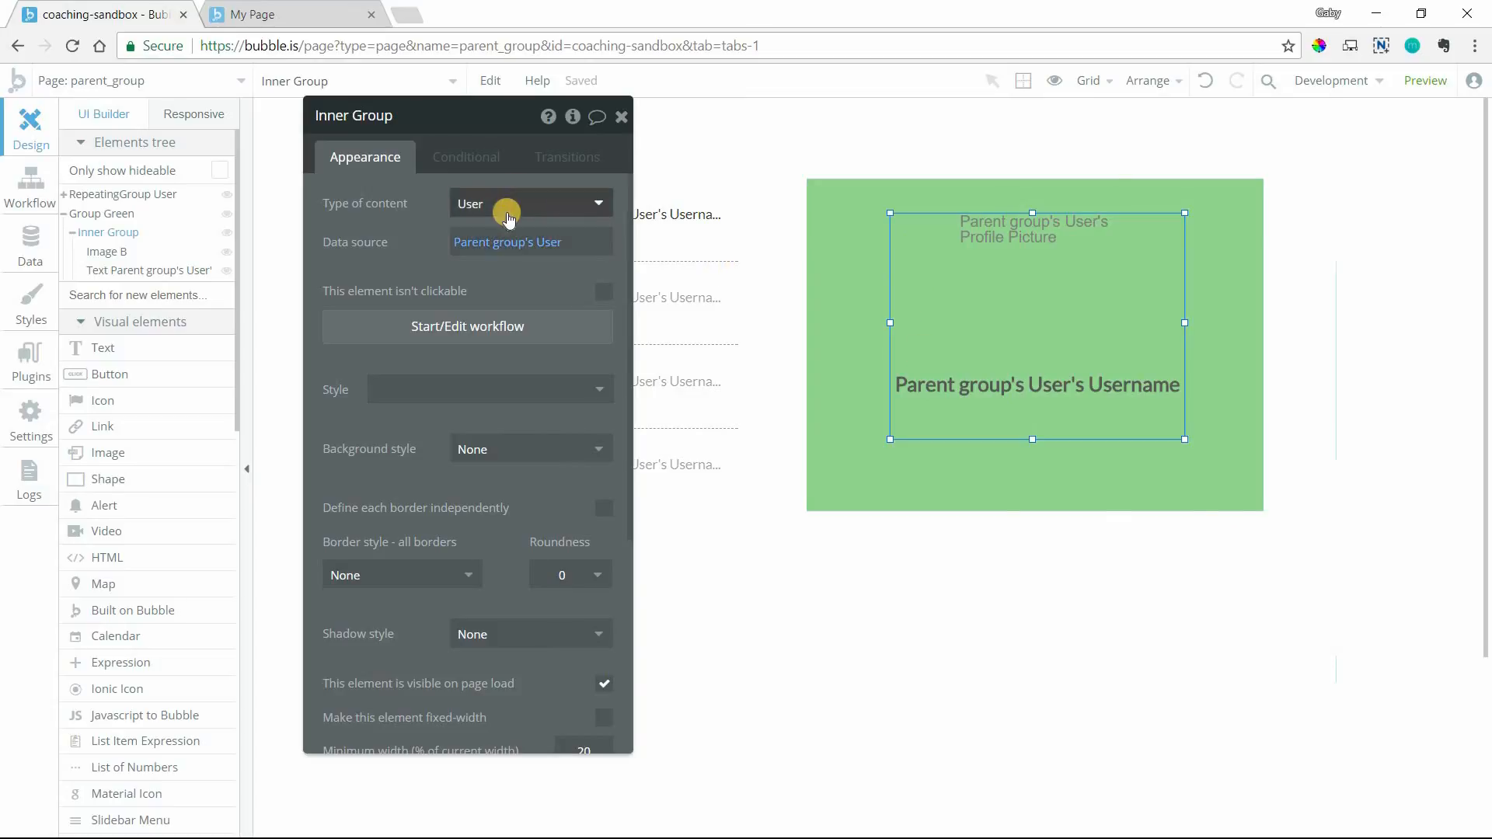
mouse_move(516, 256)
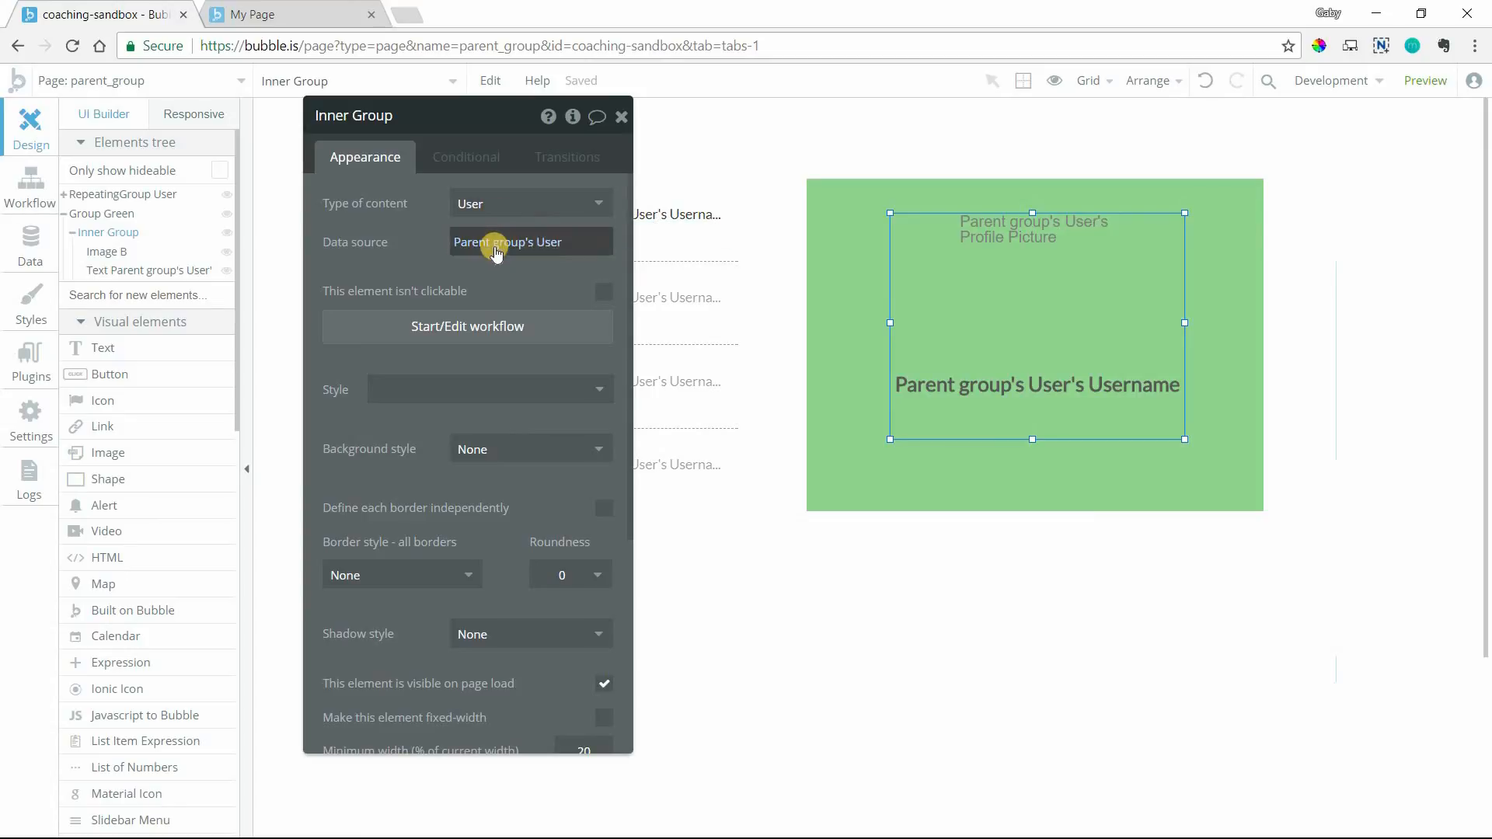
mouse_move(494, 247)
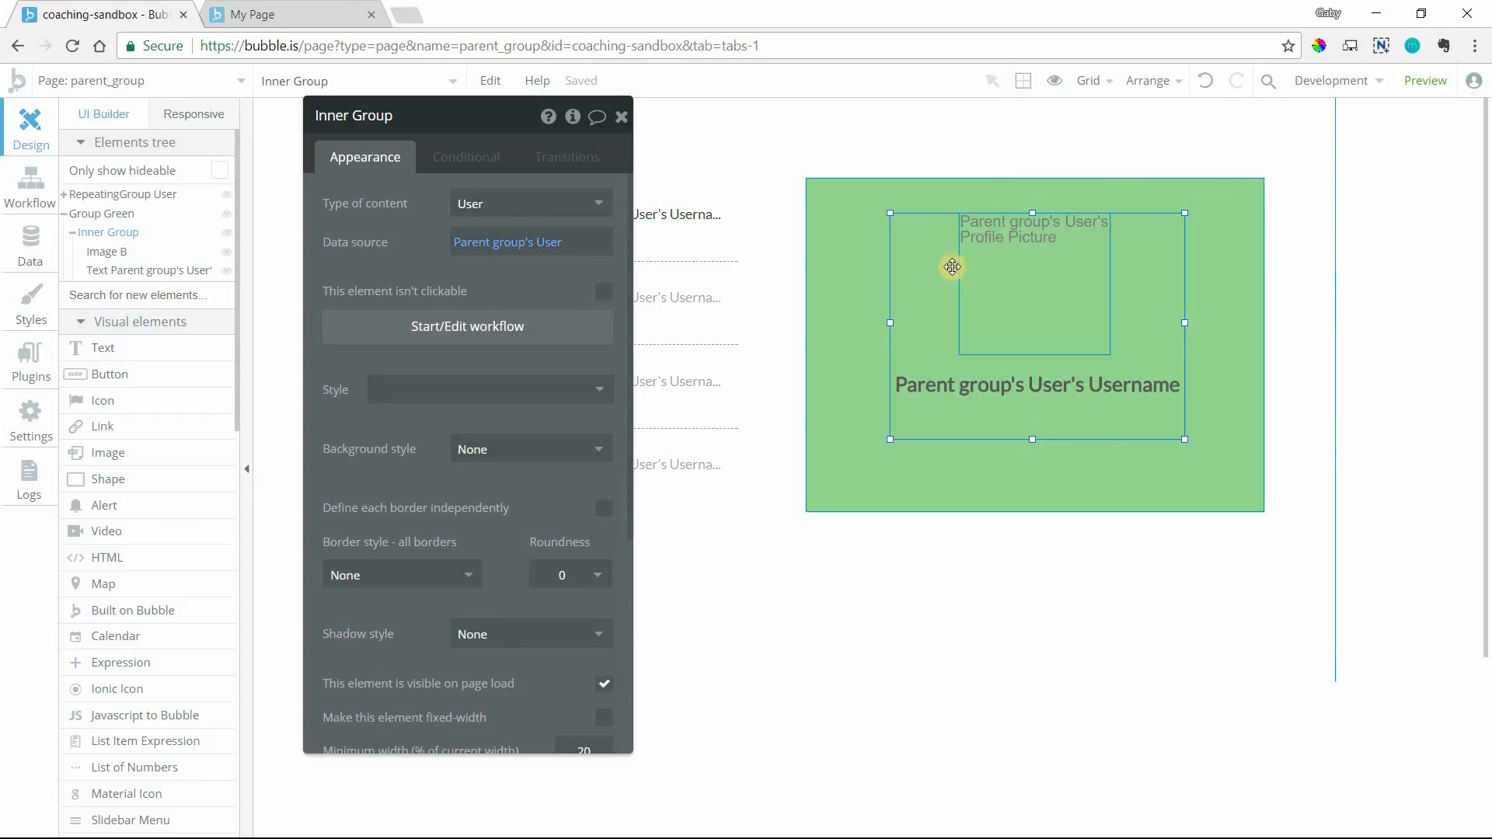
mouse_move(336, 423)
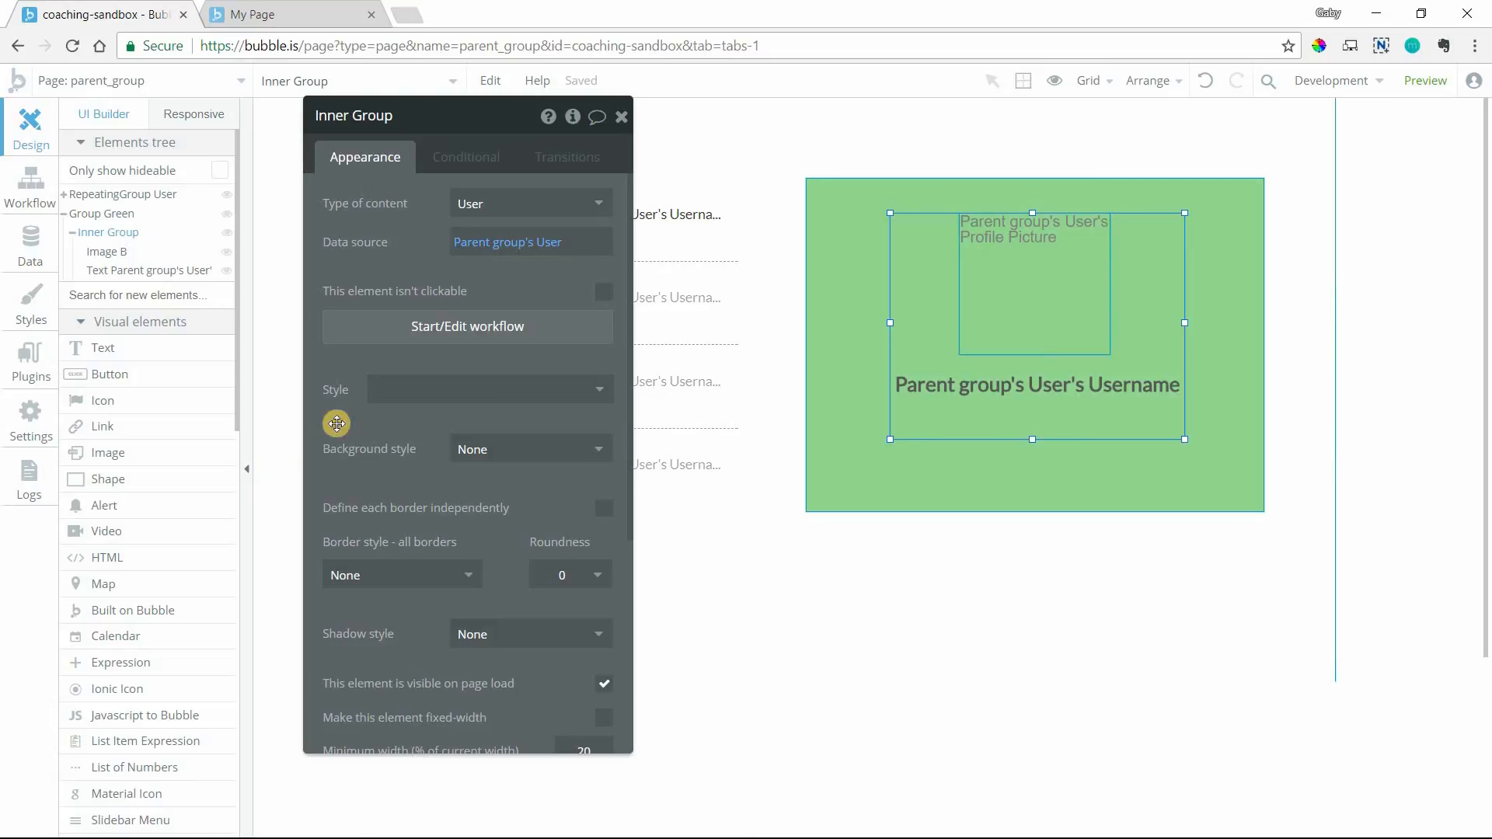
Step: Place a new white group, Group C, inside Group Green's top-left area
scroll(down, 3)
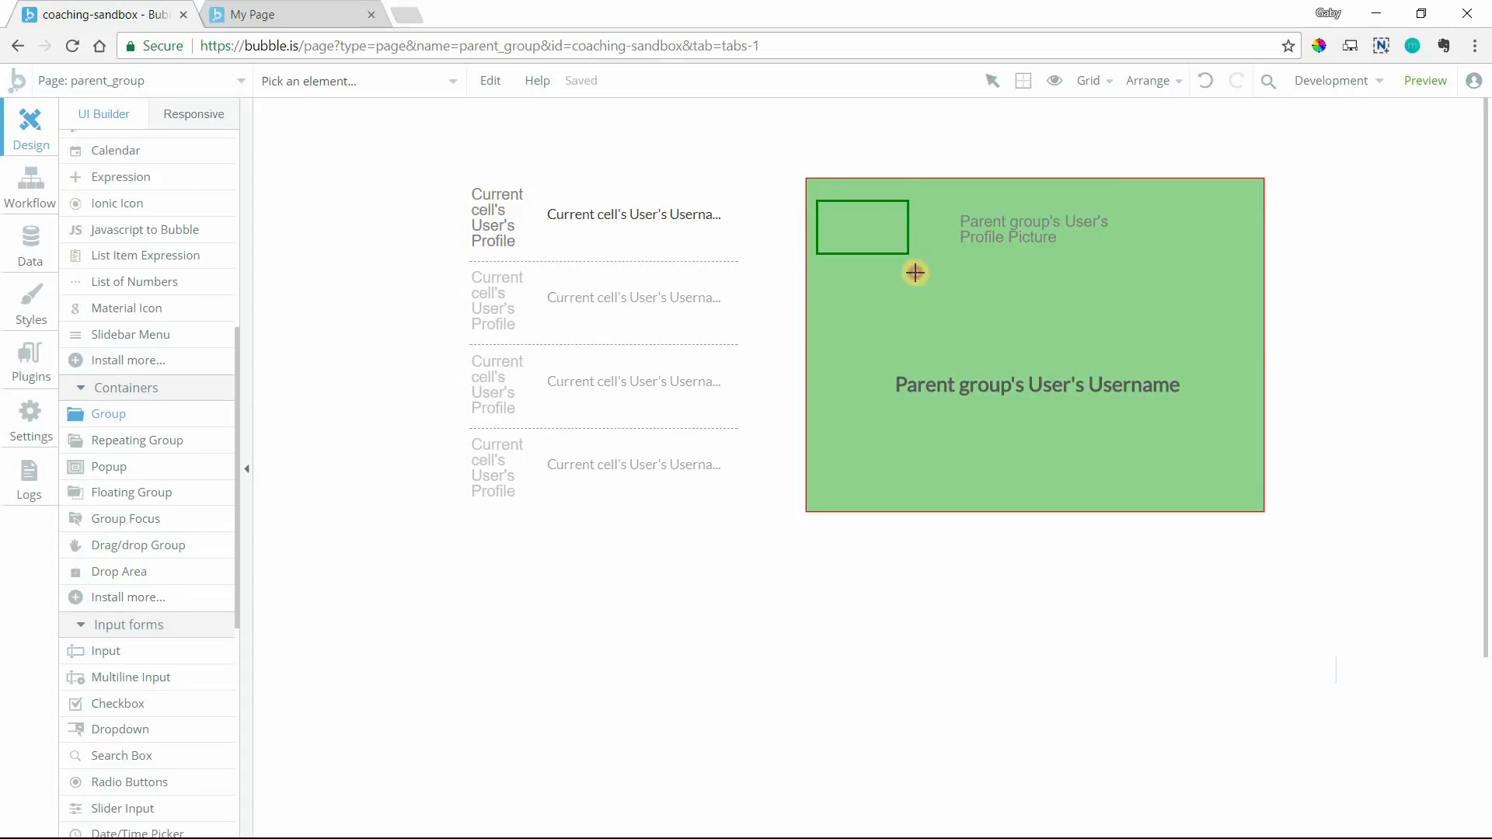
click(861, 227)
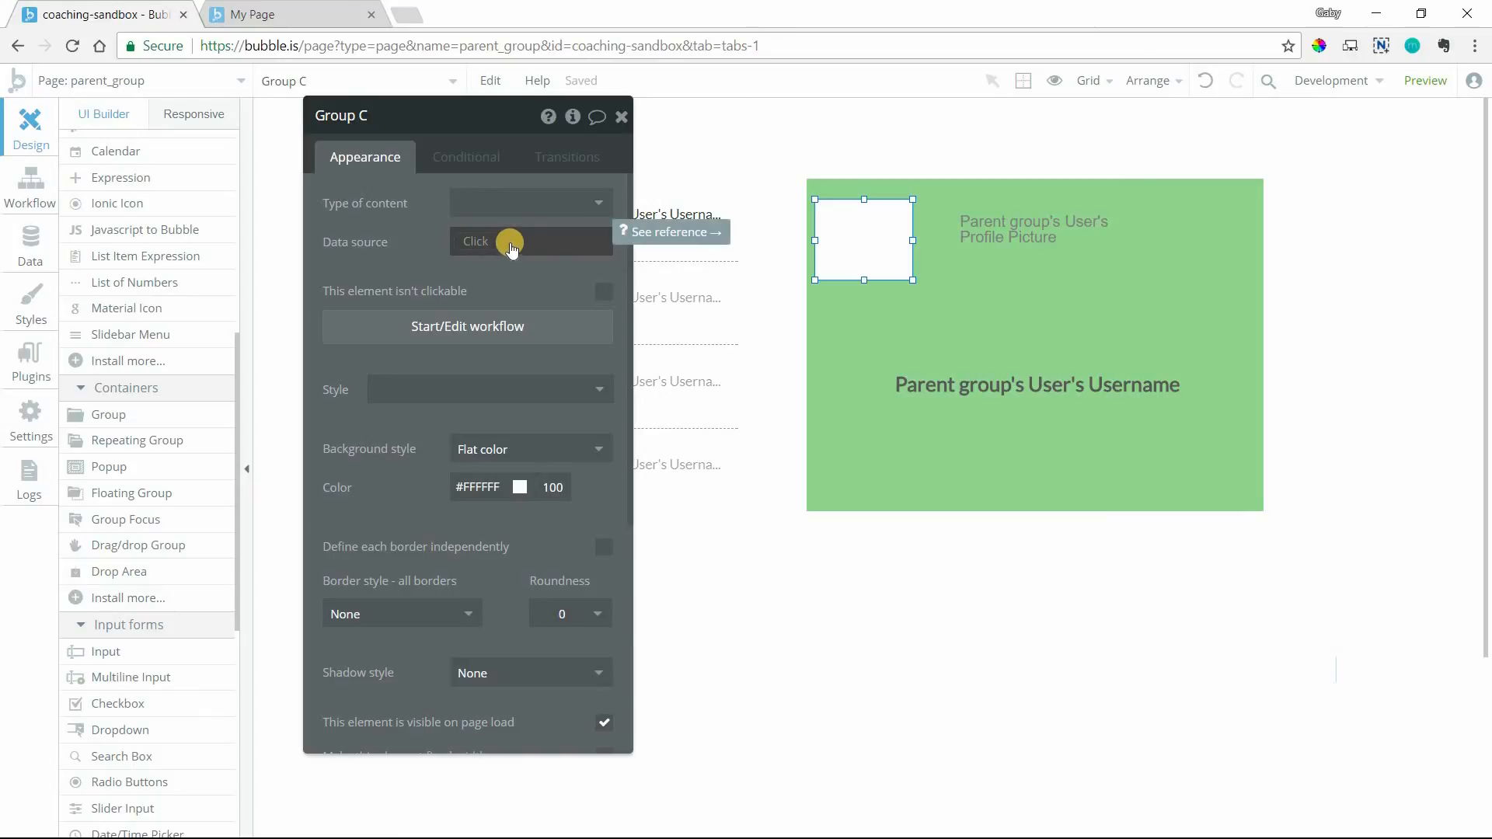
mouse_move(689, 275)
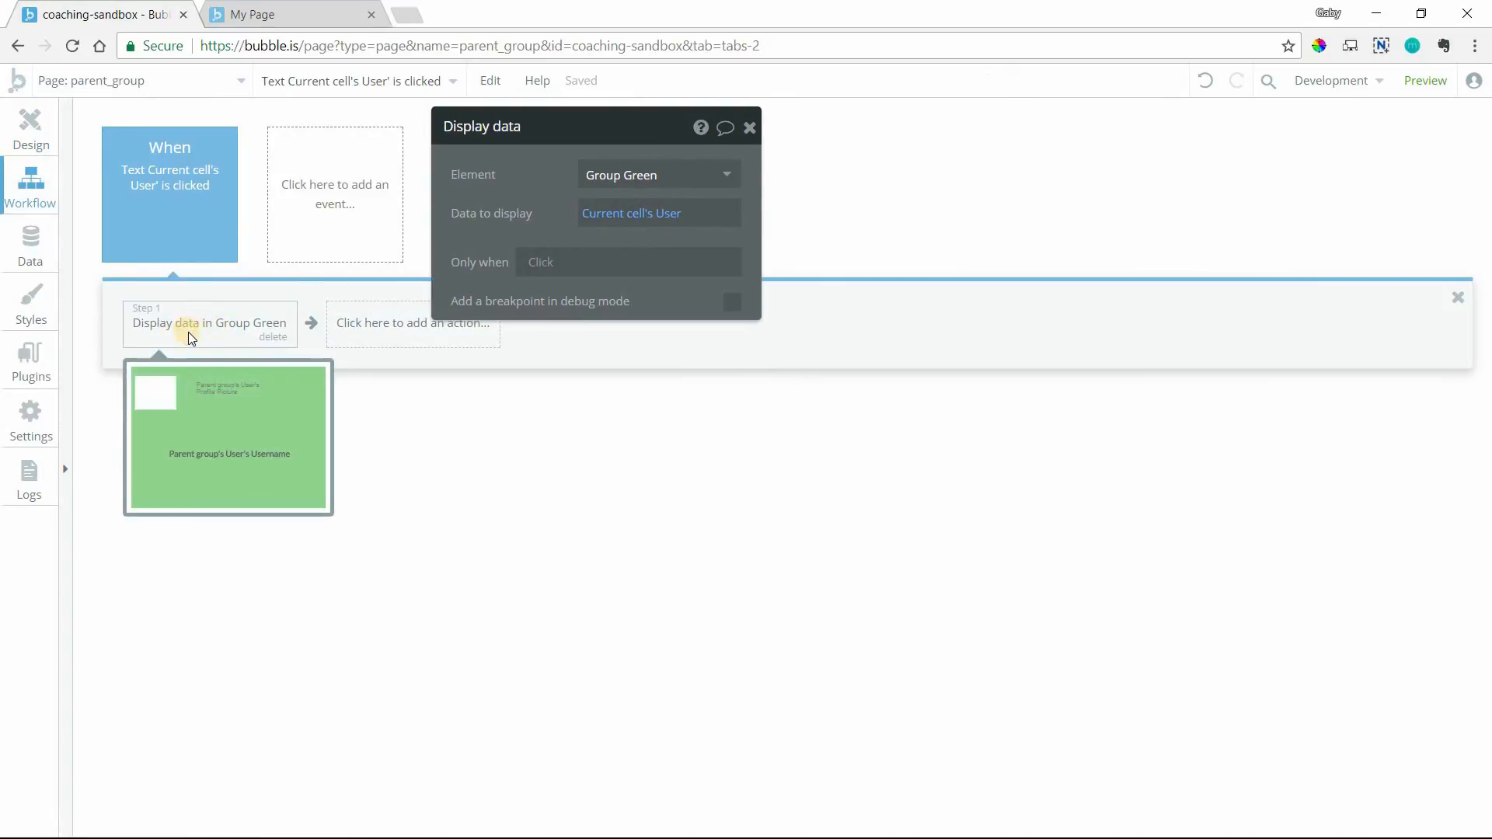
Step: Return to the page design and review Image B's dynamic image data source choices
click(30, 129)
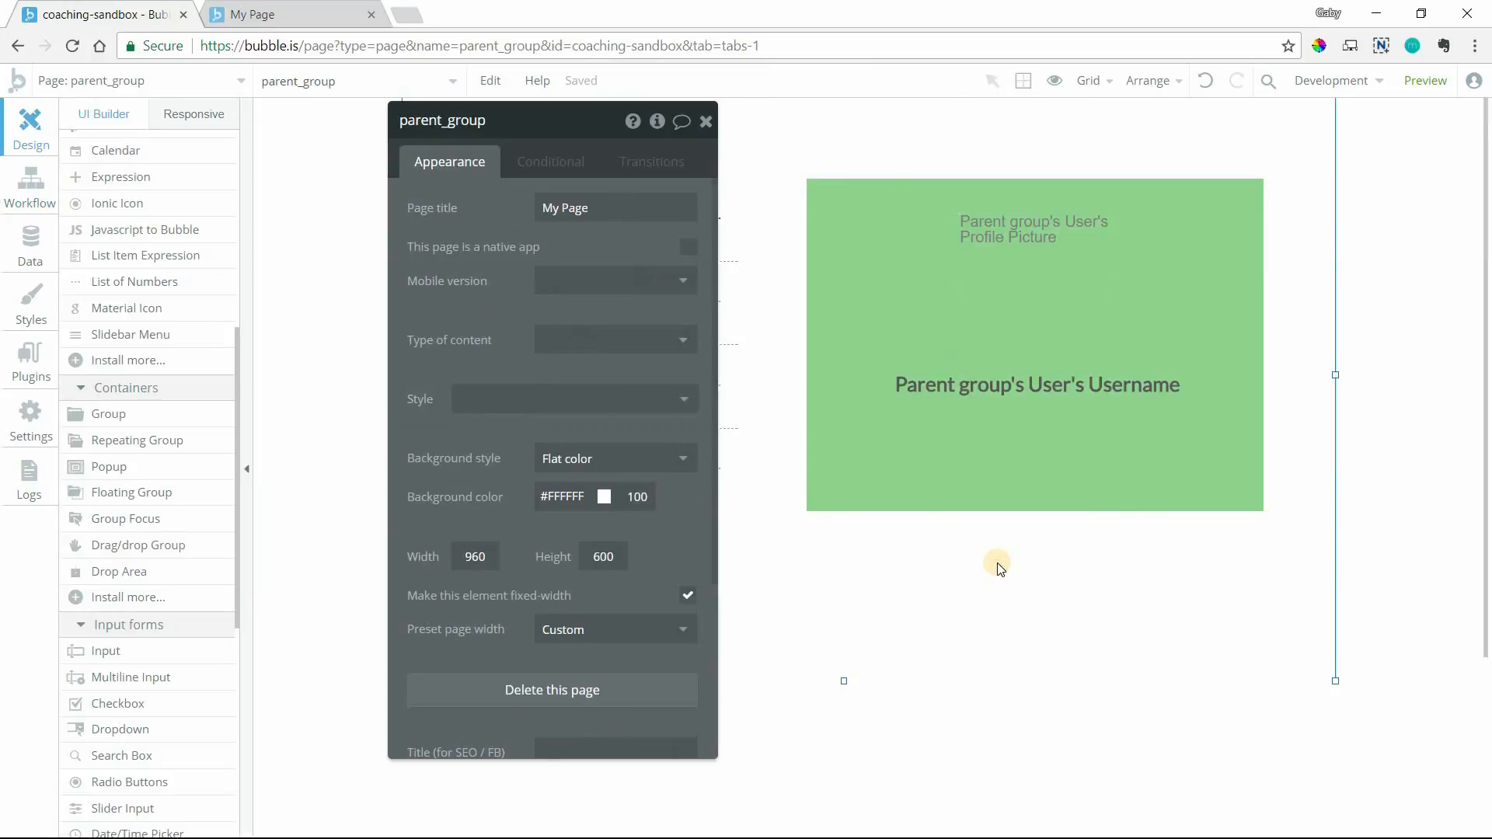
click(1035, 255)
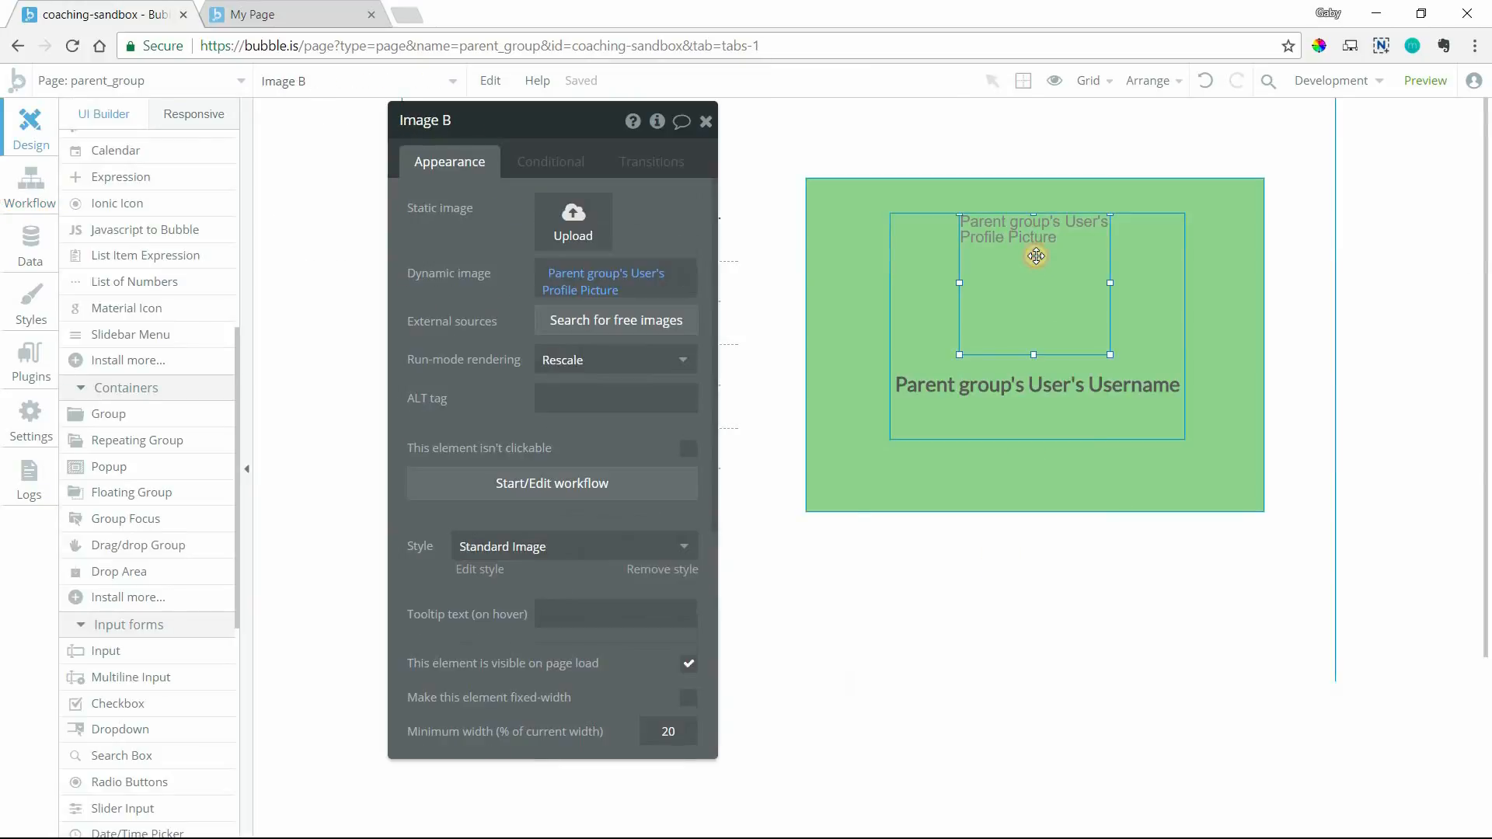
mouse_move(942, 276)
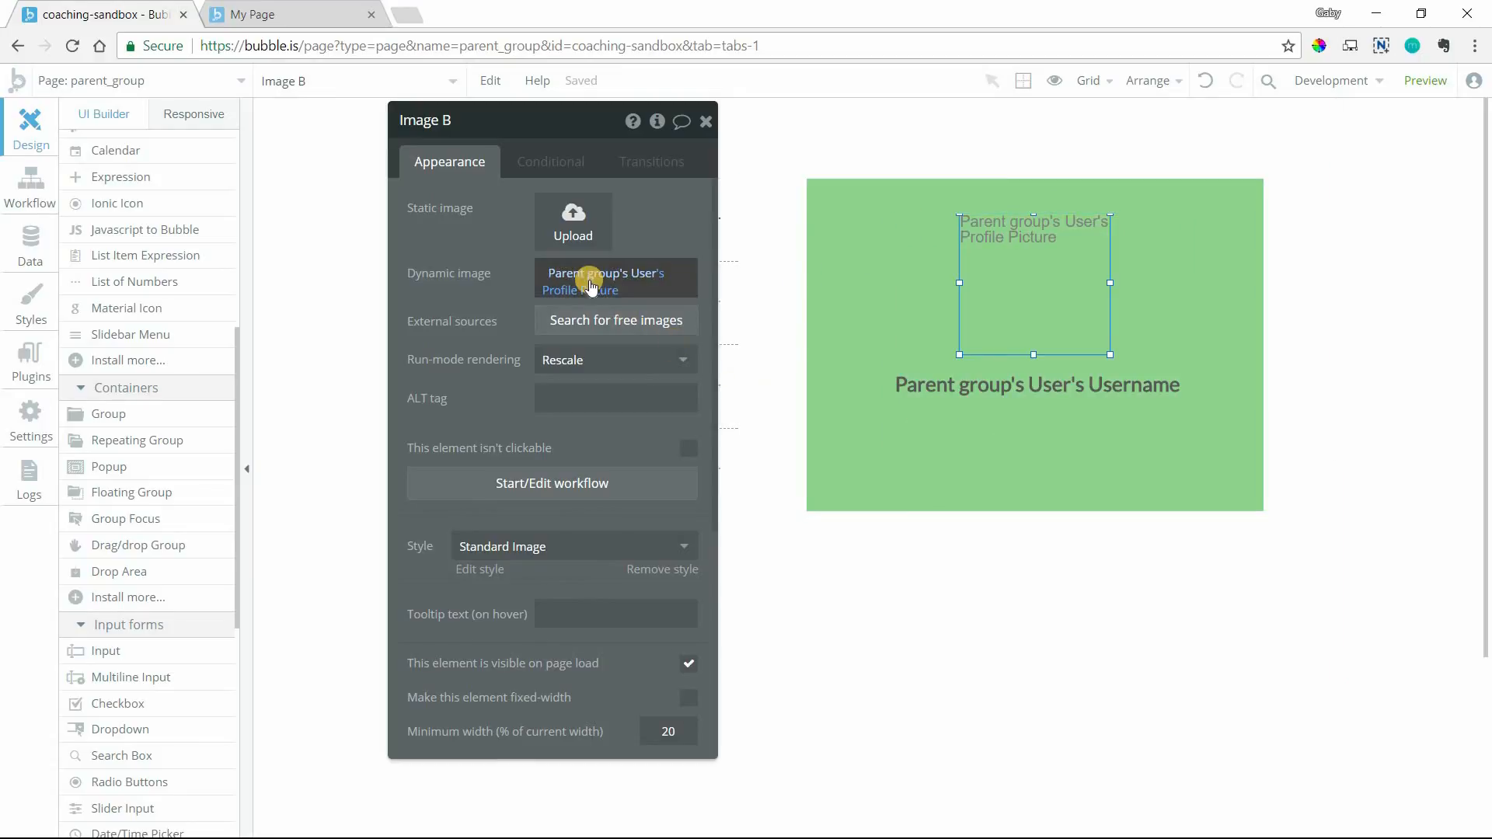
click(605, 281)
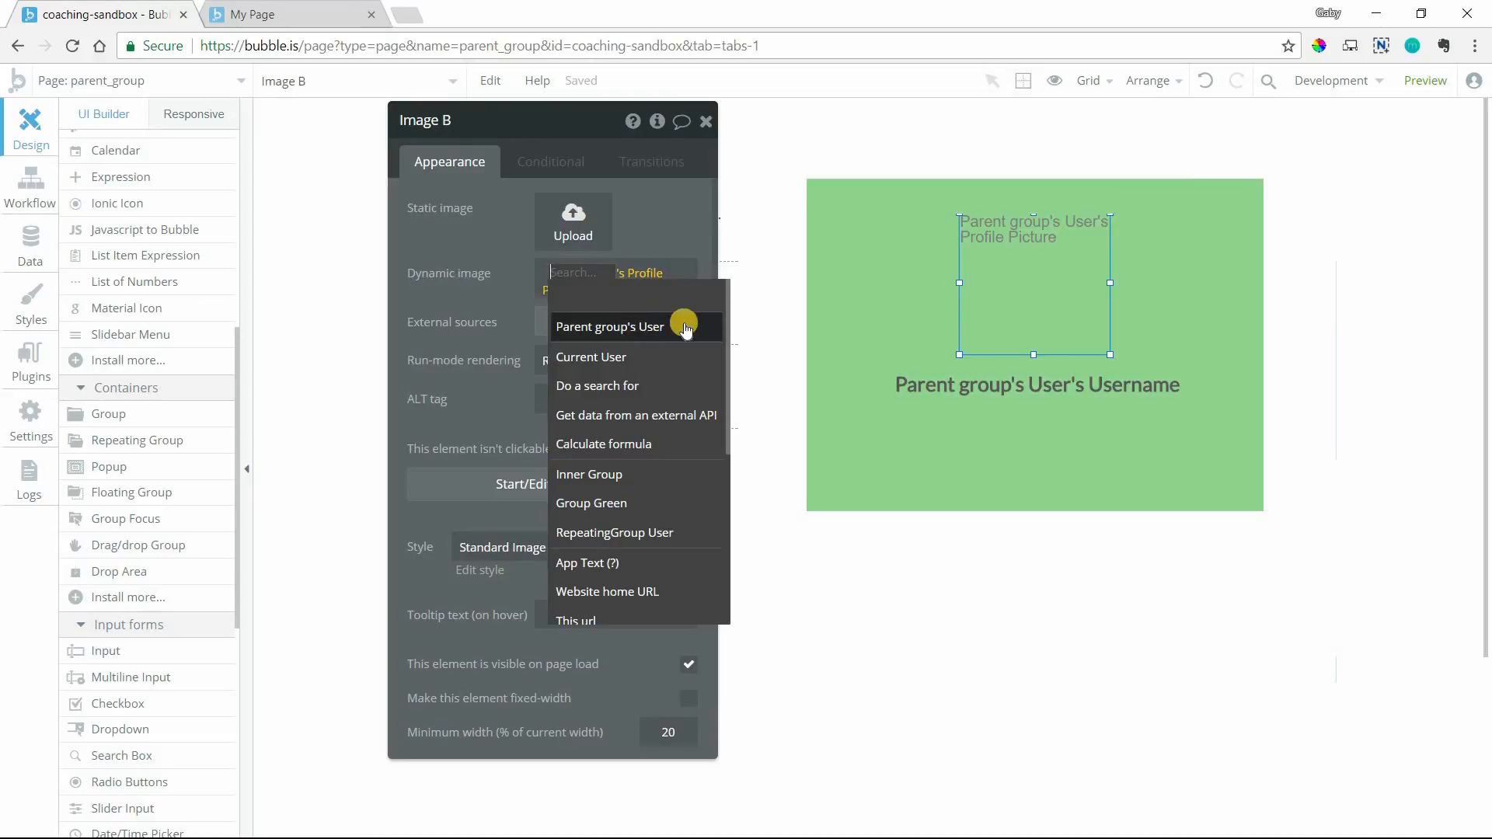
mouse_move(668, 321)
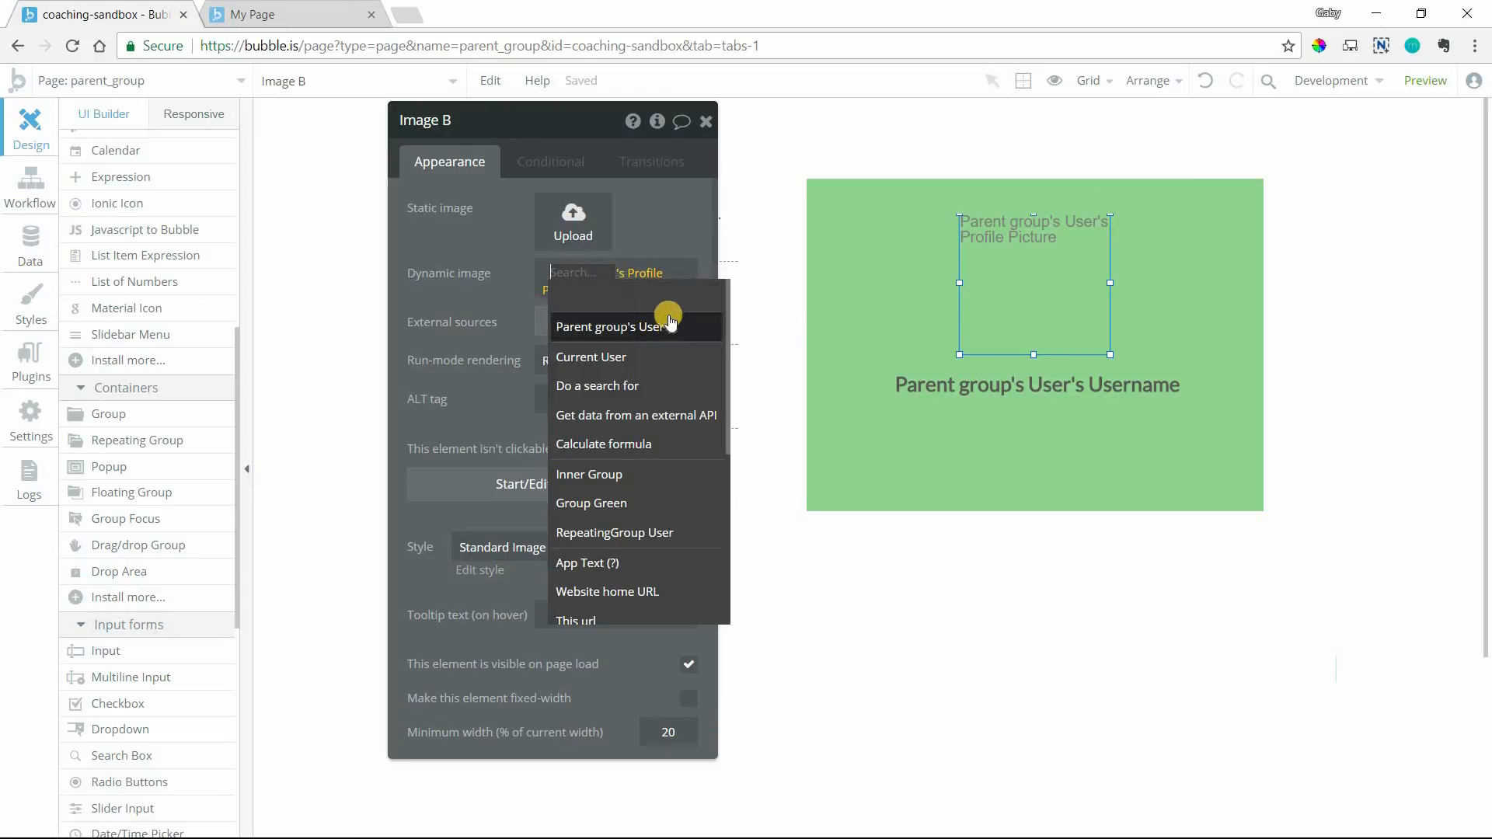
mouse_move(610, 485)
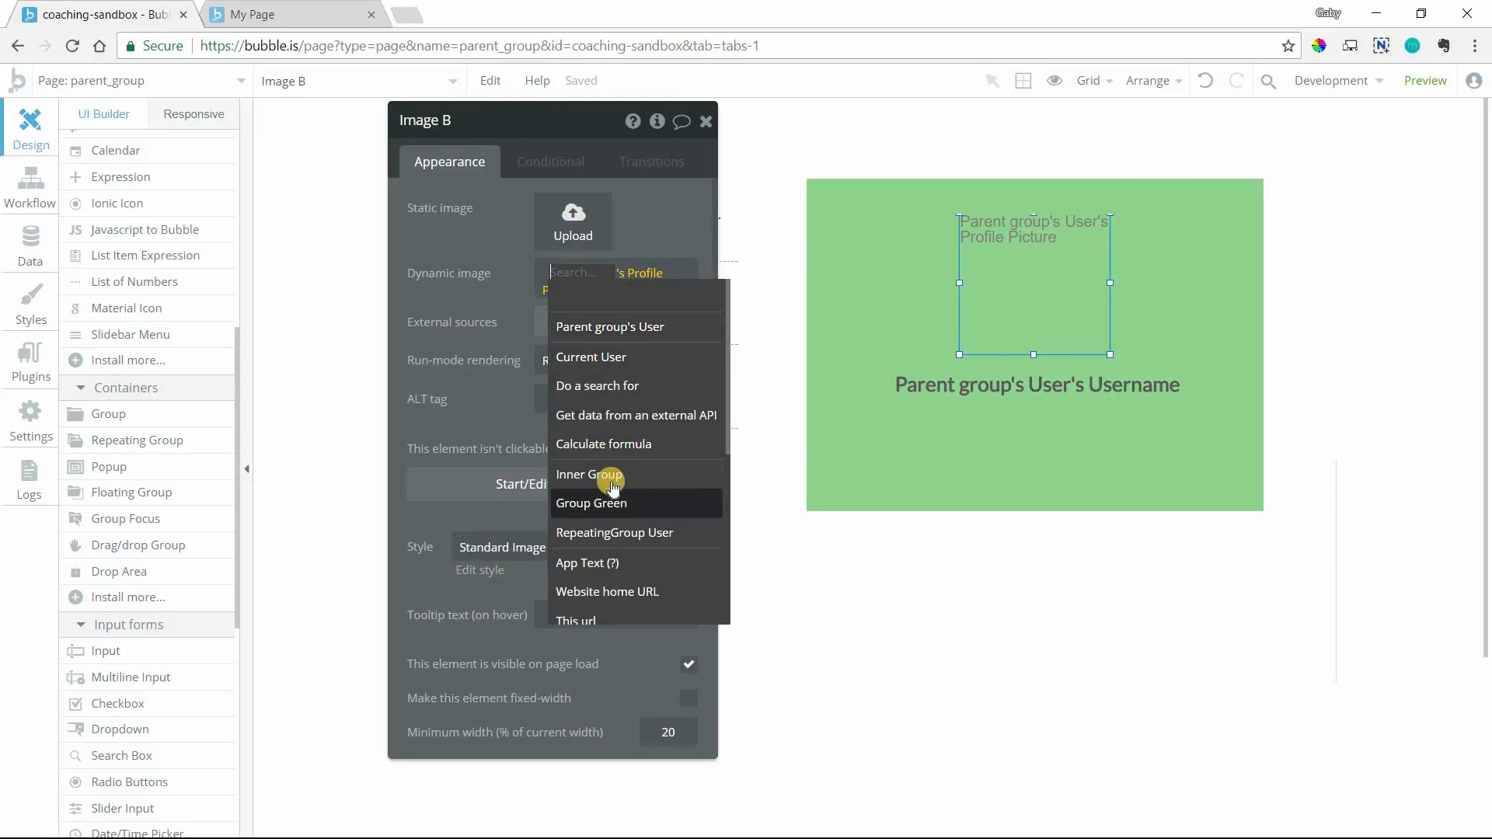
Step: Select Inner Group to view its User content sourced from Parent group's User
scroll(down, 3)
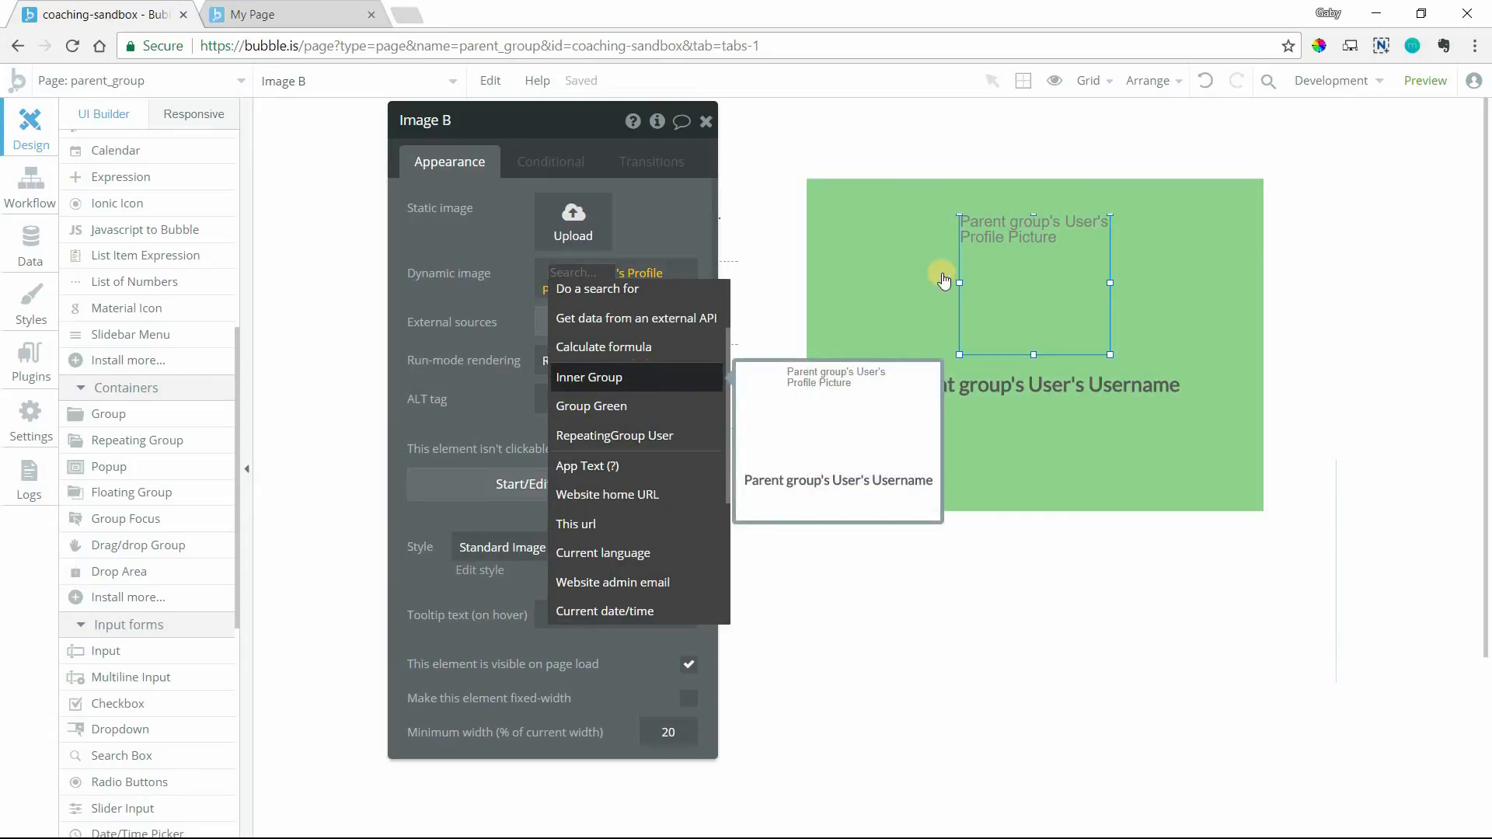
click(589, 377)
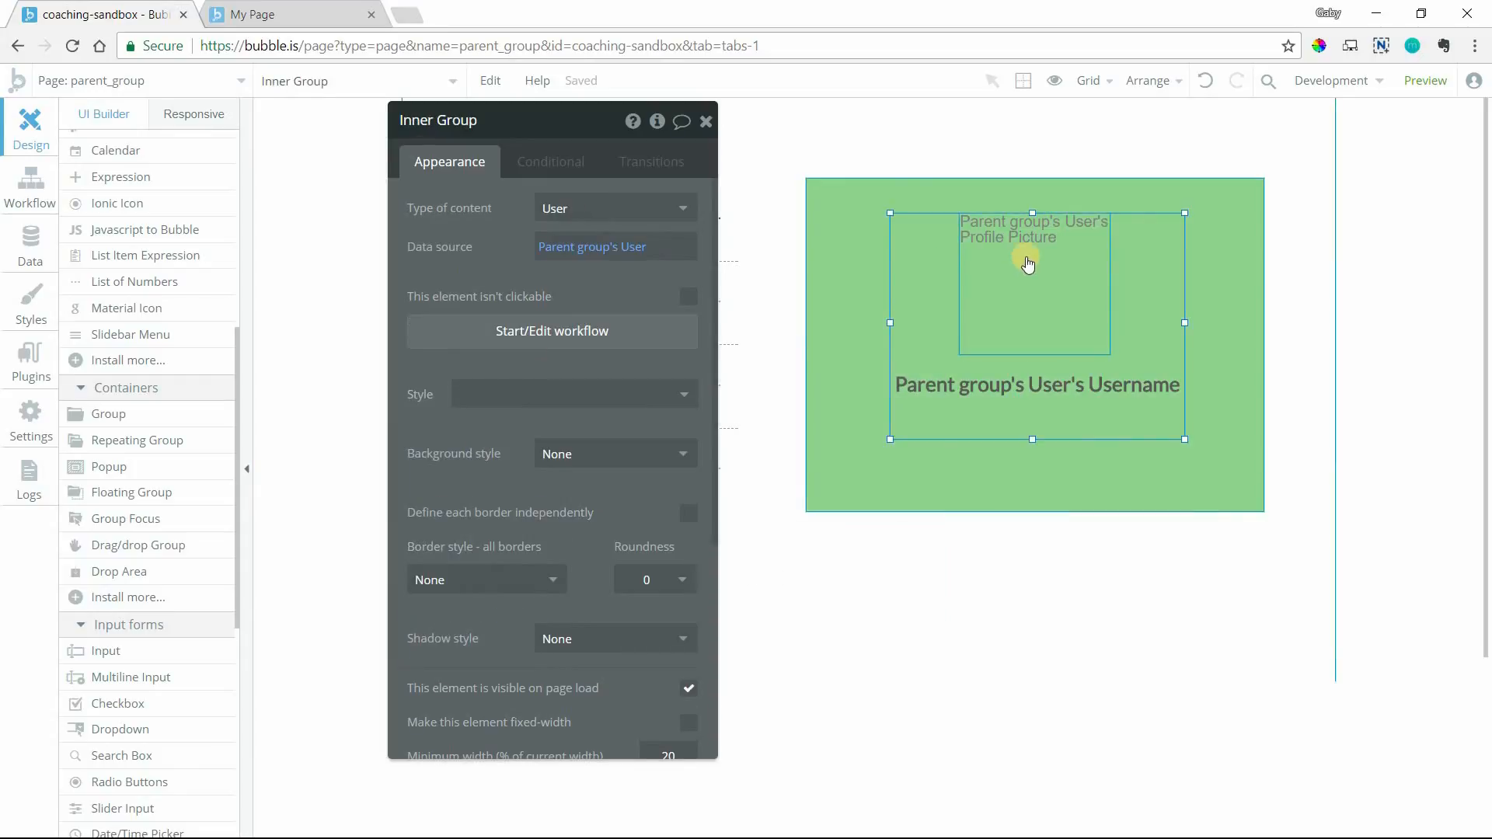
click(1037, 384)
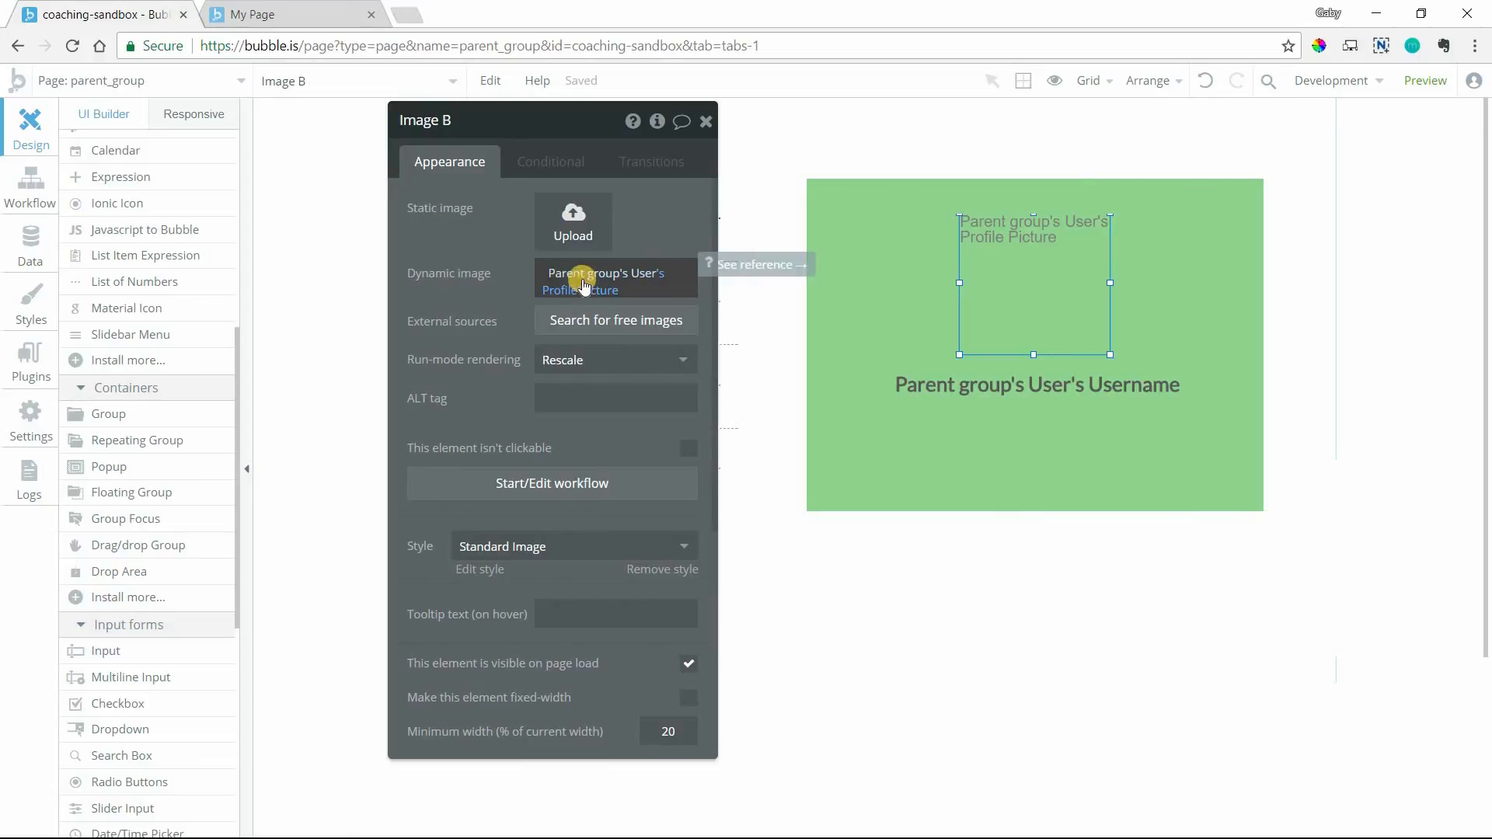
click(605, 282)
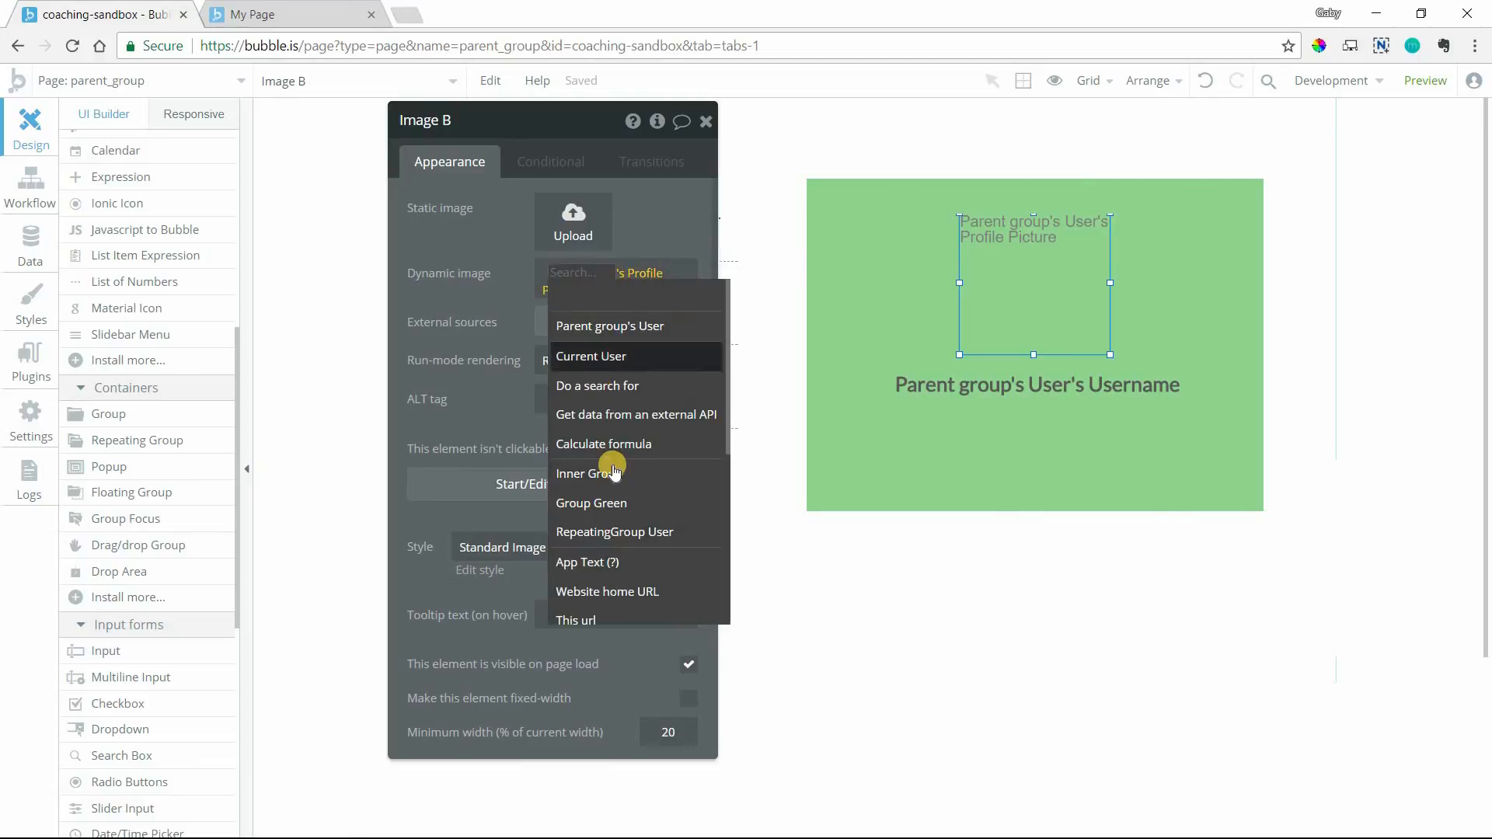
click(587, 472)
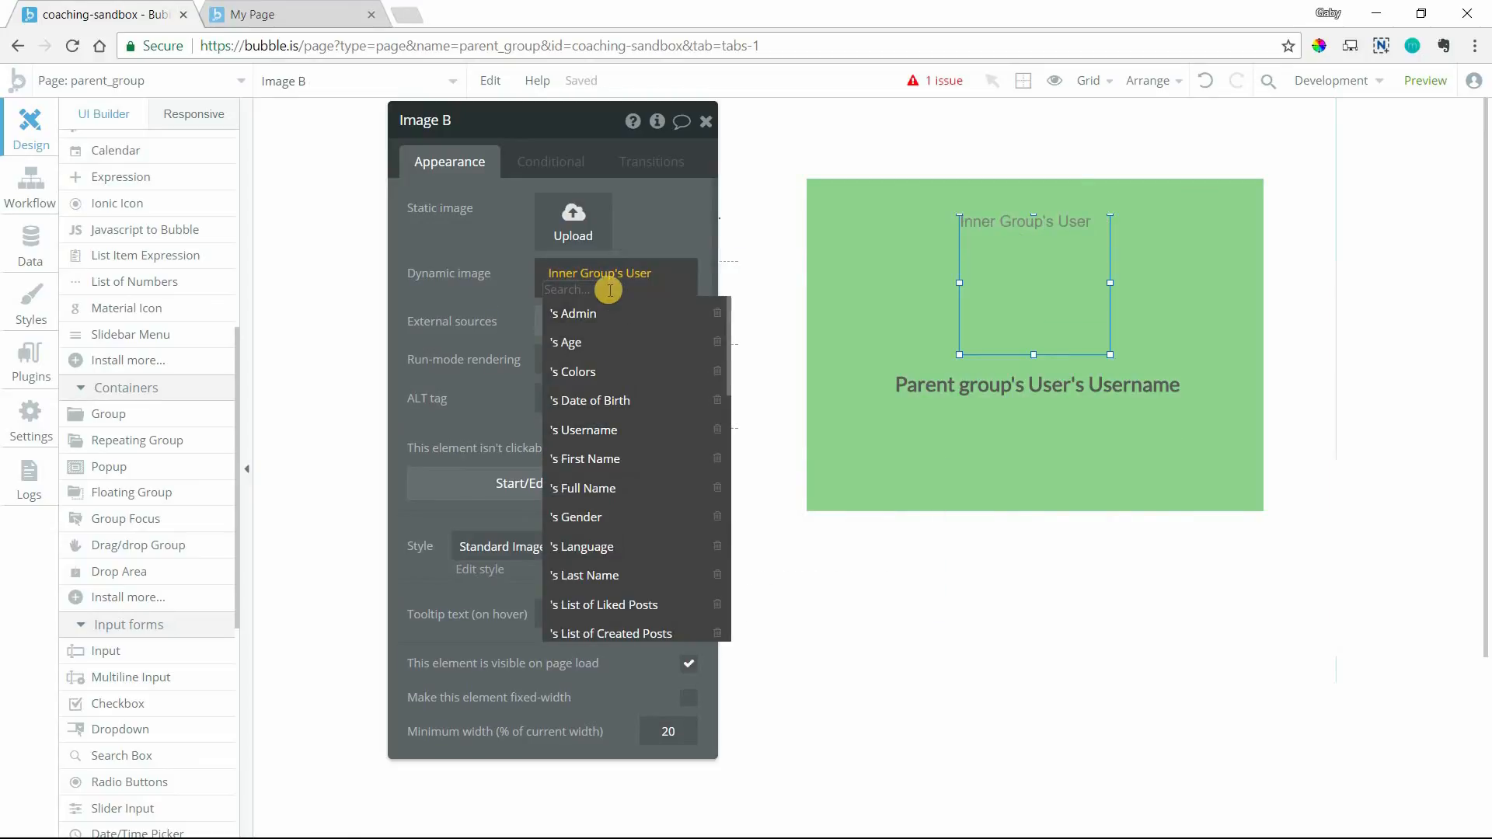
scroll(down, 3)
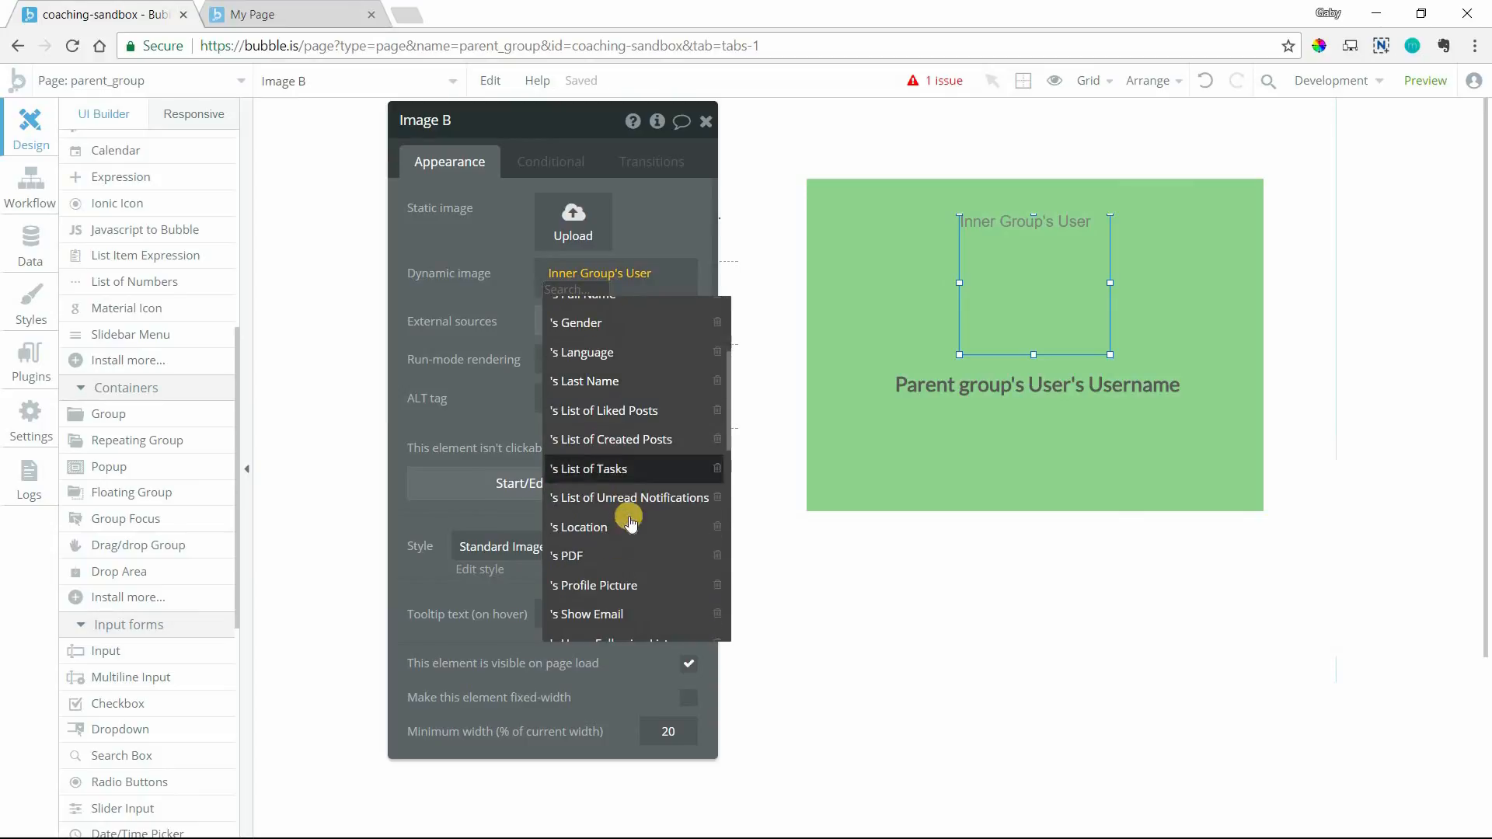
click(594, 586)
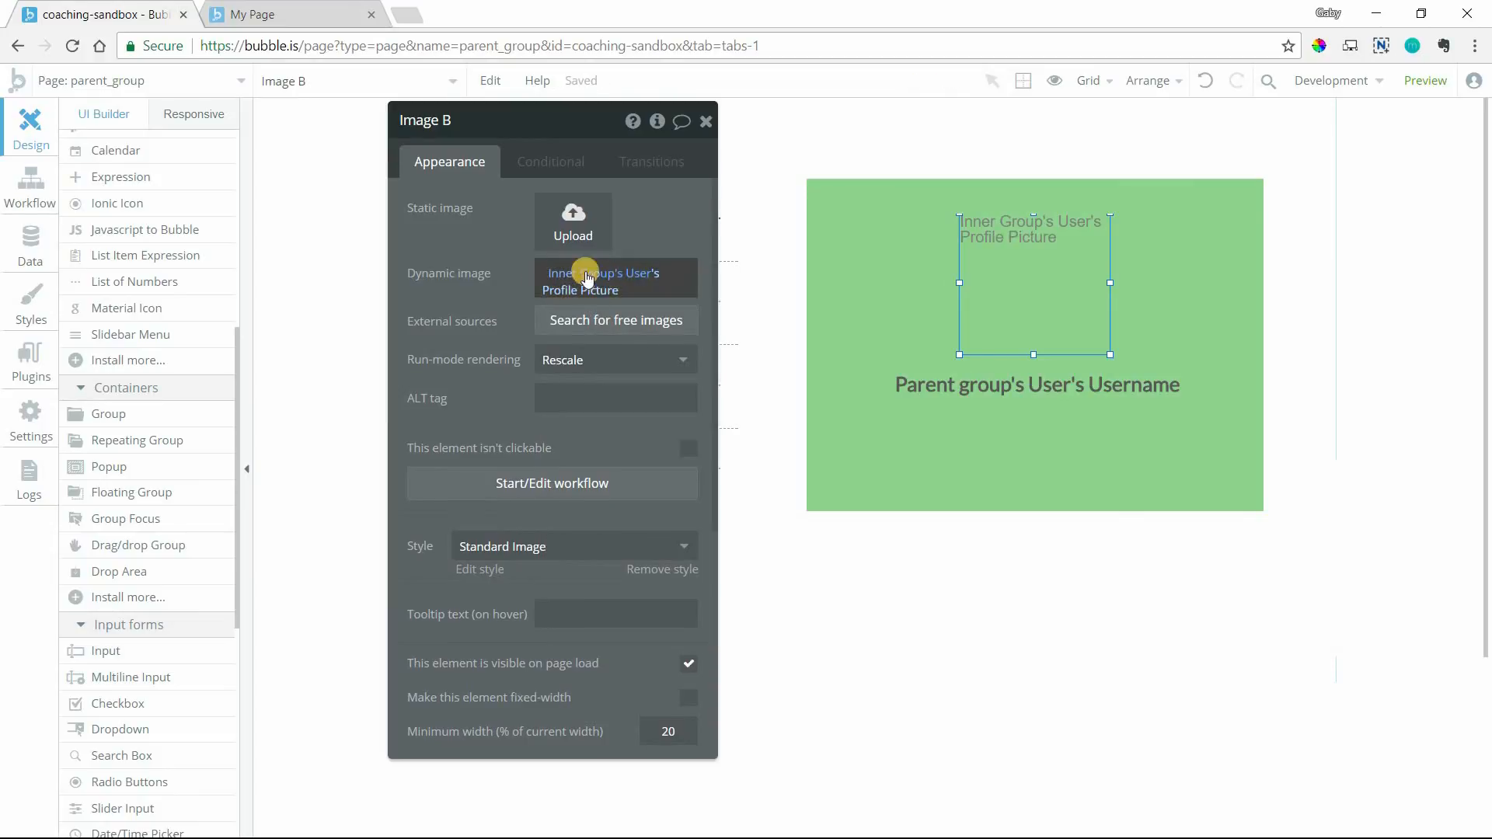
mouse_move(591, 289)
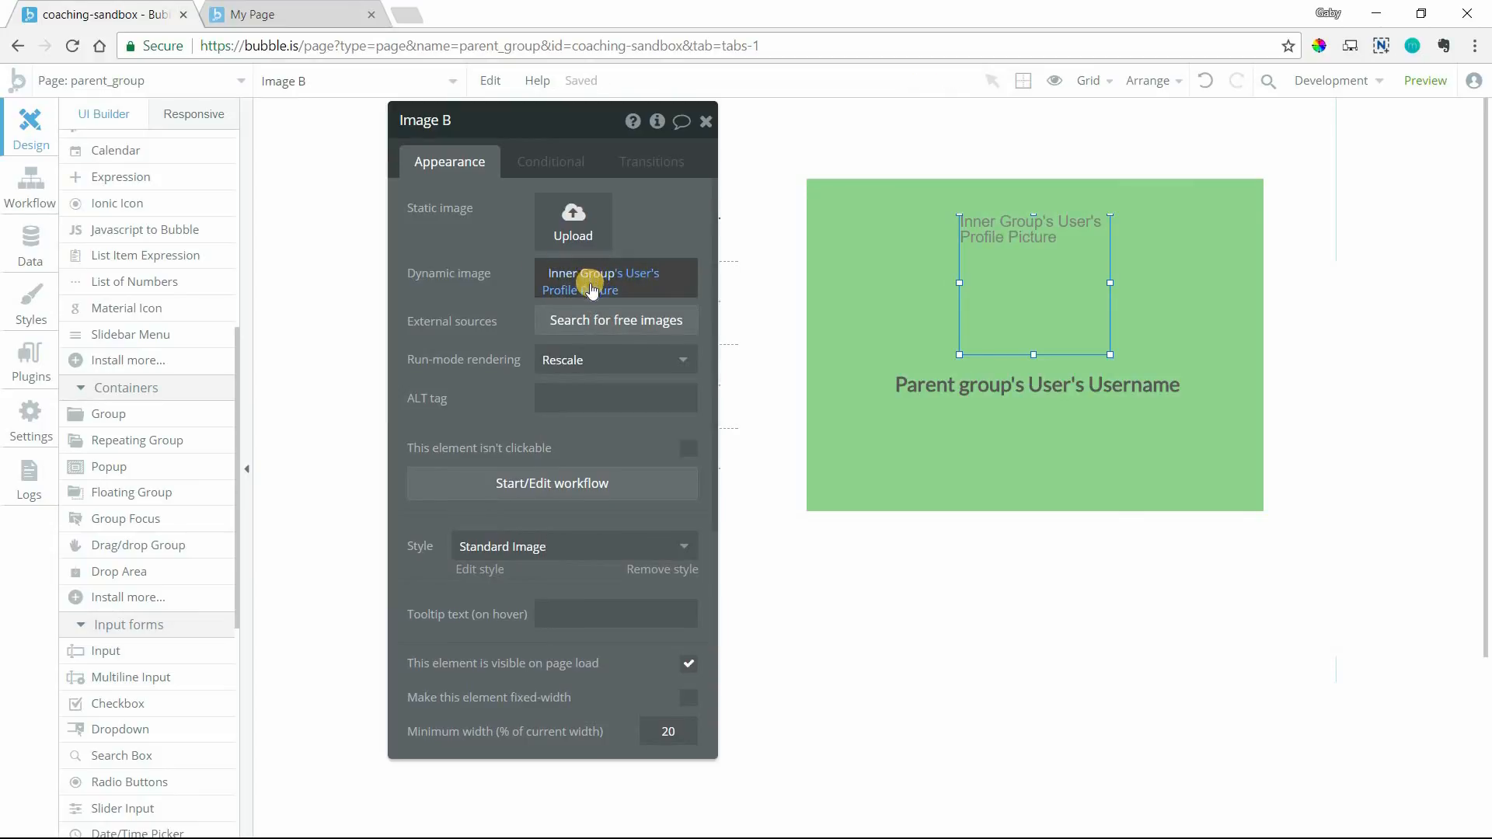
click(615, 281)
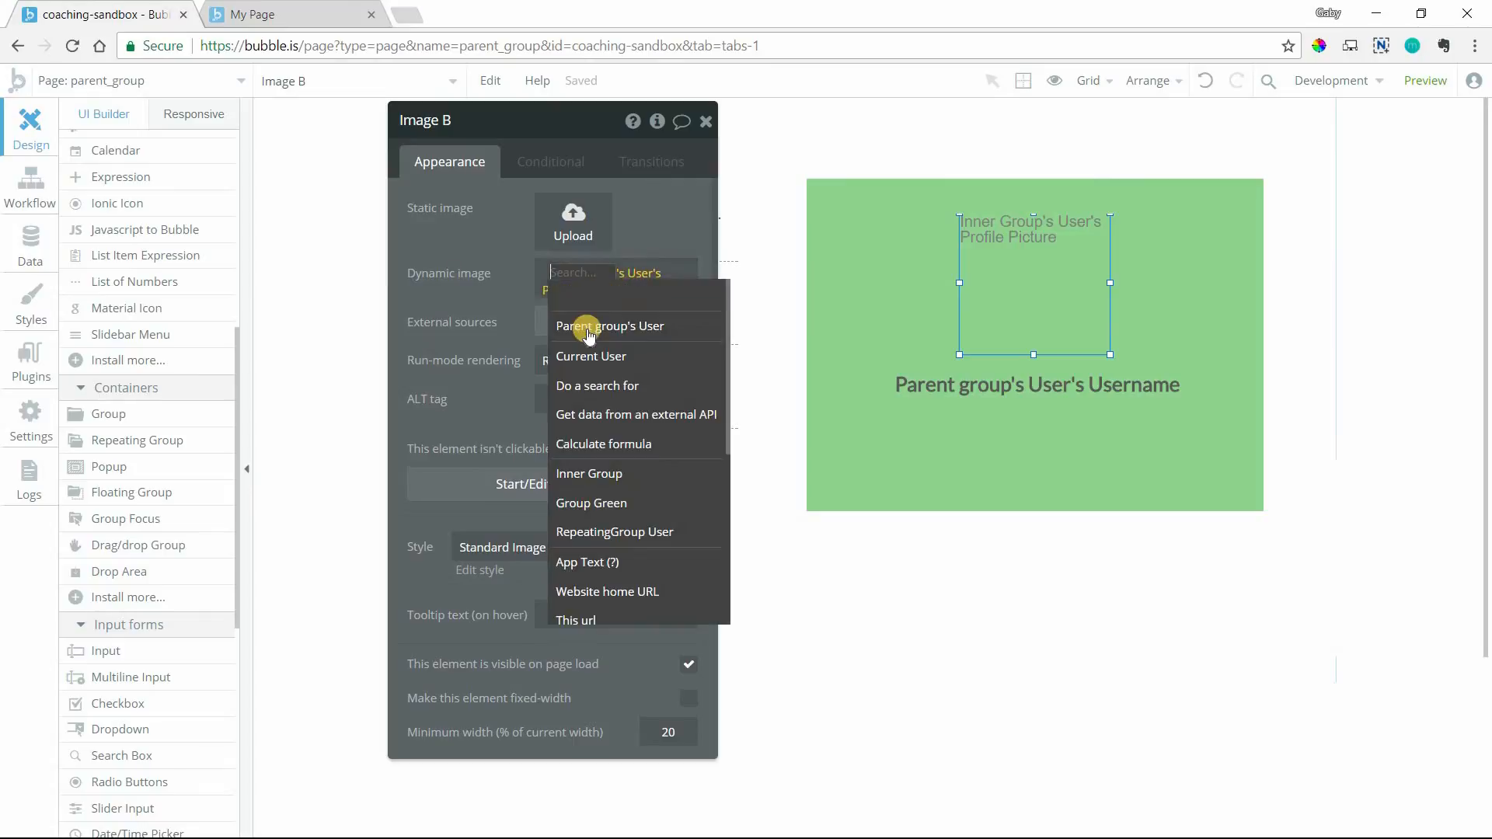
click(609, 325)
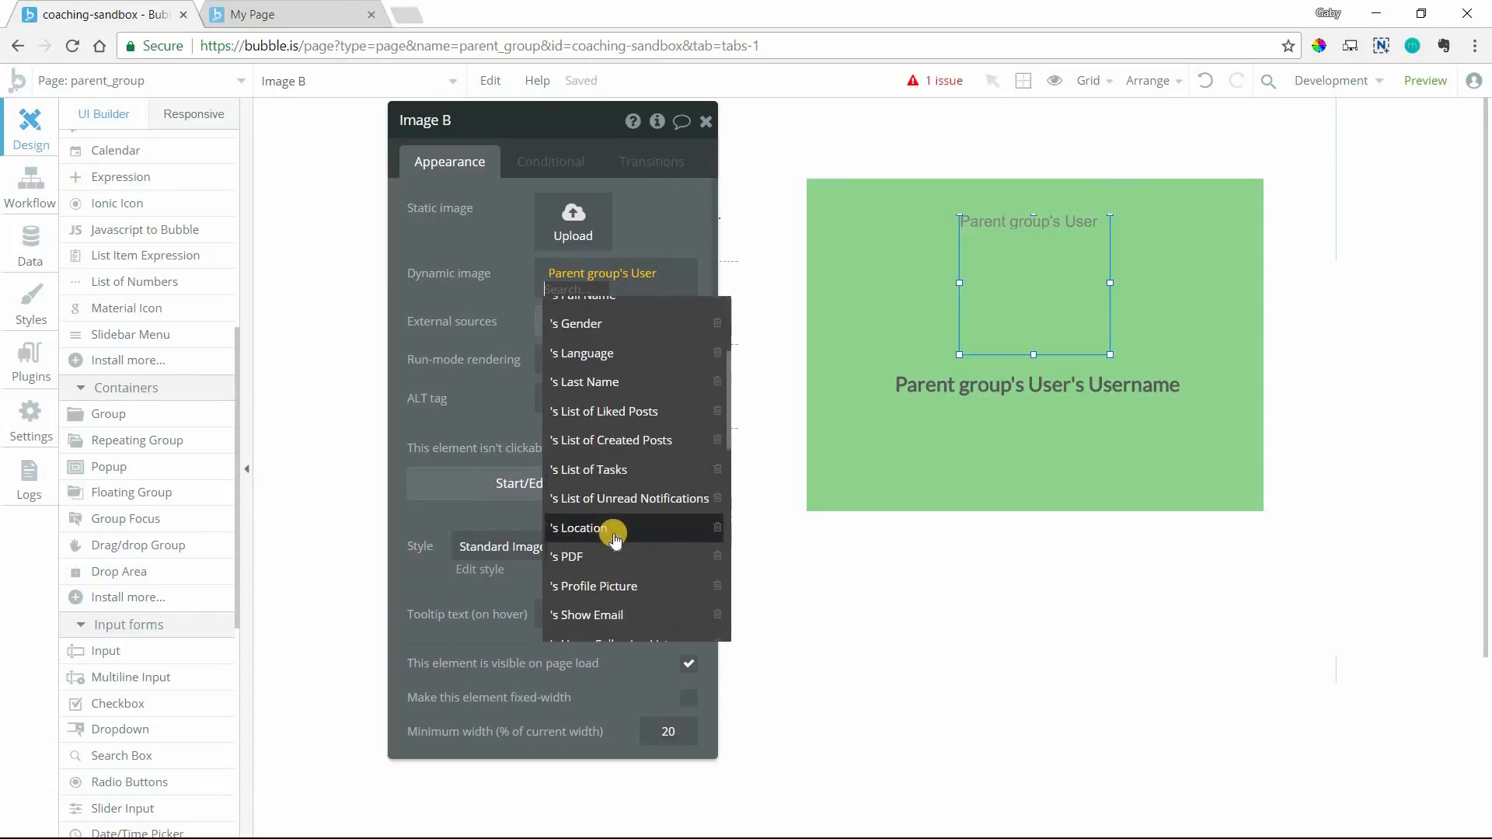
click(593, 585)
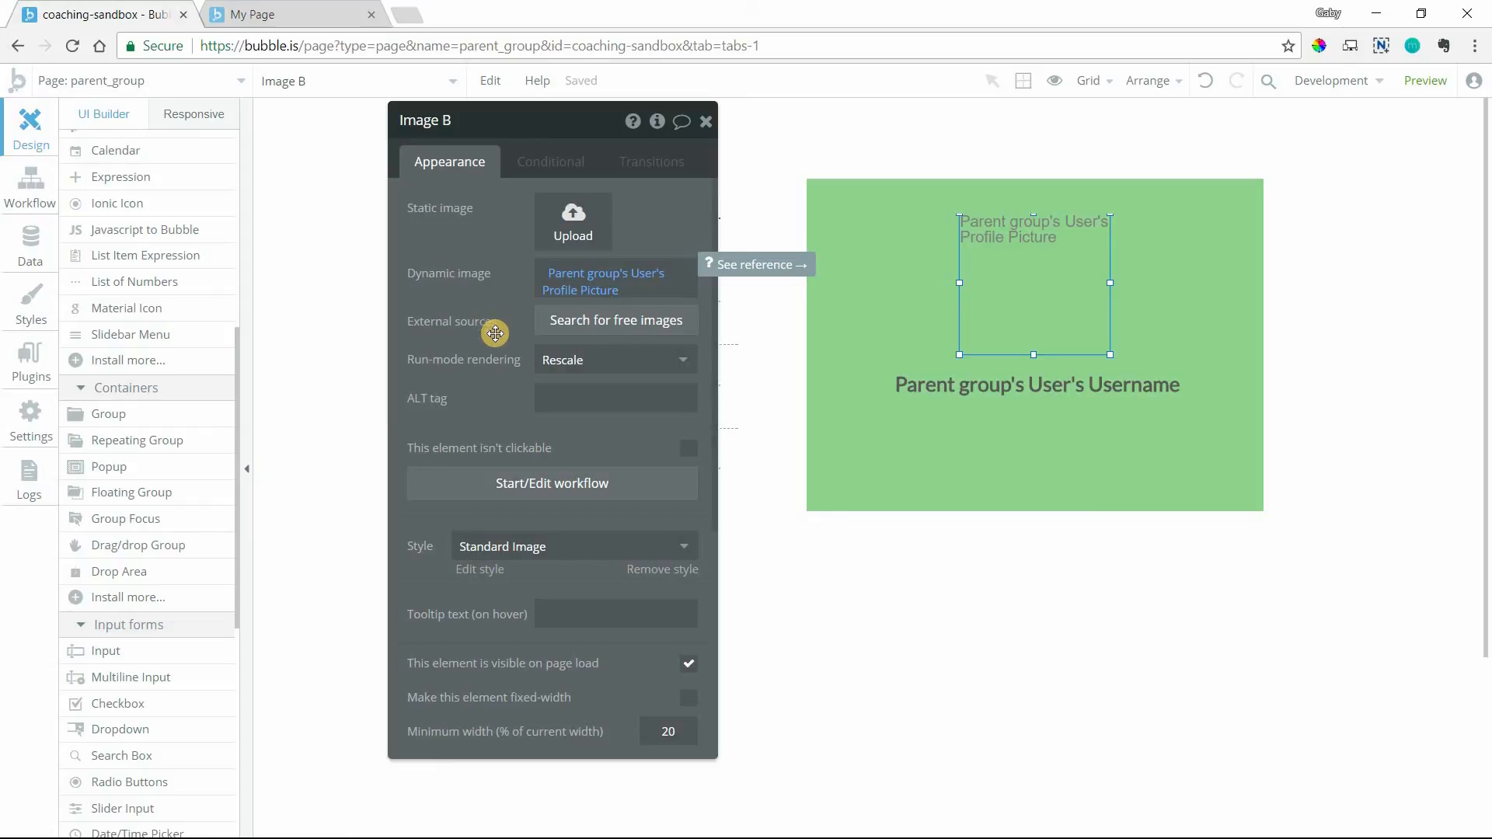
mouse_move(471, 337)
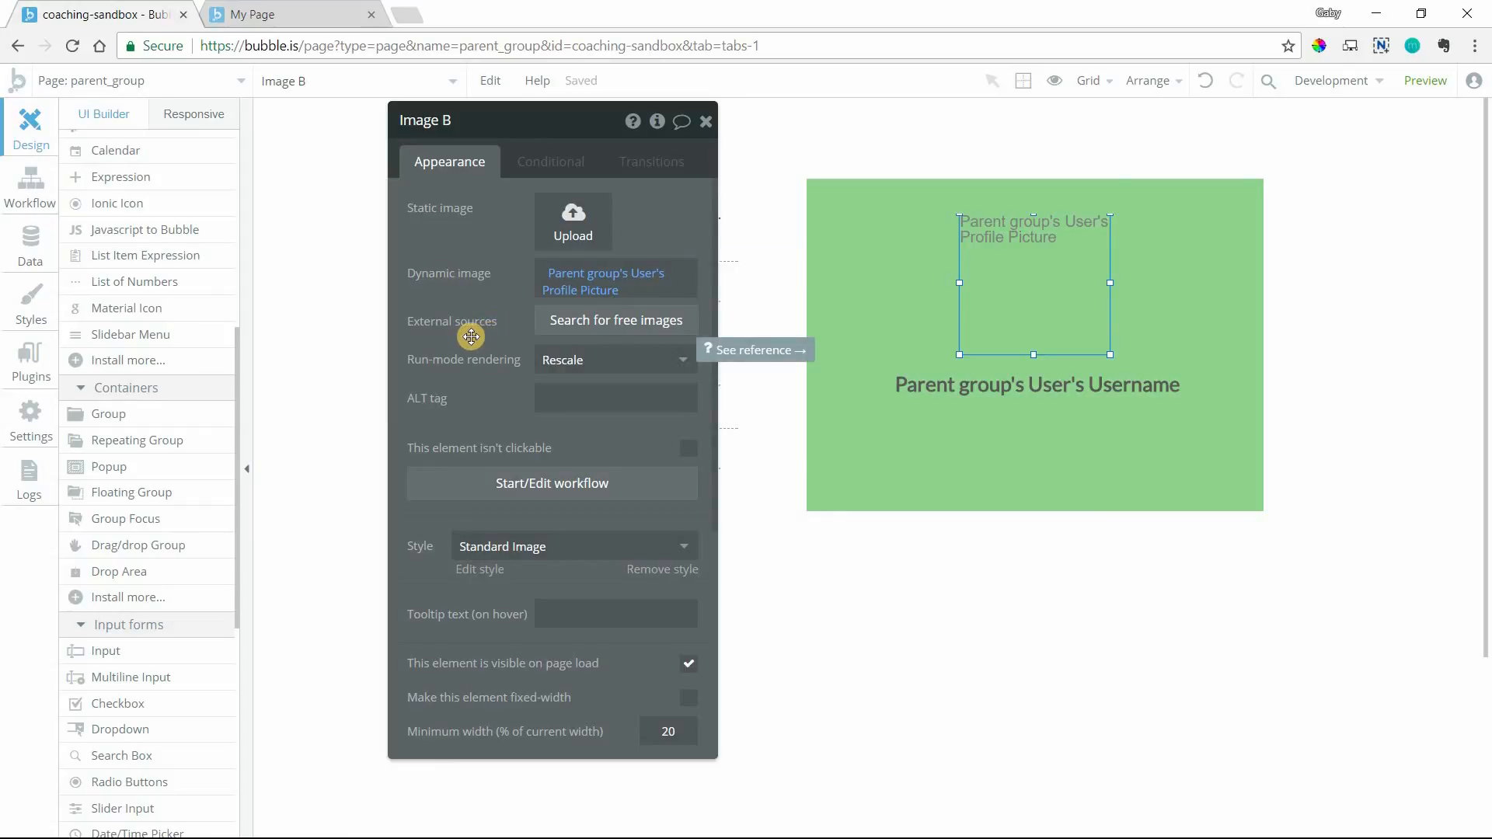
mouse_move(457, 264)
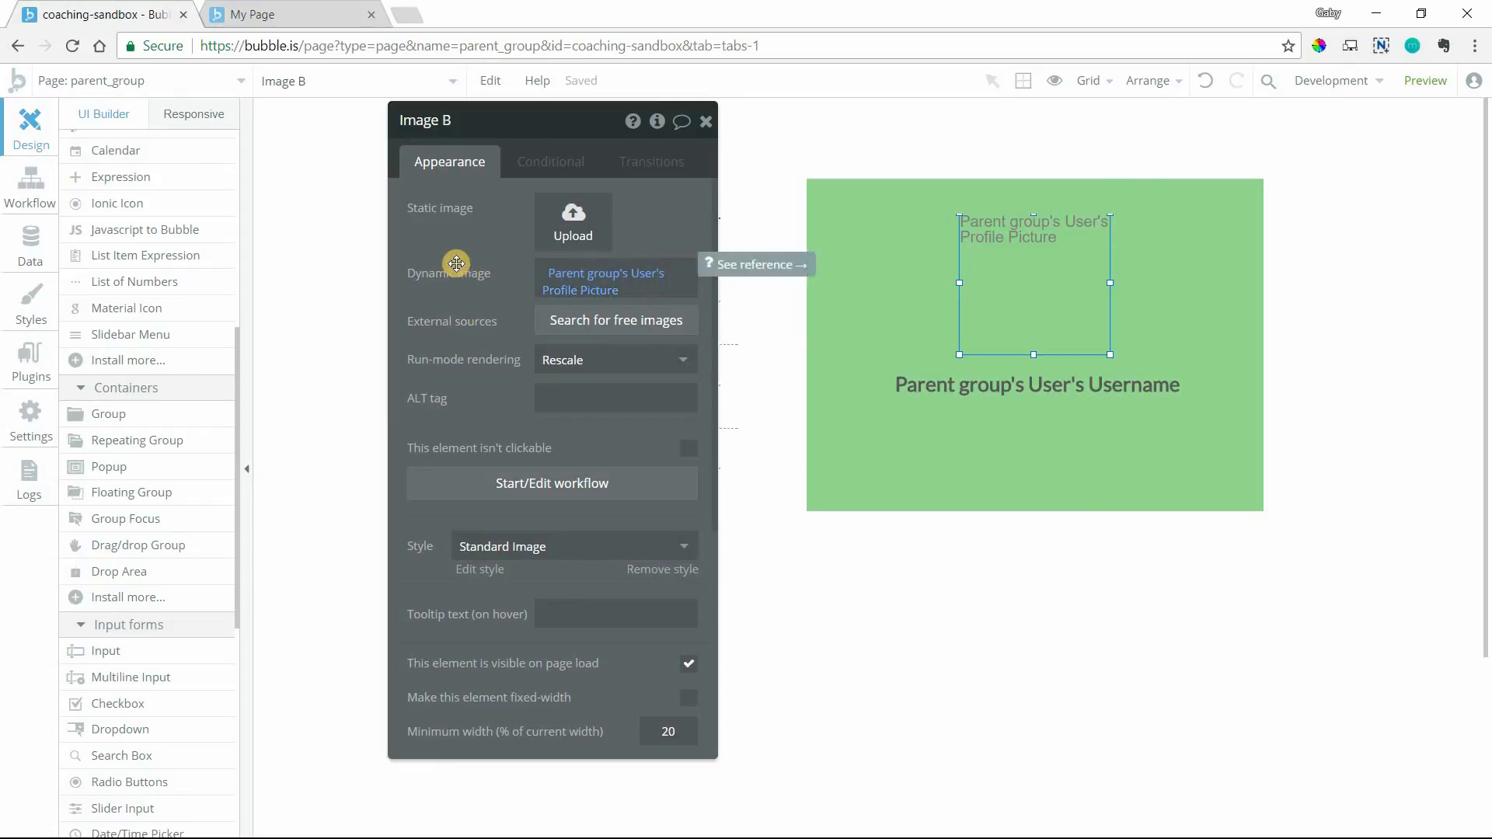